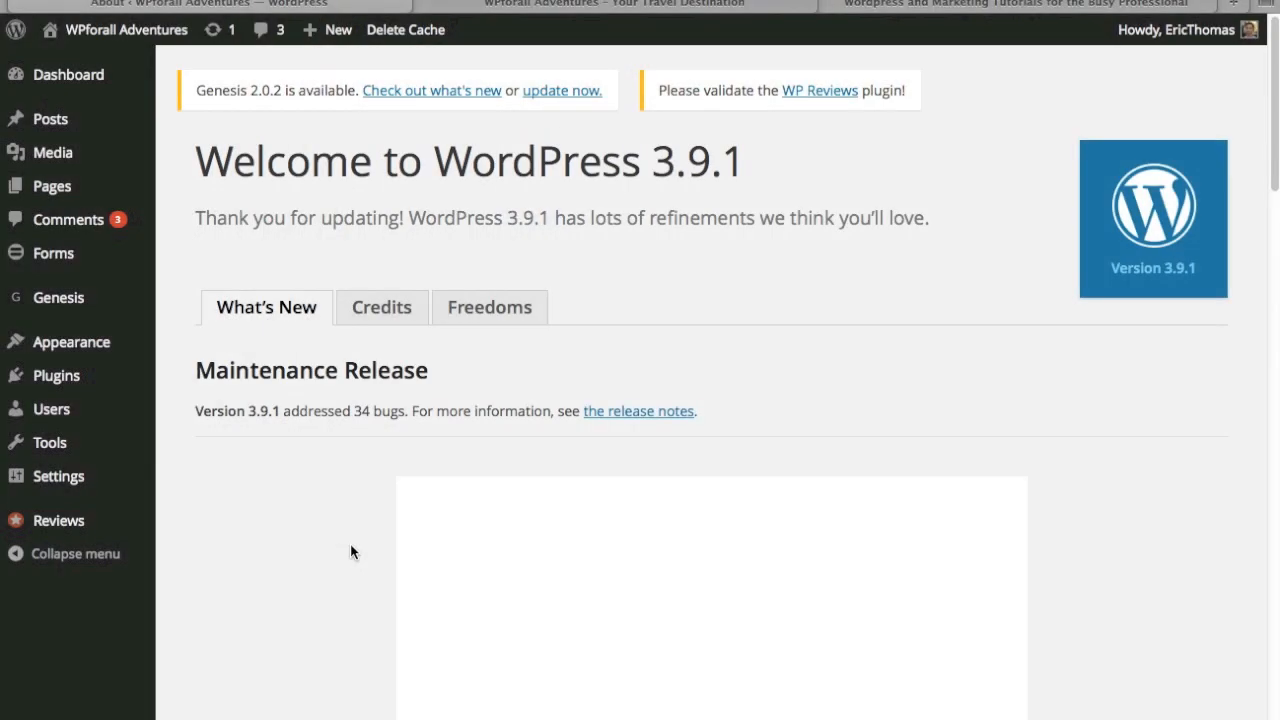
mouse_move(304, 546)
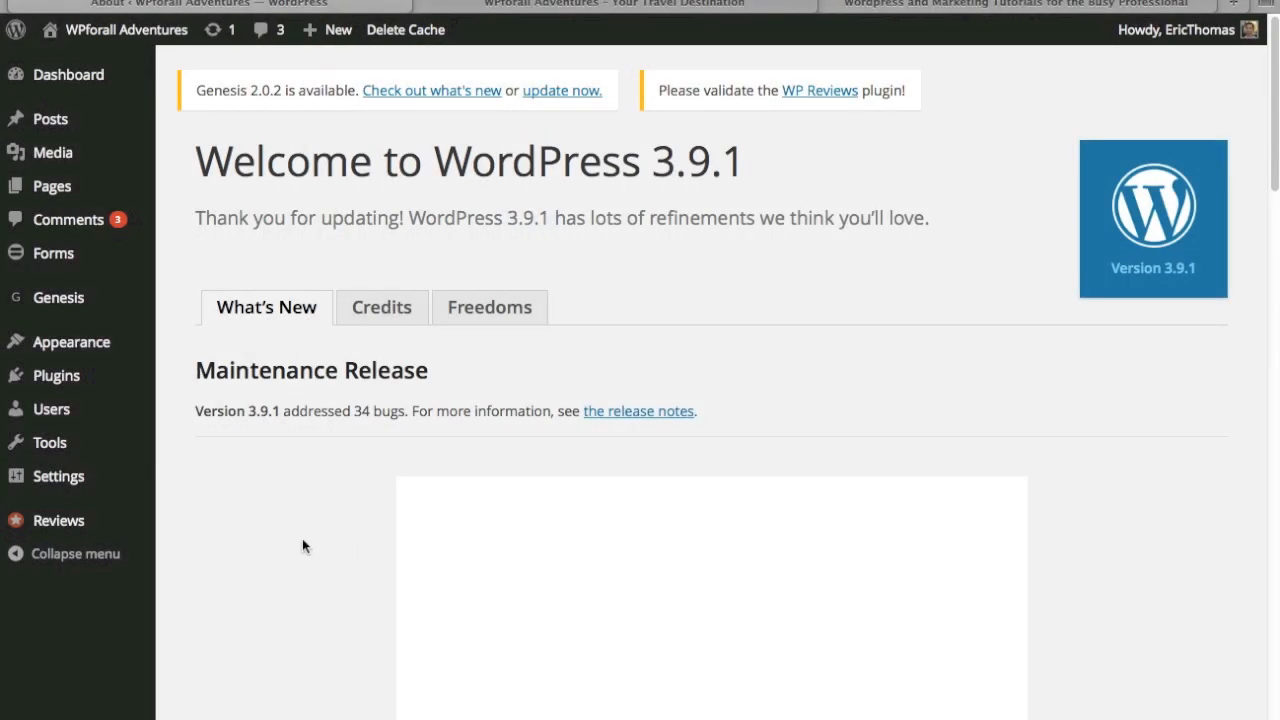
mouse_move(212, 540)
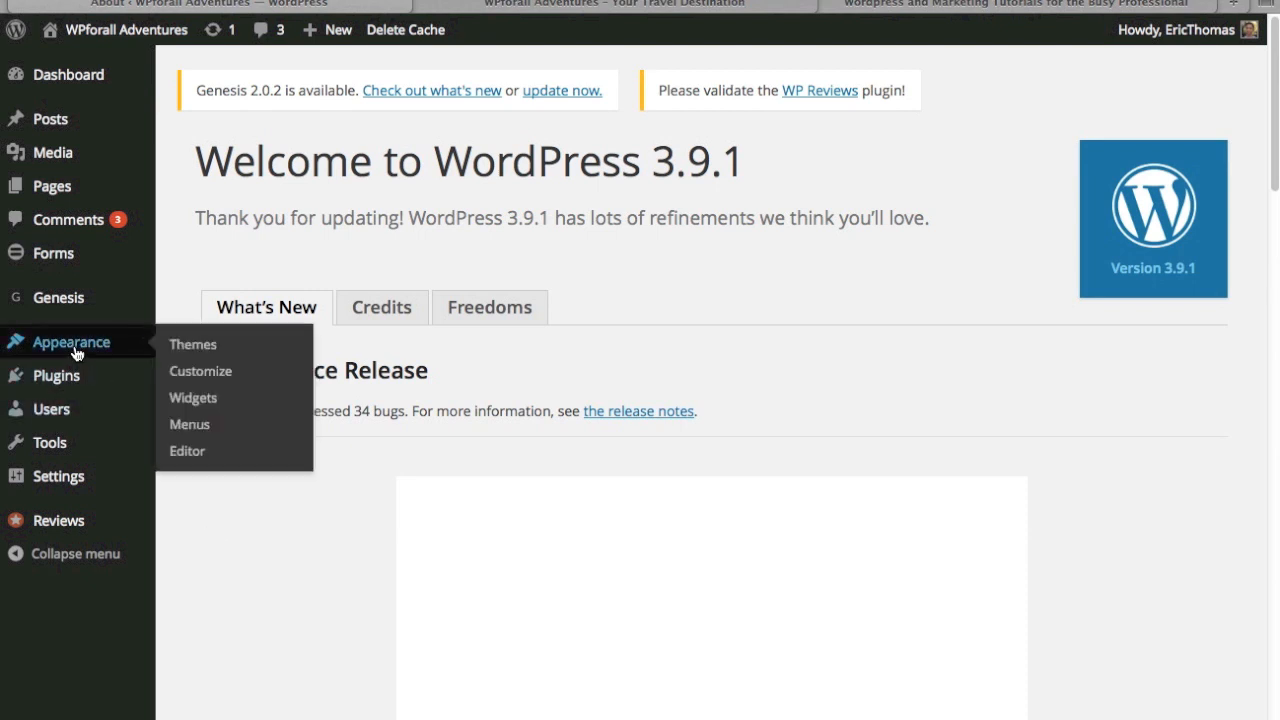
mouse_move(188, 424)
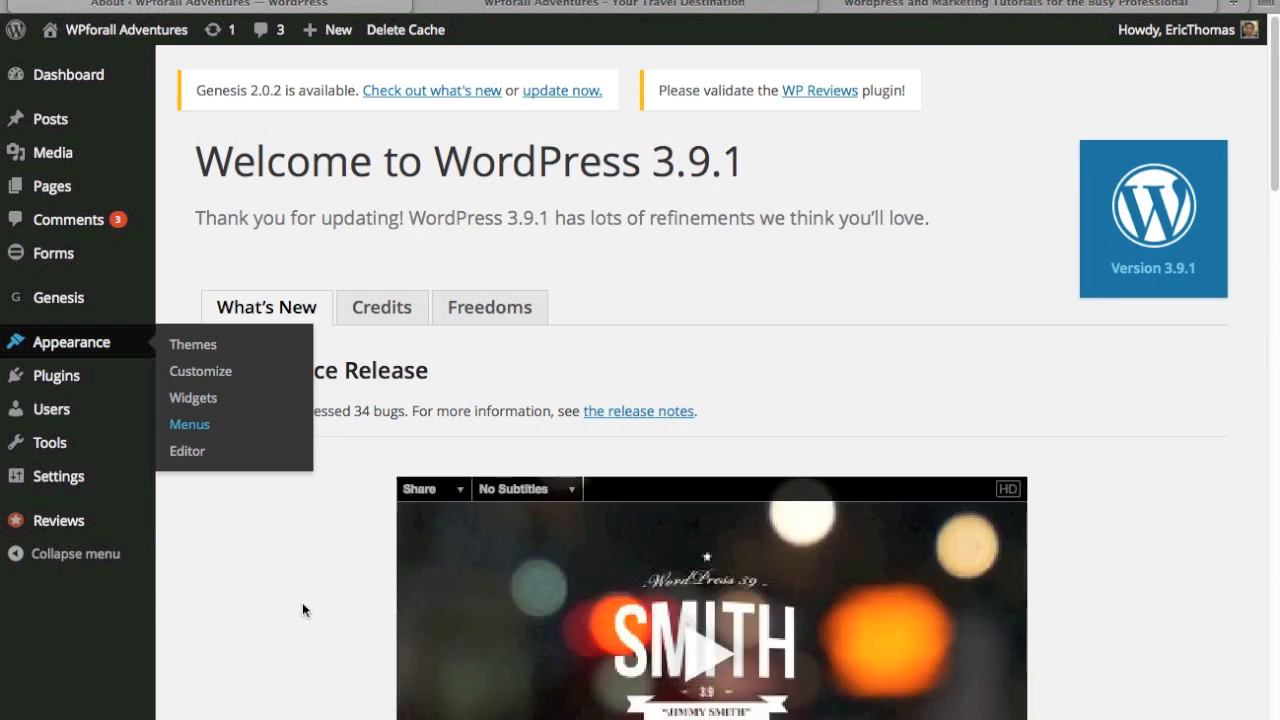
Go to Appearance > Menus to reach the menu editor
left_click(188, 424)
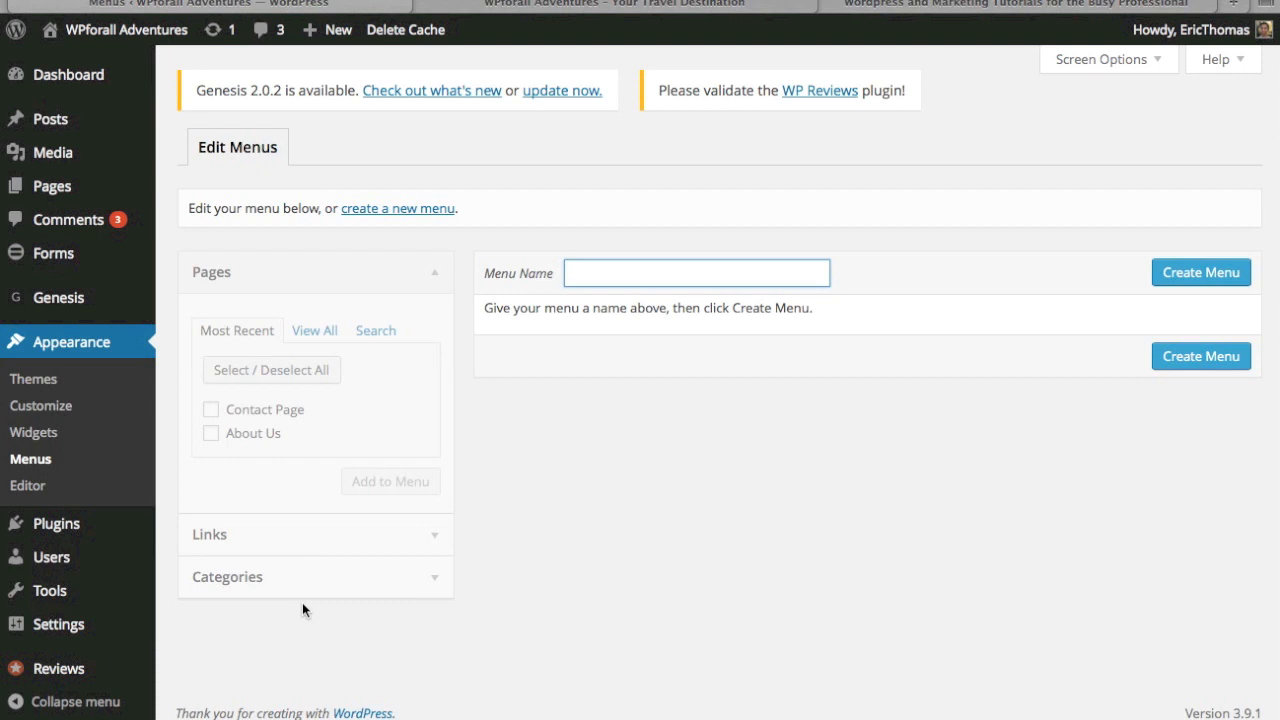
mouse_move(1116, 118)
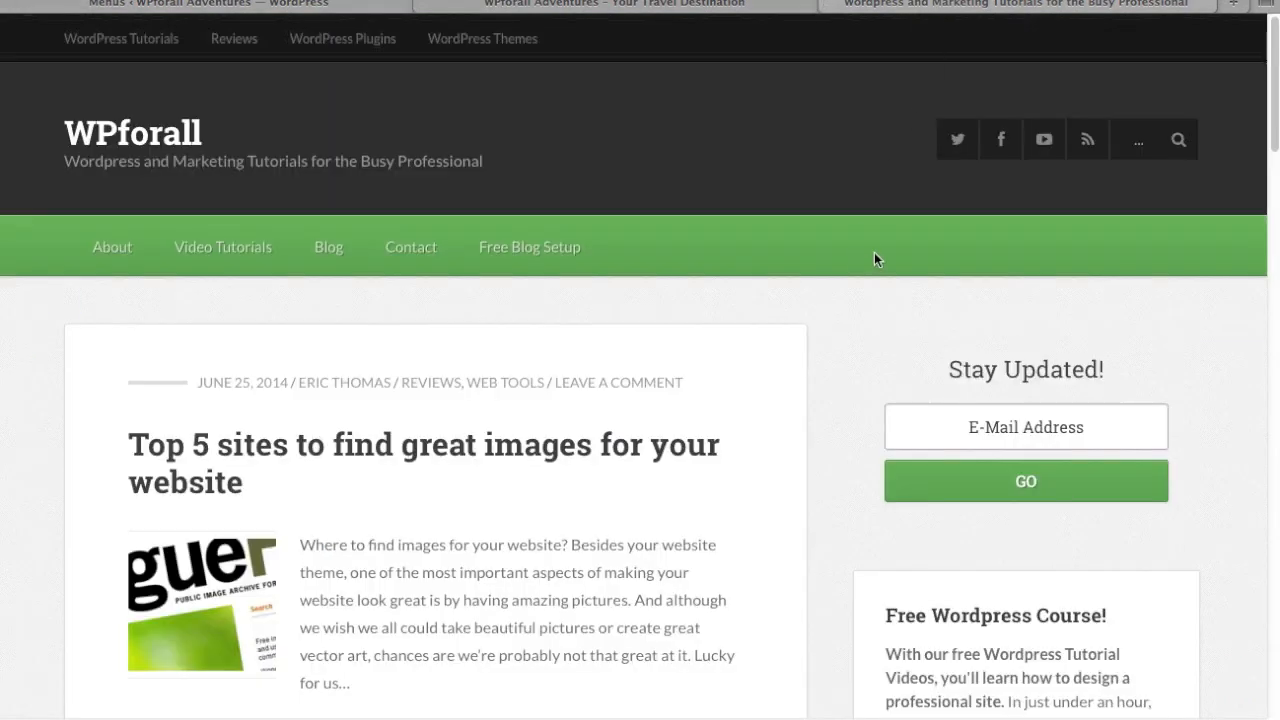
mouse_move(82, 248)
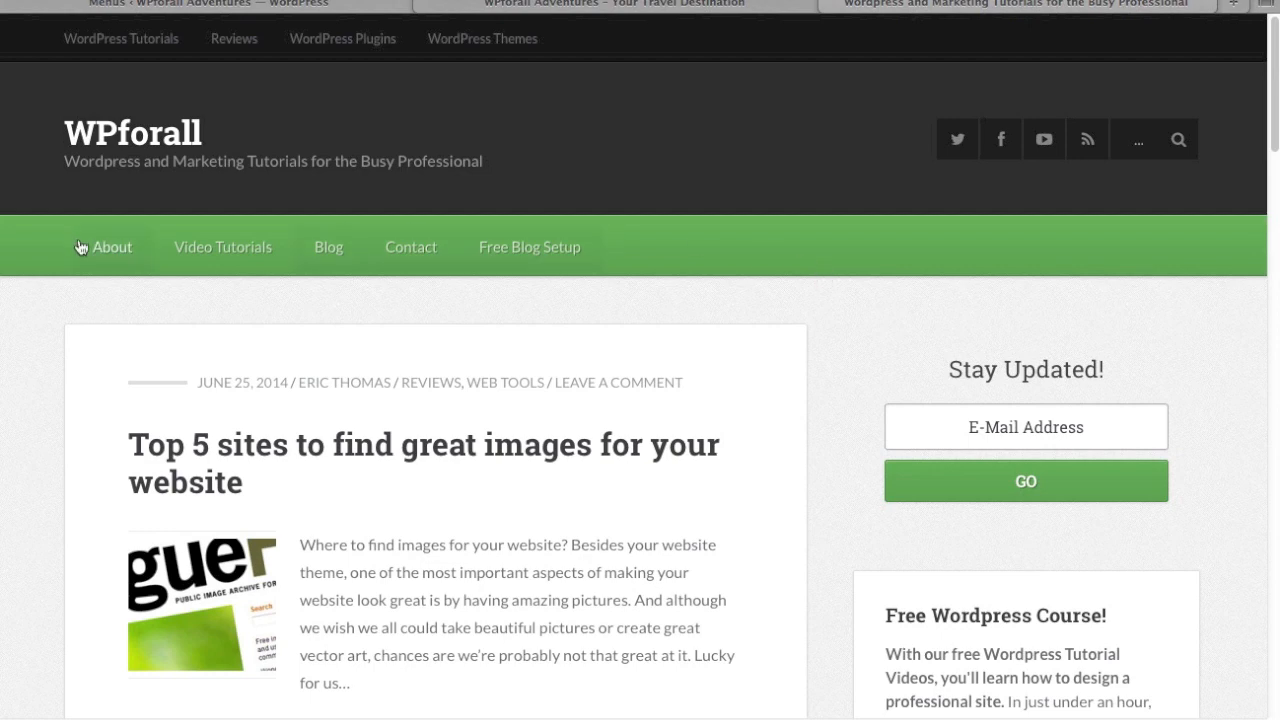
mouse_move(694, 242)
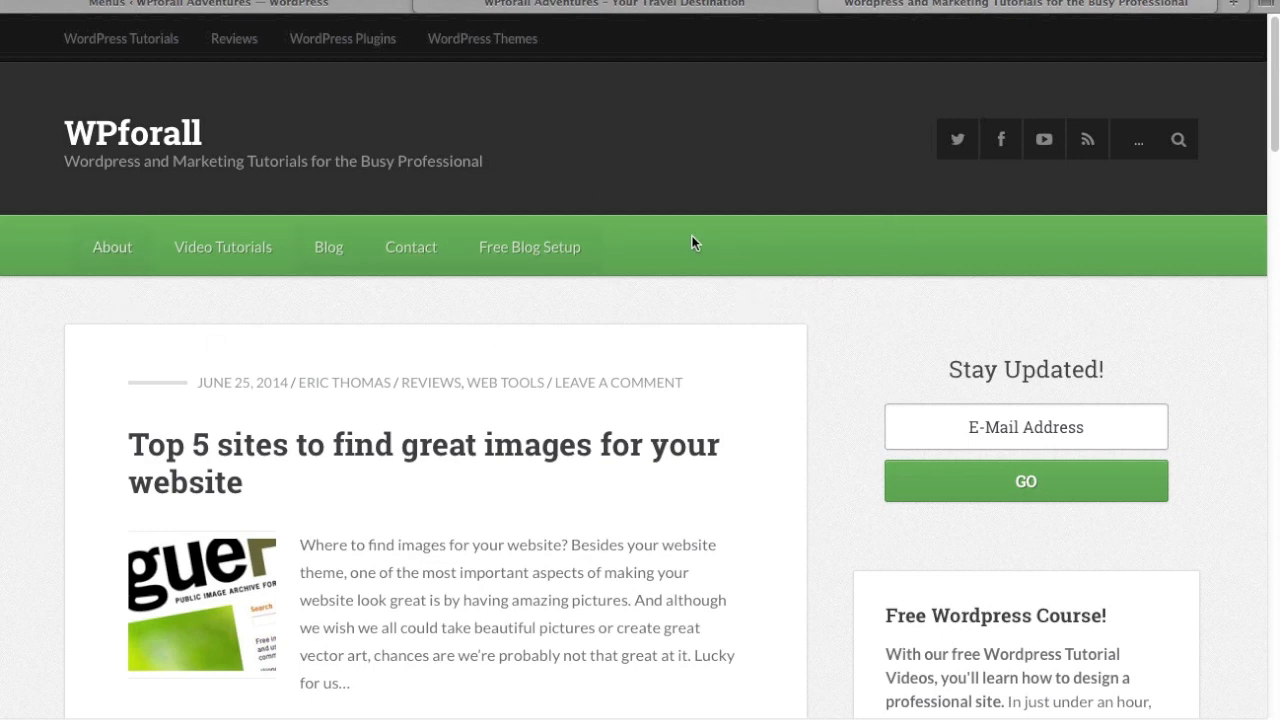
mouse_move(630, 284)
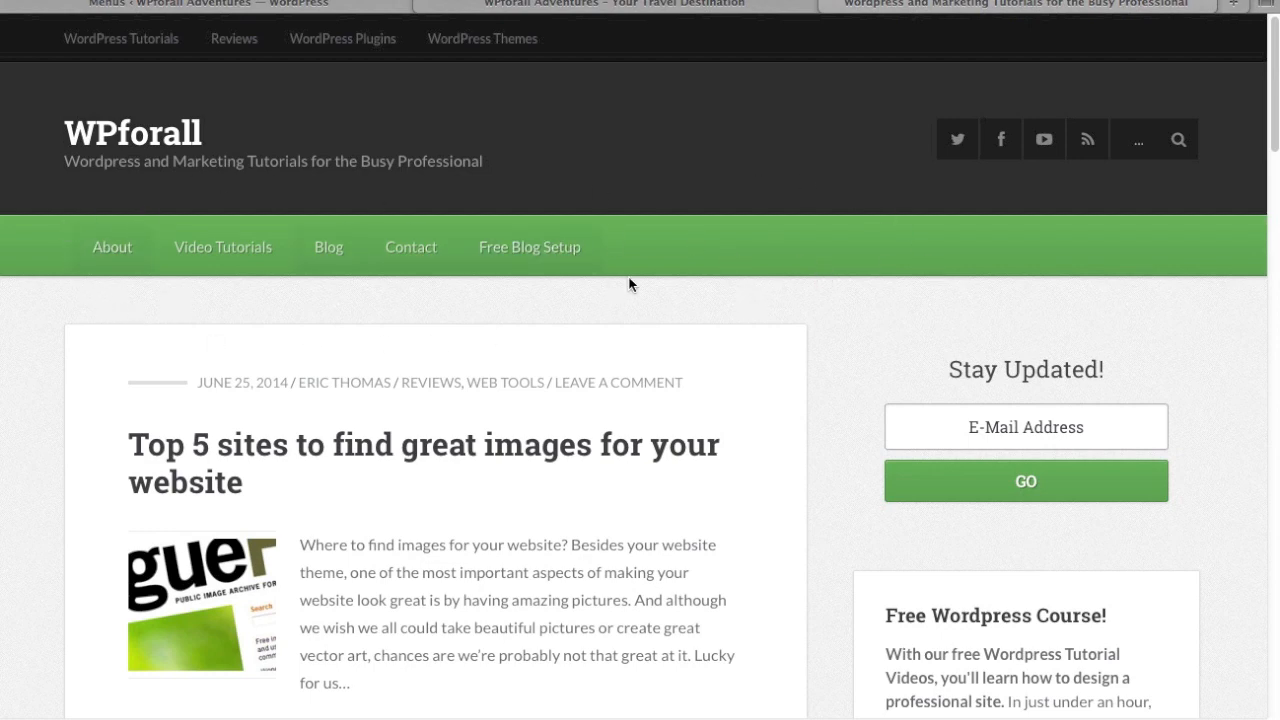
mouse_move(16, 252)
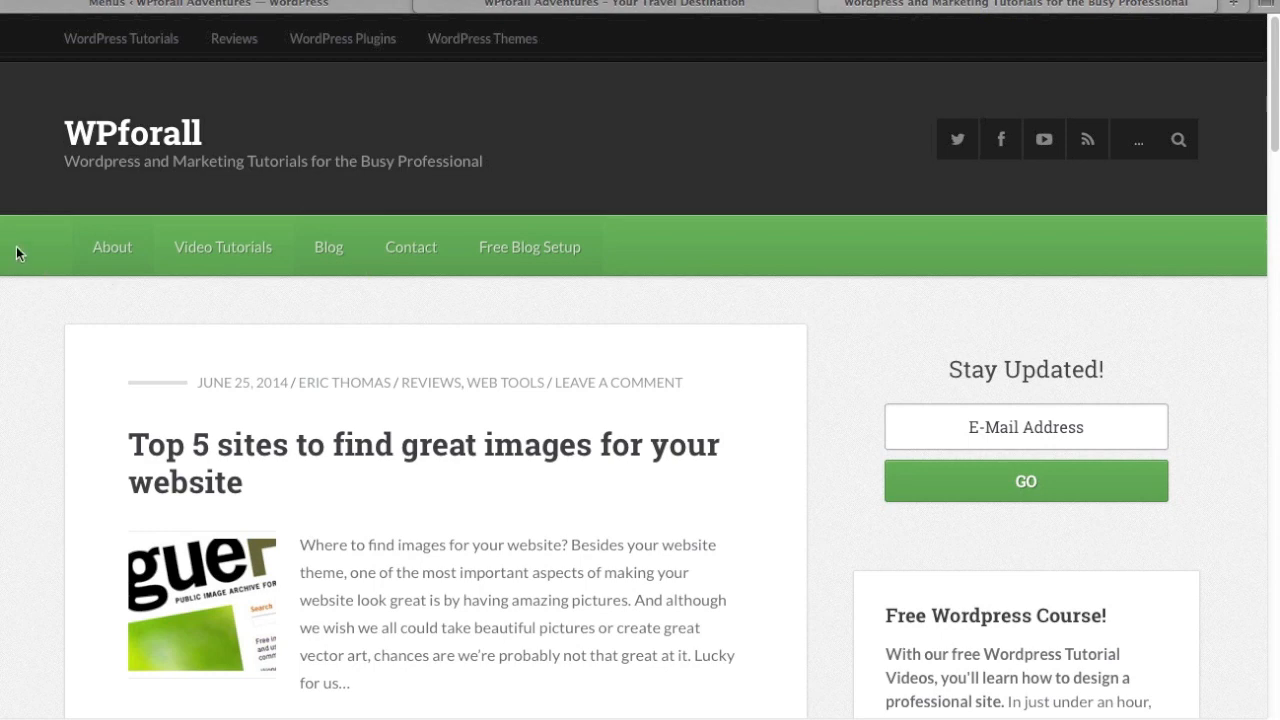
mouse_move(238, 260)
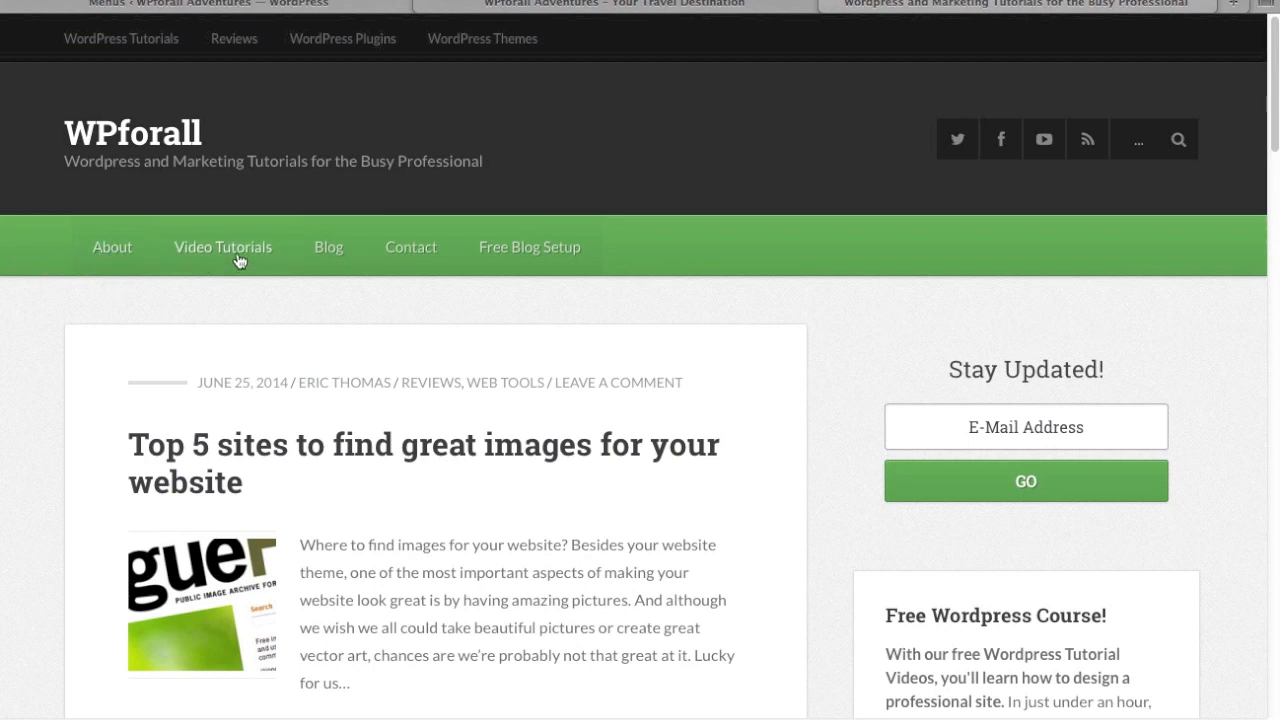
mouse_move(324, 248)
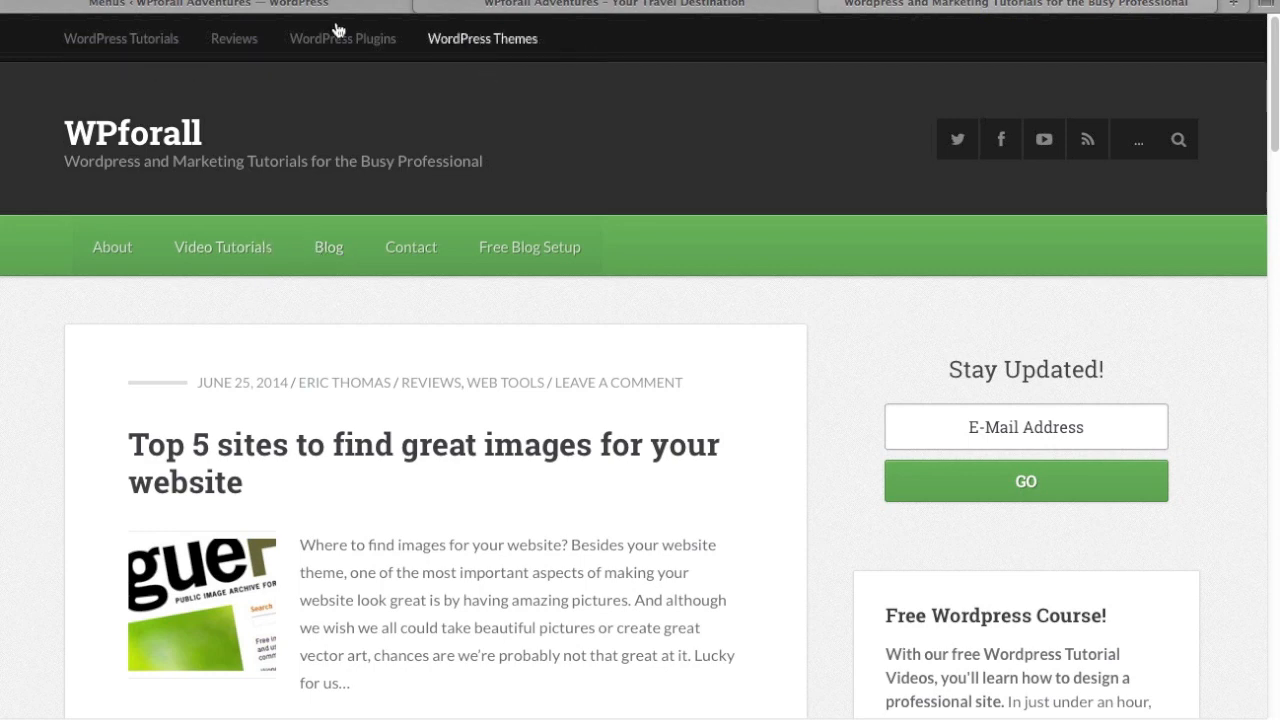
mouse_move(600, 100)
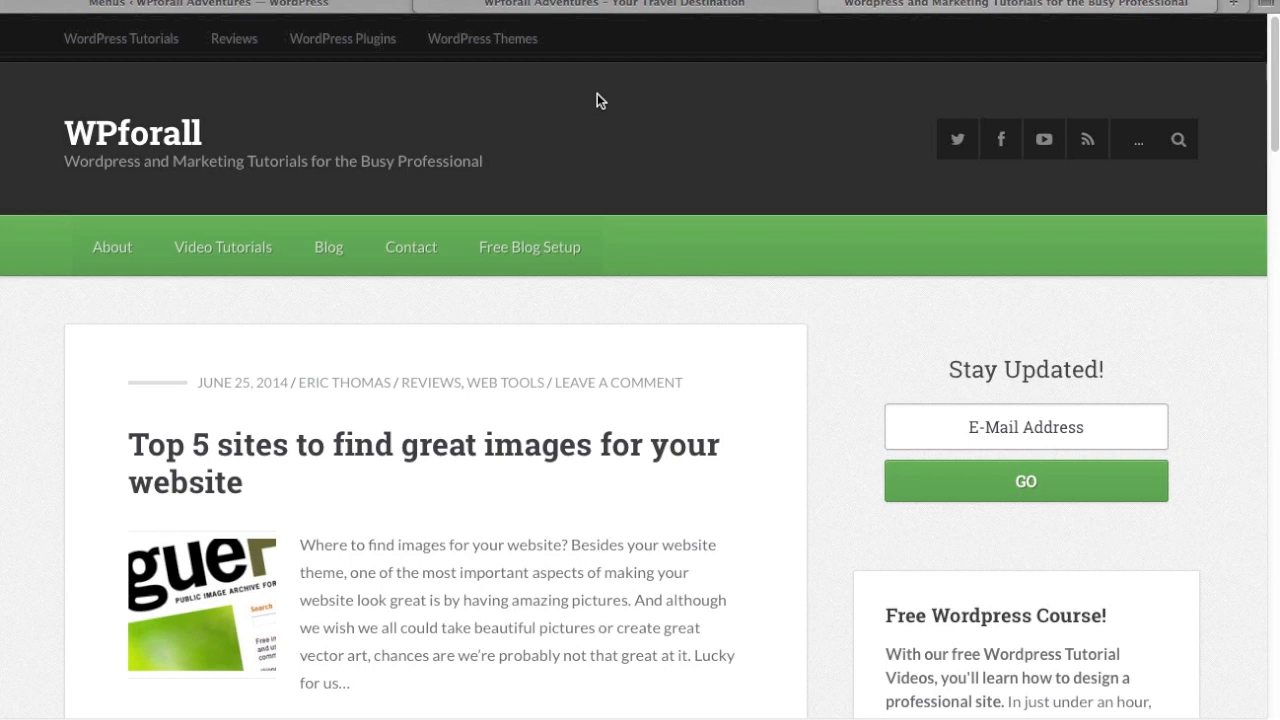
mouse_move(564, 18)
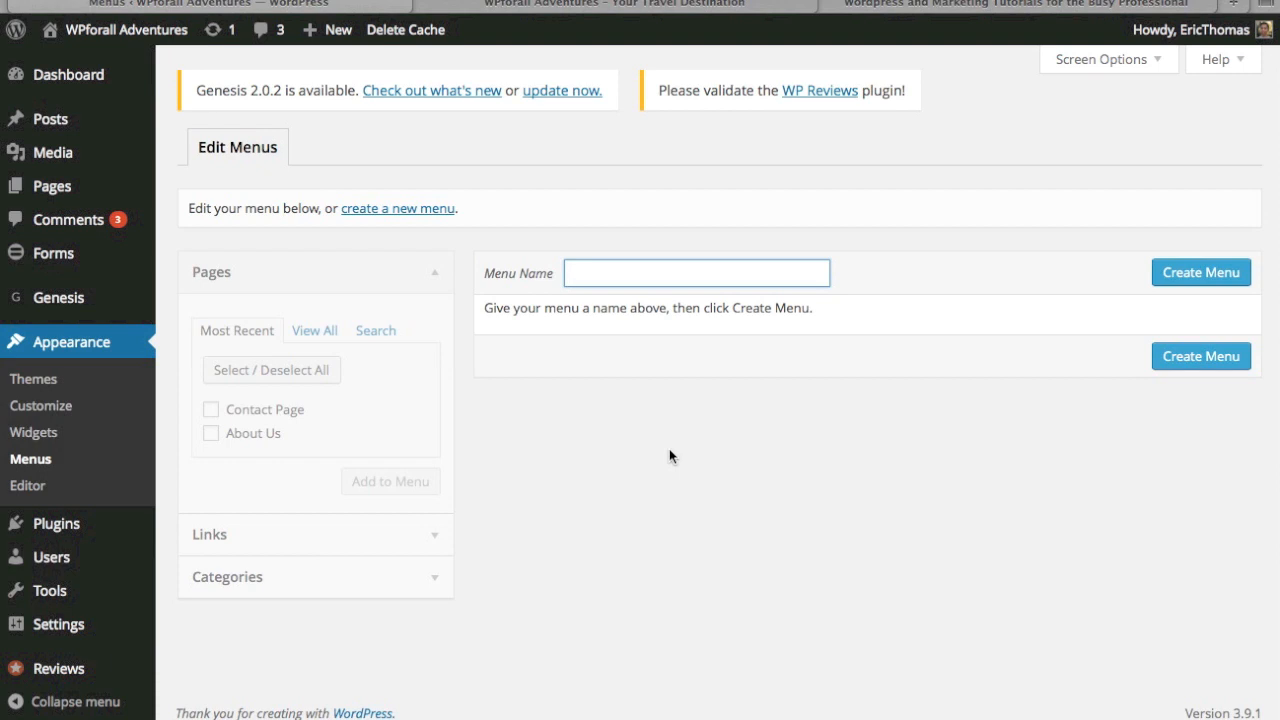
Try naming the new menu 'Main Menu'; after the conflict error, enter 'Menu 1' instead
type("Main Menu")
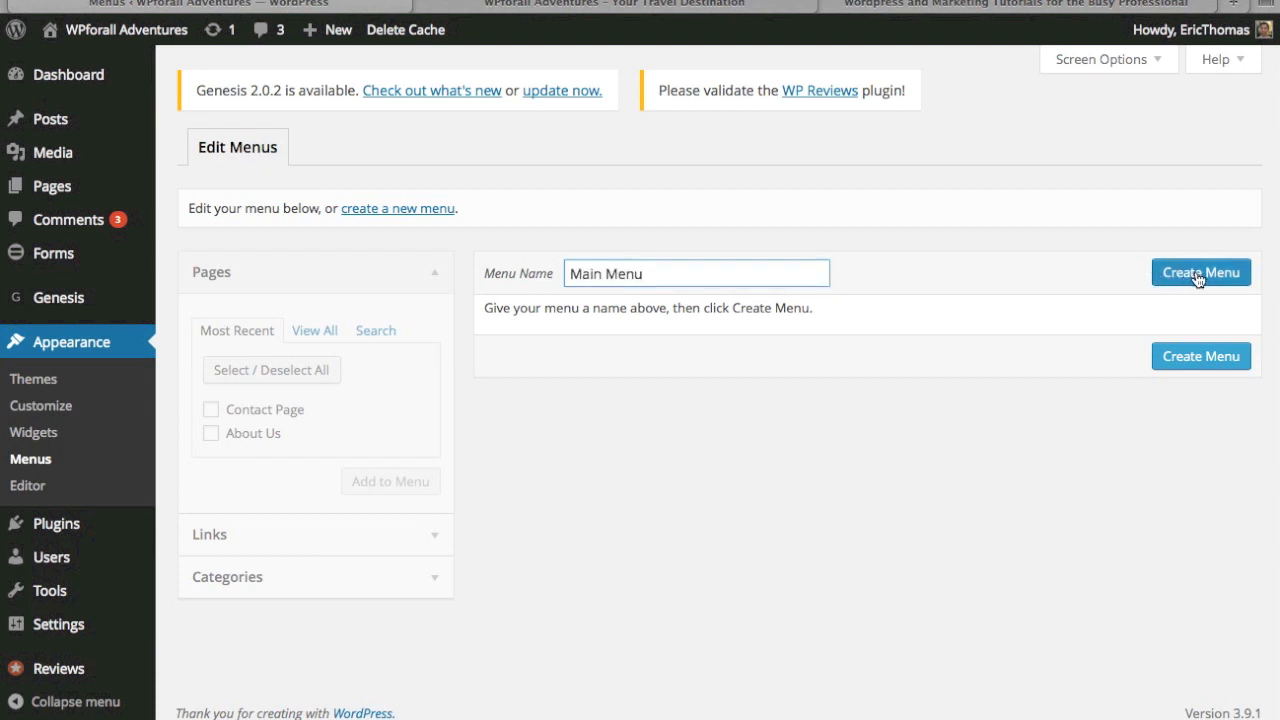
mouse_move(748, 272)
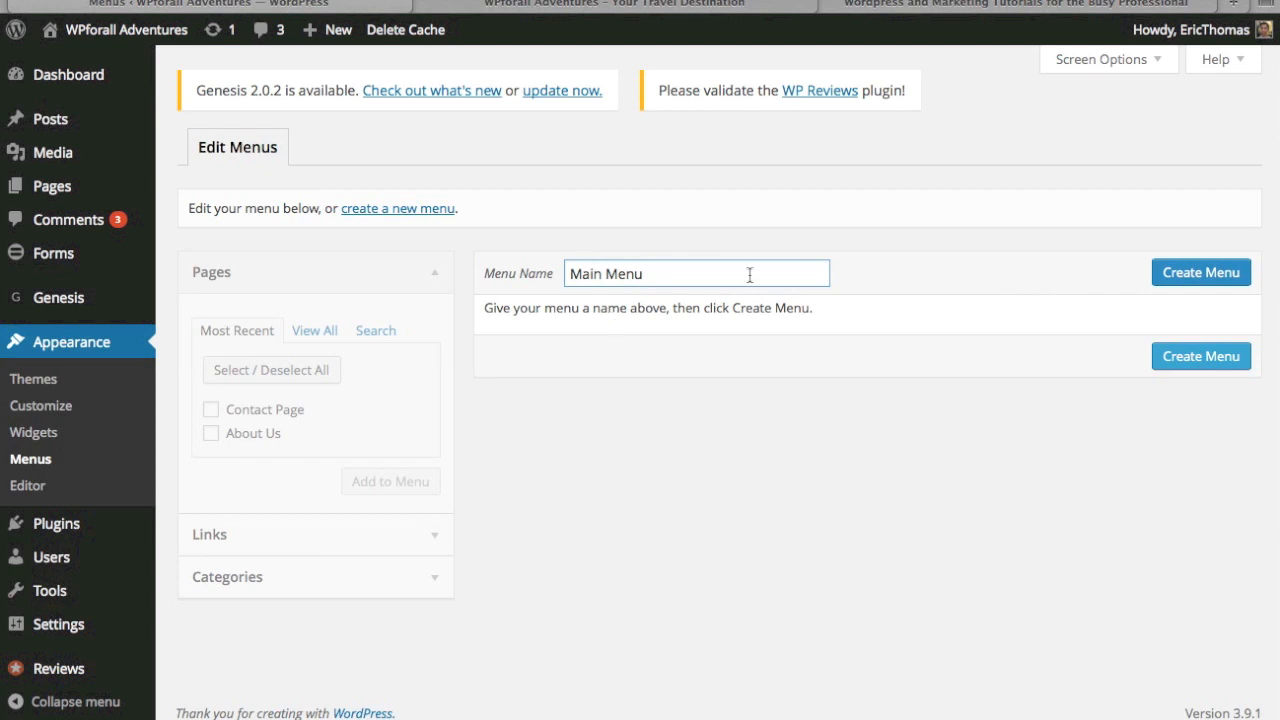
left_click(1200, 272)
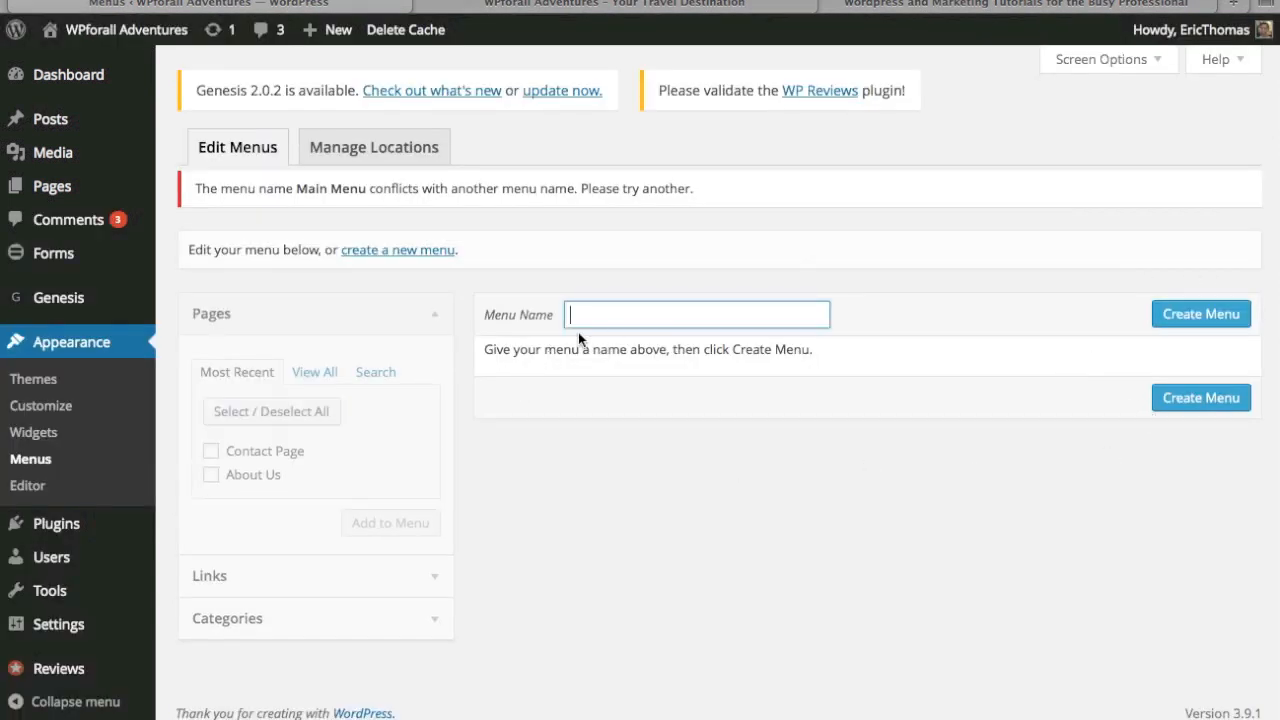
mouse_move(492, 488)
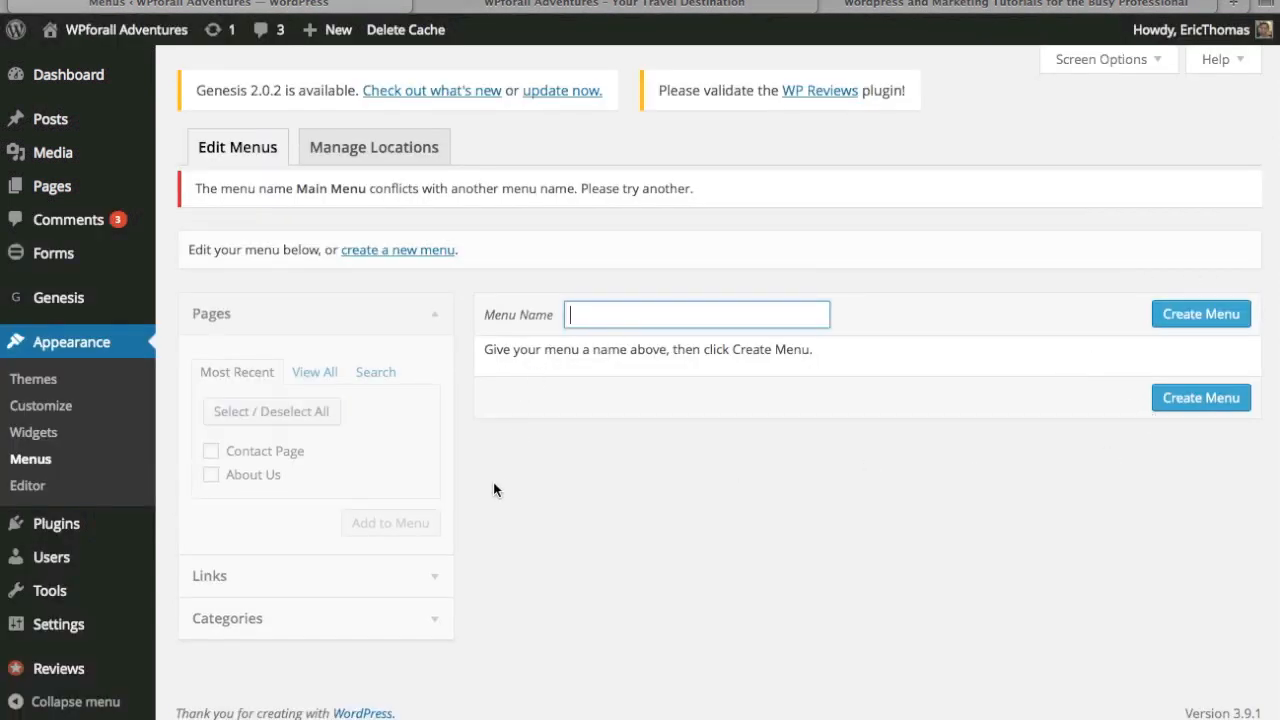
mouse_move(300, 188)
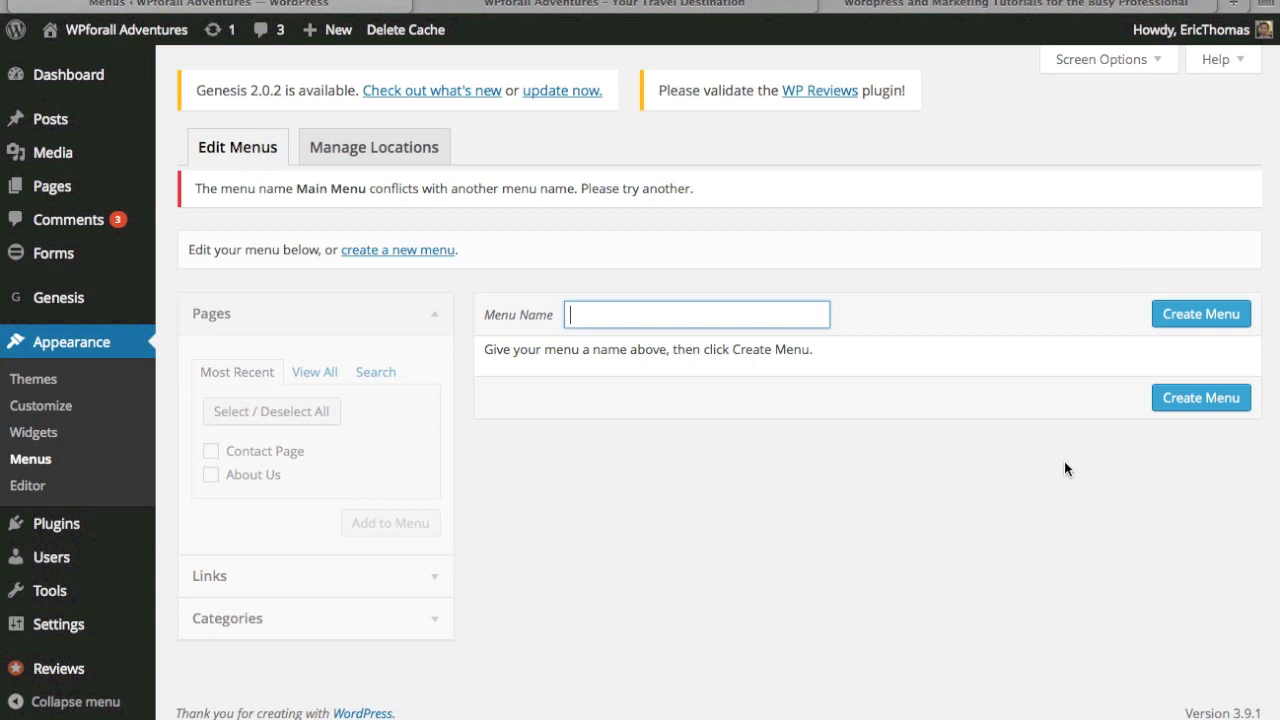
type("Menu 1")
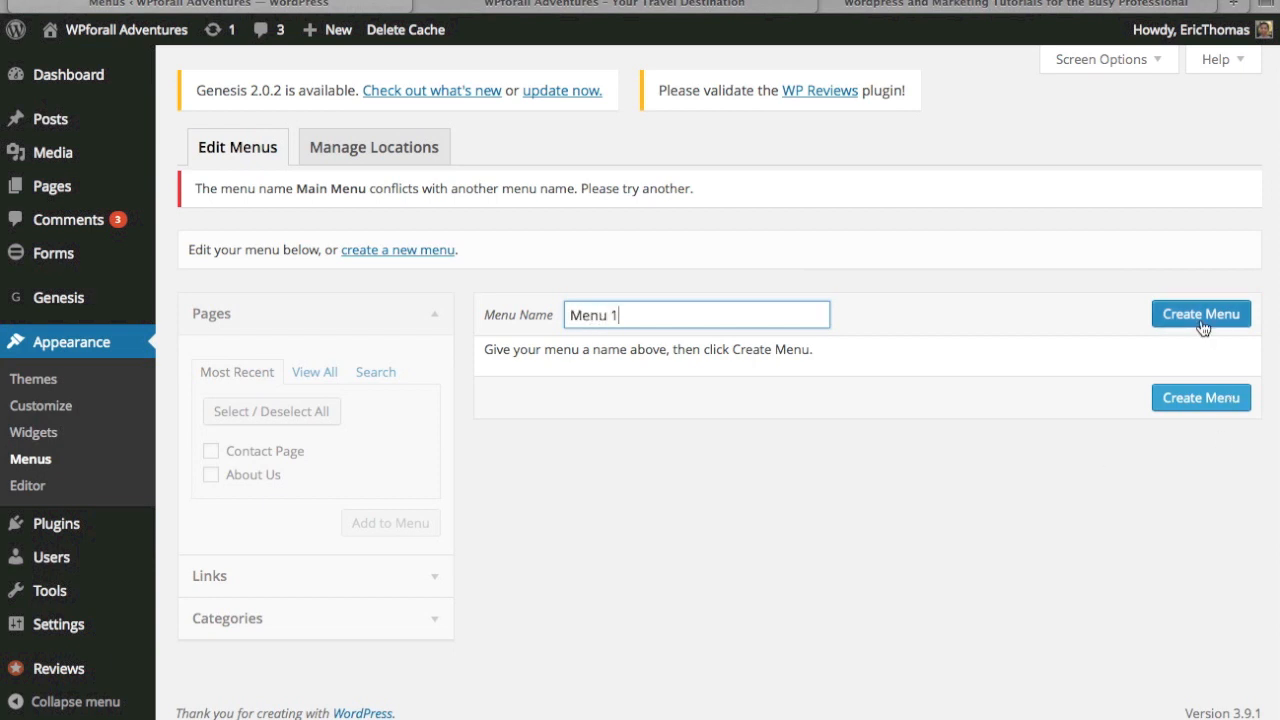
mouse_move(456, 440)
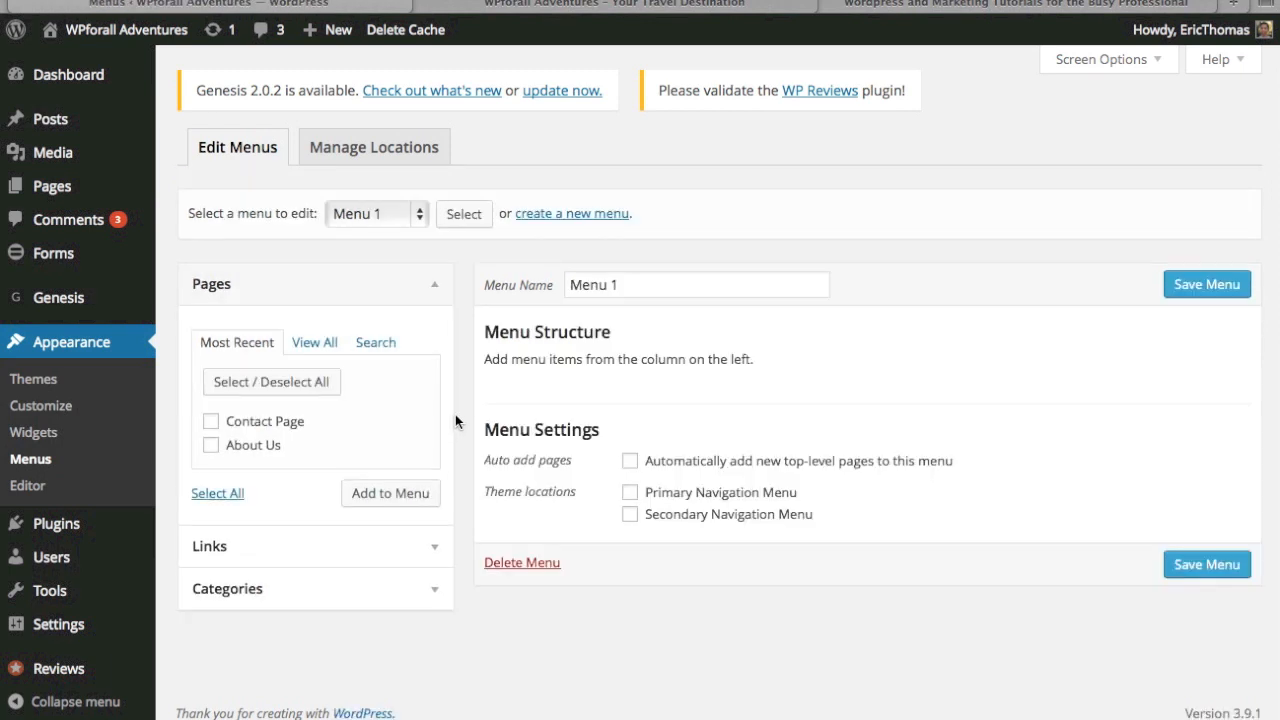
mouse_move(484, 494)
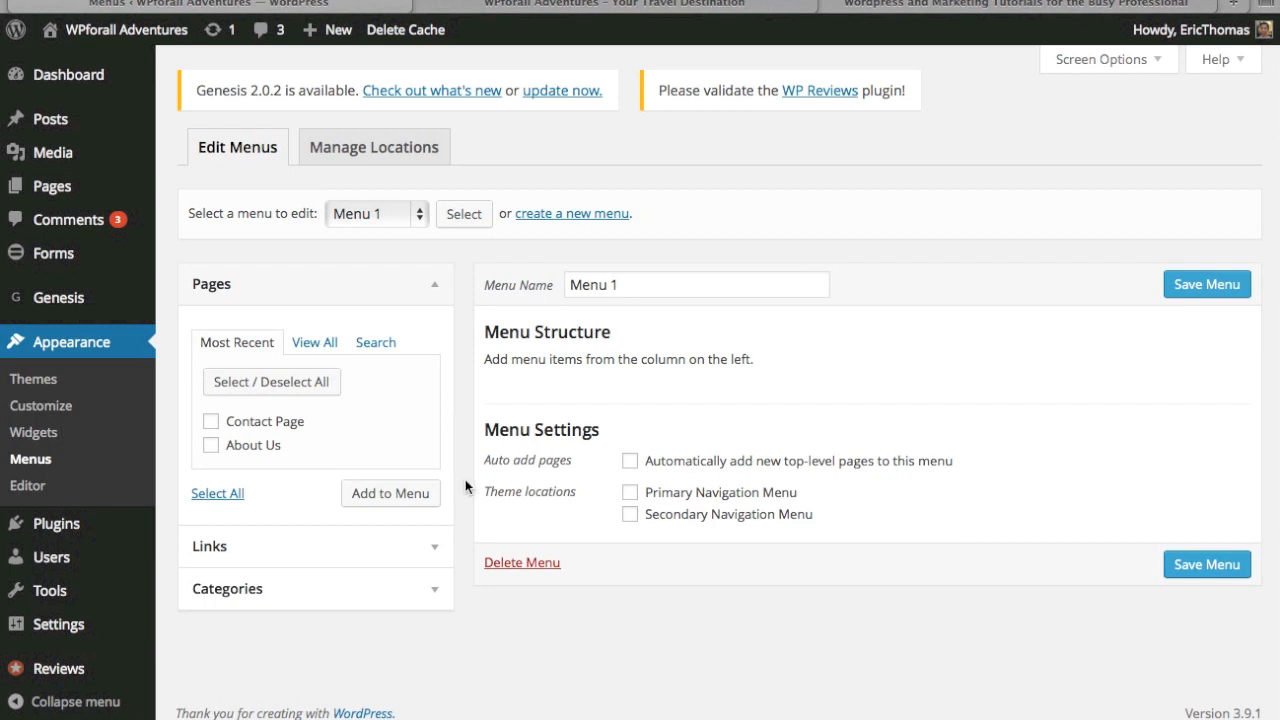
Add the About Us and Contact Page pages to Menu 1 and save it
left_click(212, 444)
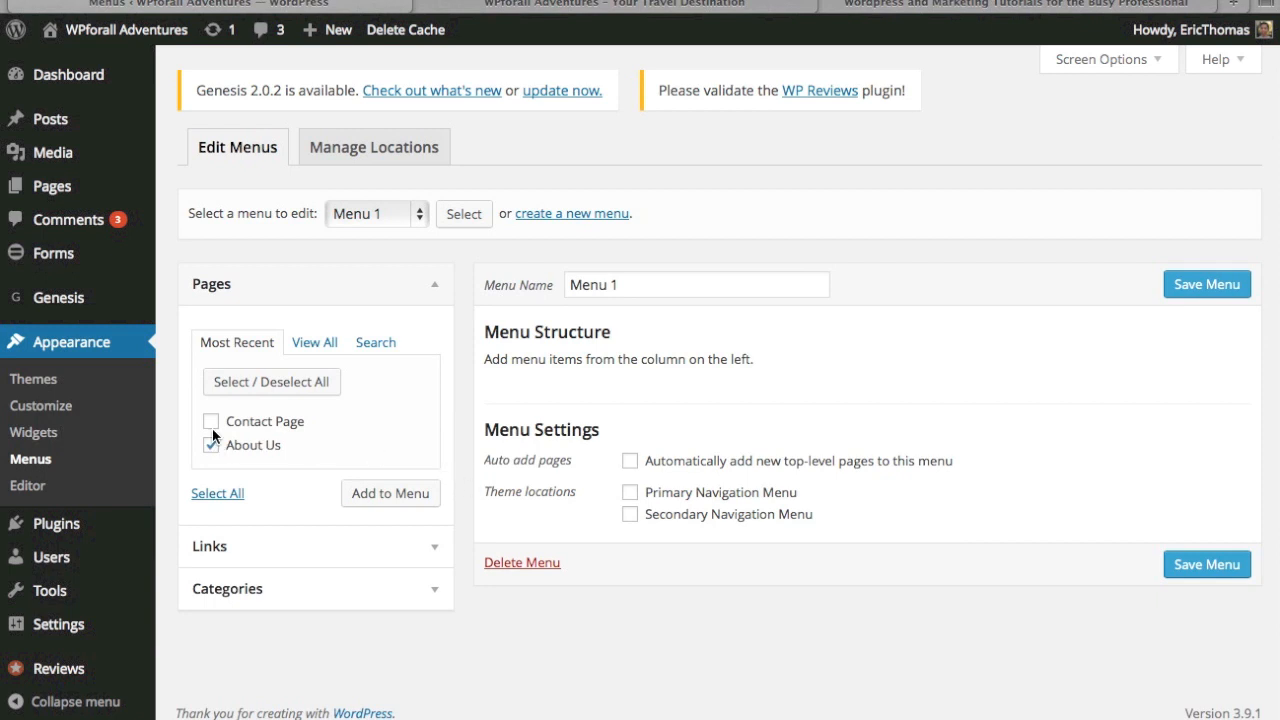
left_click(212, 420)
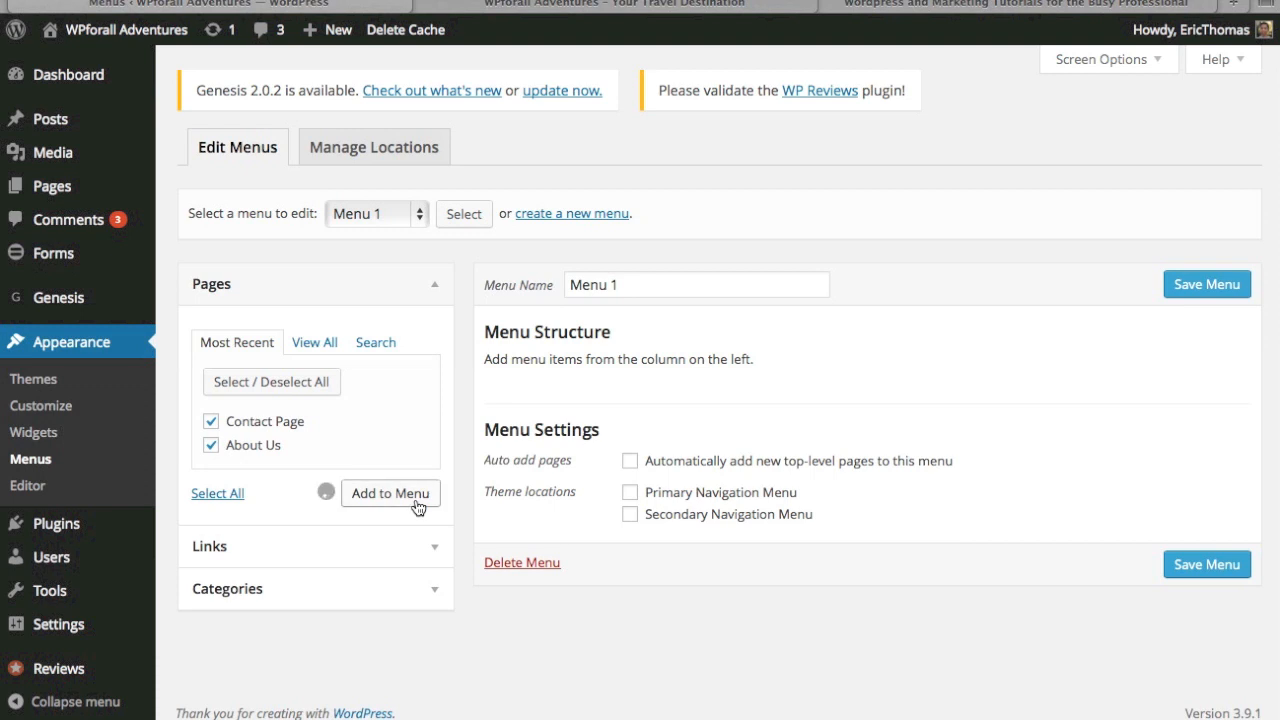
left_click(390, 492)
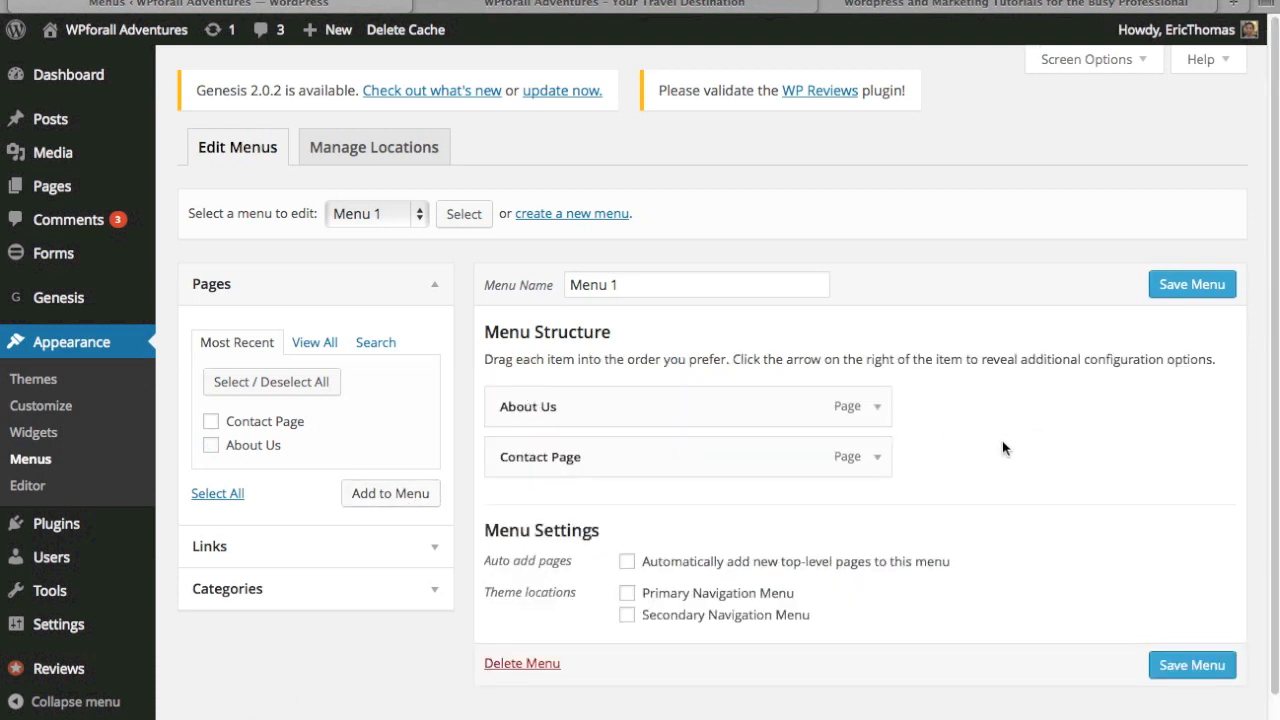
mouse_move(1020, 476)
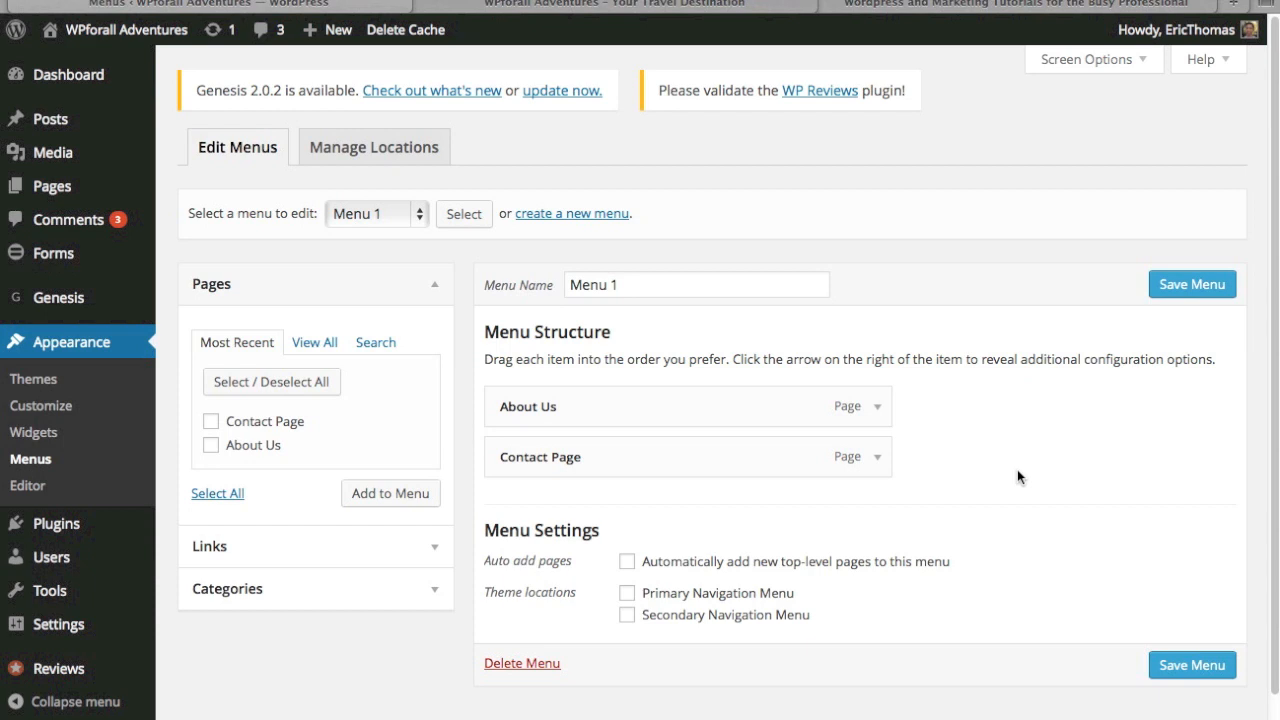
mouse_move(1108, 464)
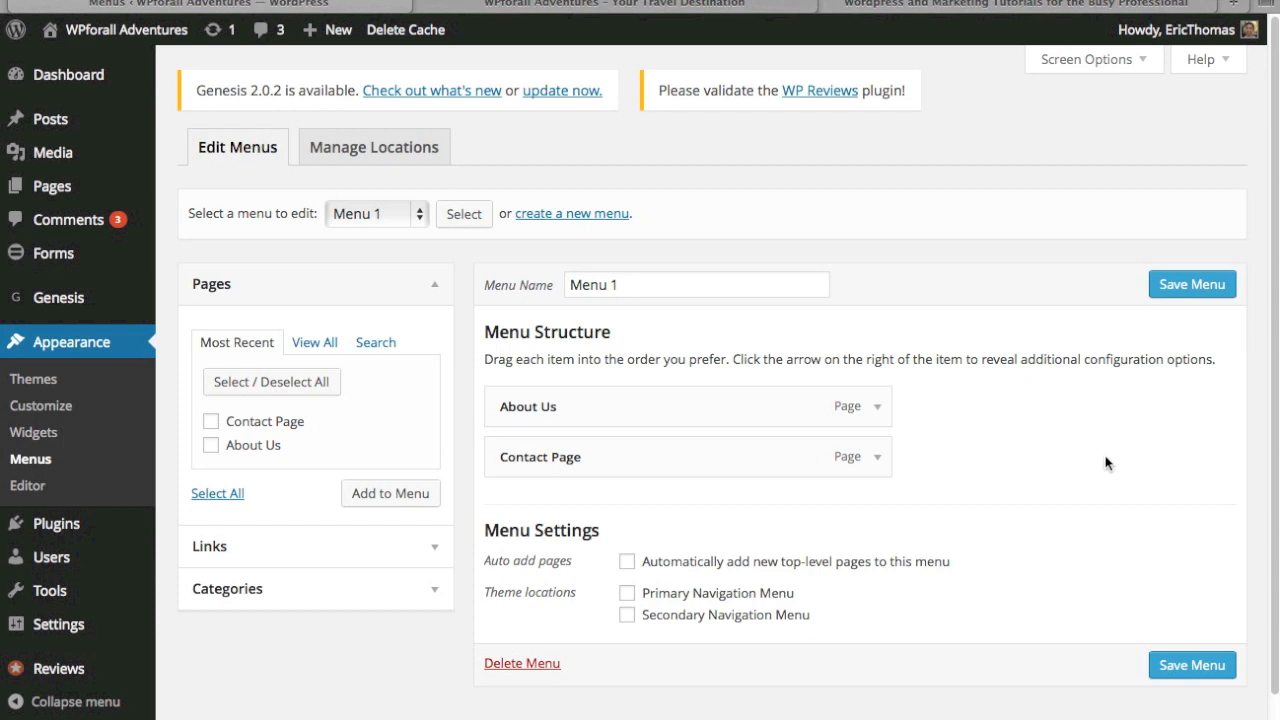
mouse_move(628, 592)
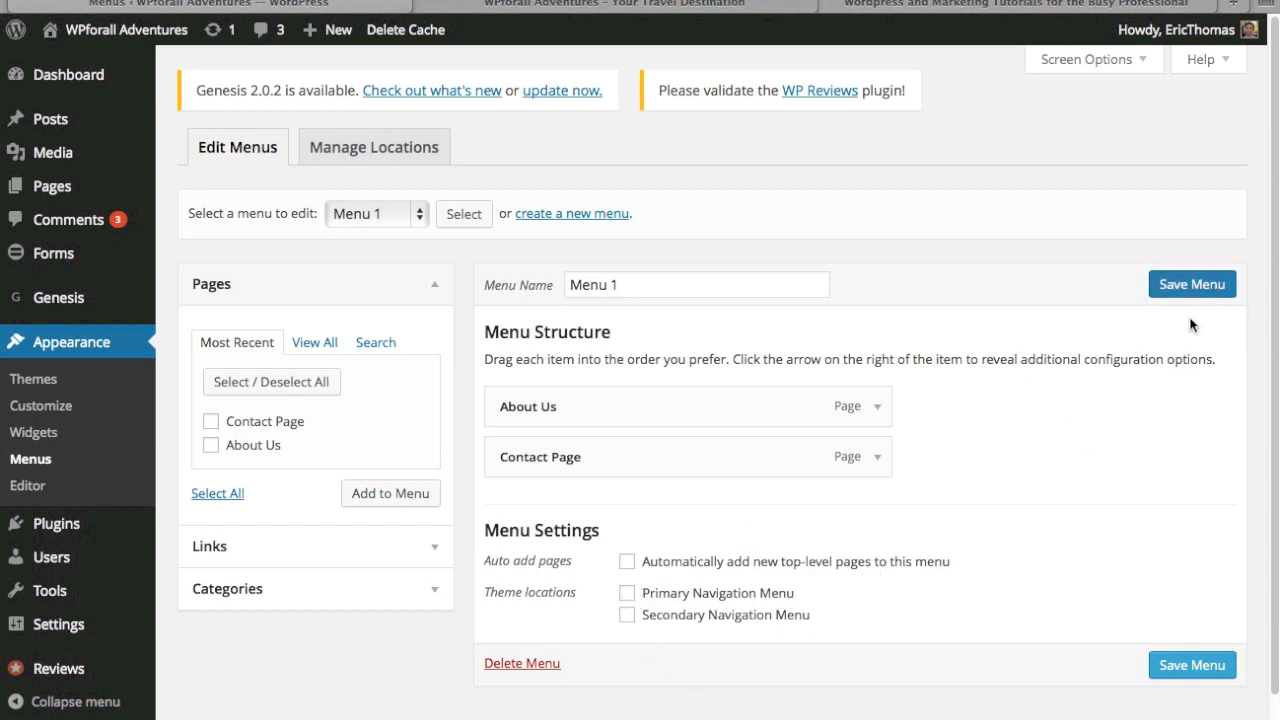
left_click(1192, 284)
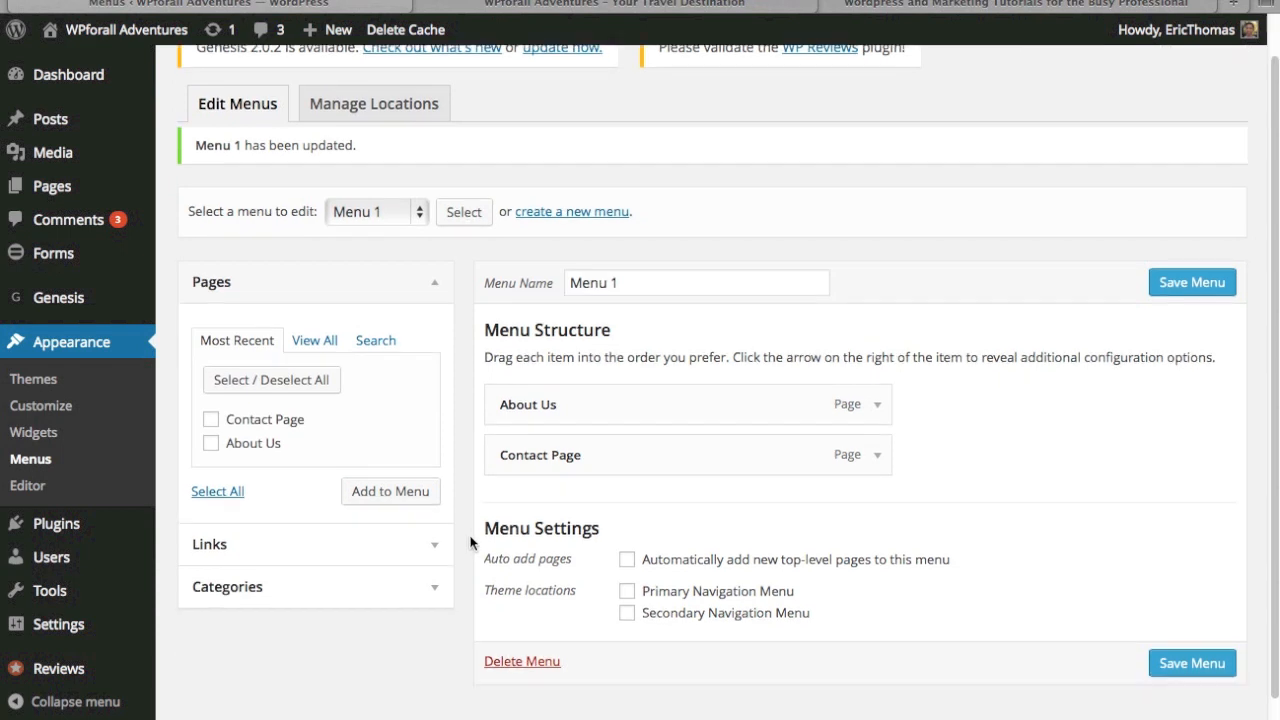
mouse_move(558, 620)
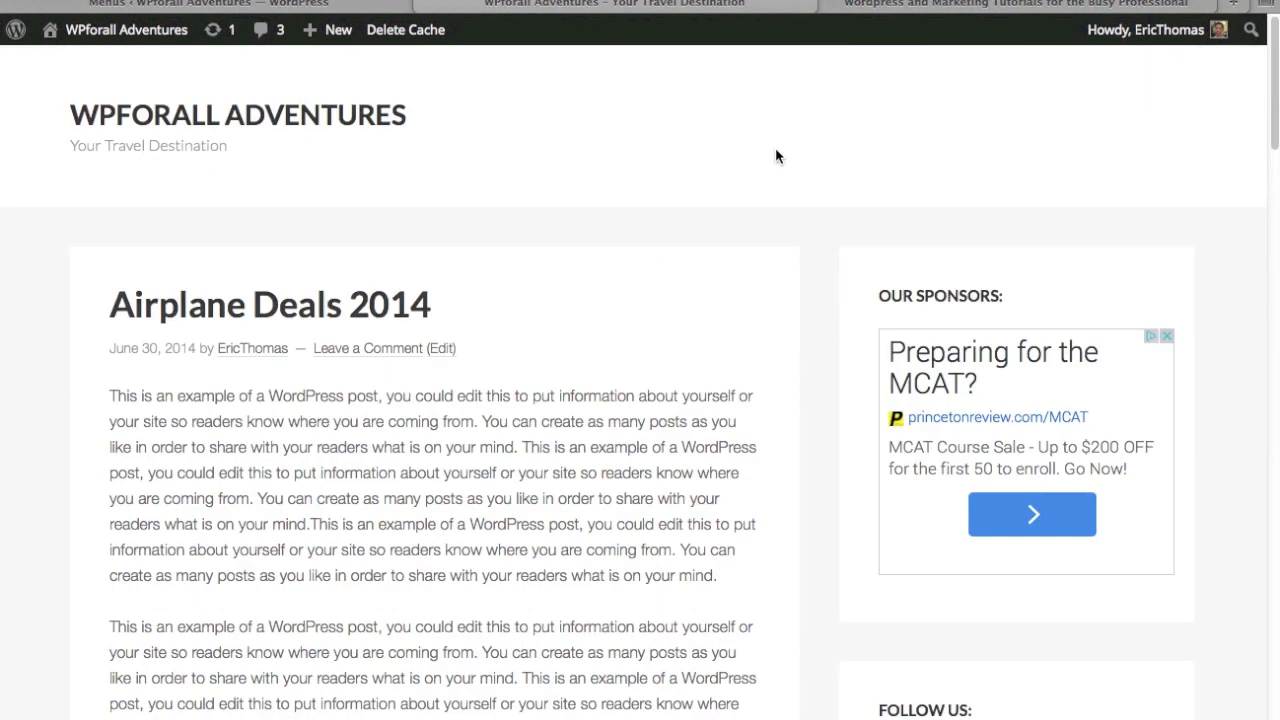
mouse_move(824, 112)
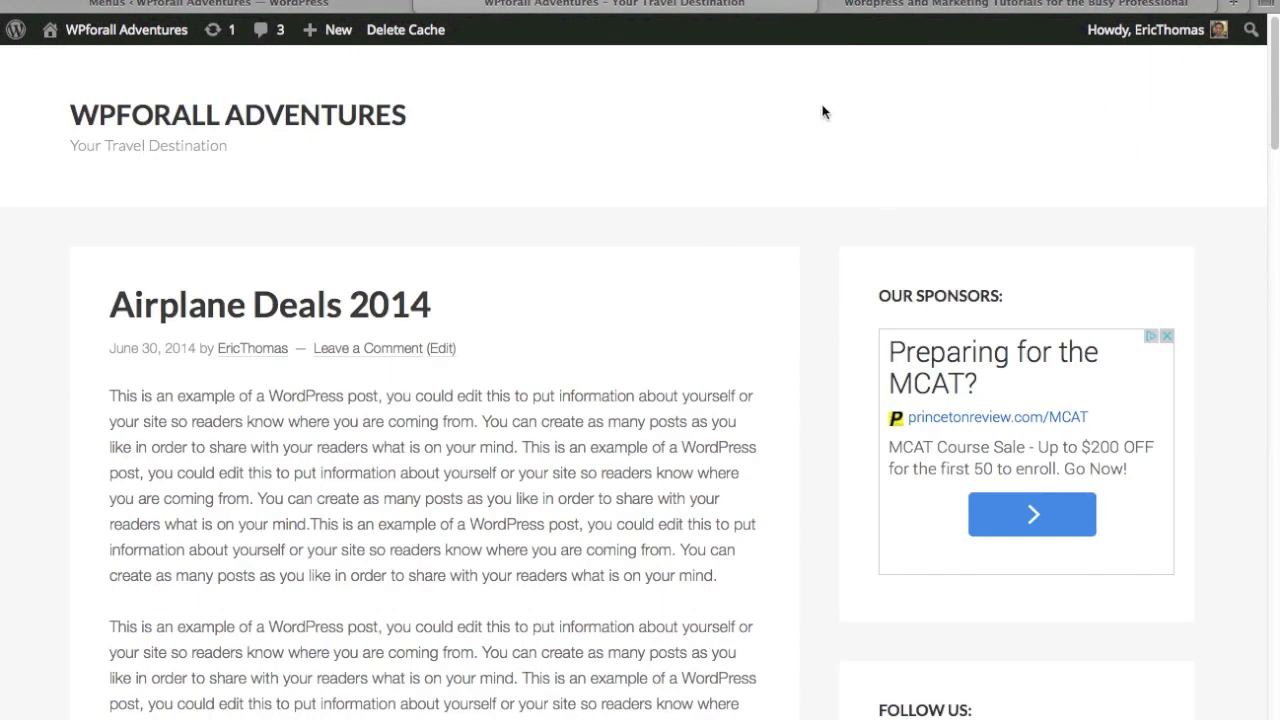
mouse_move(1050, 100)
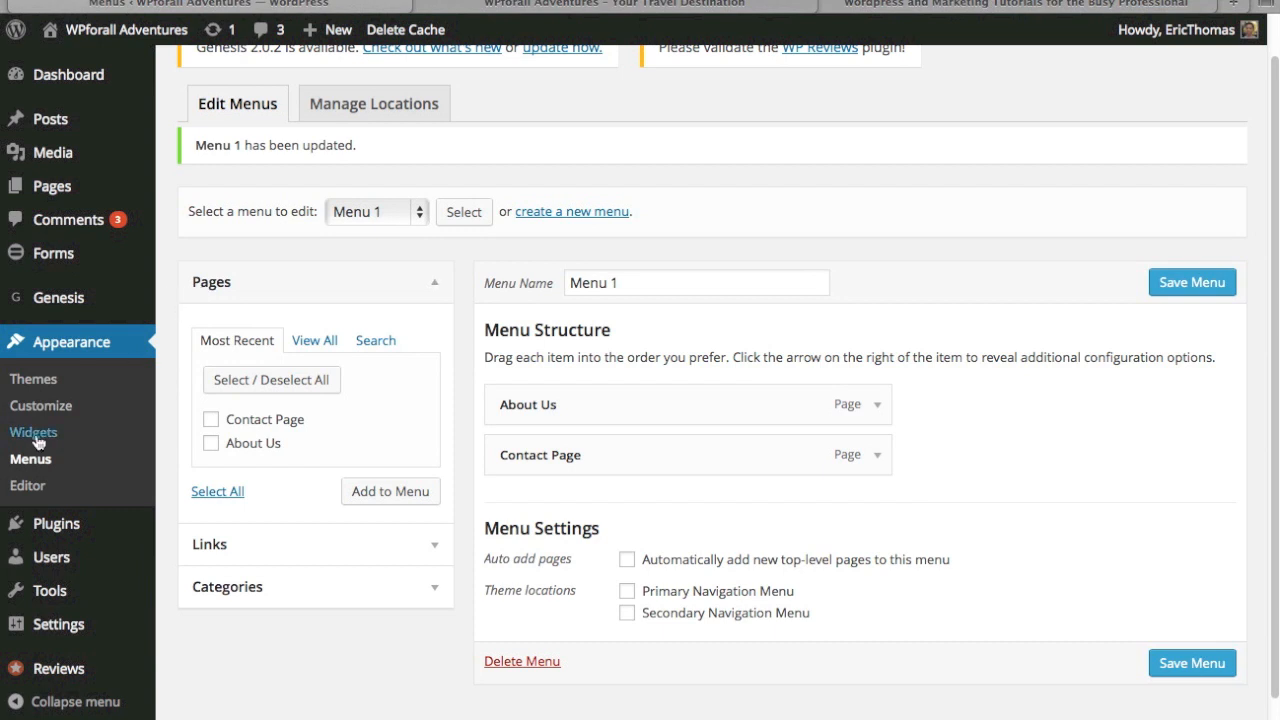
mouse_move(148, 448)
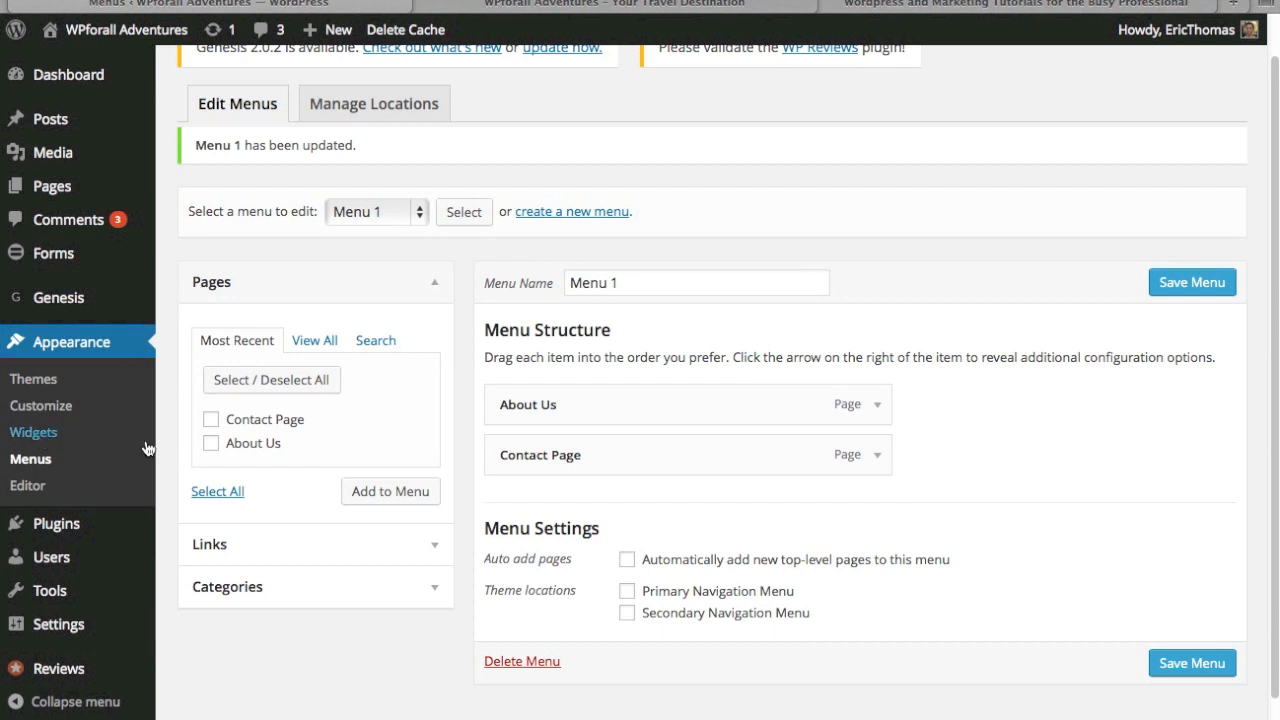
Place a Custom Menu widget in Header Right displaying Menu 1 and save it
left_click(32, 432)
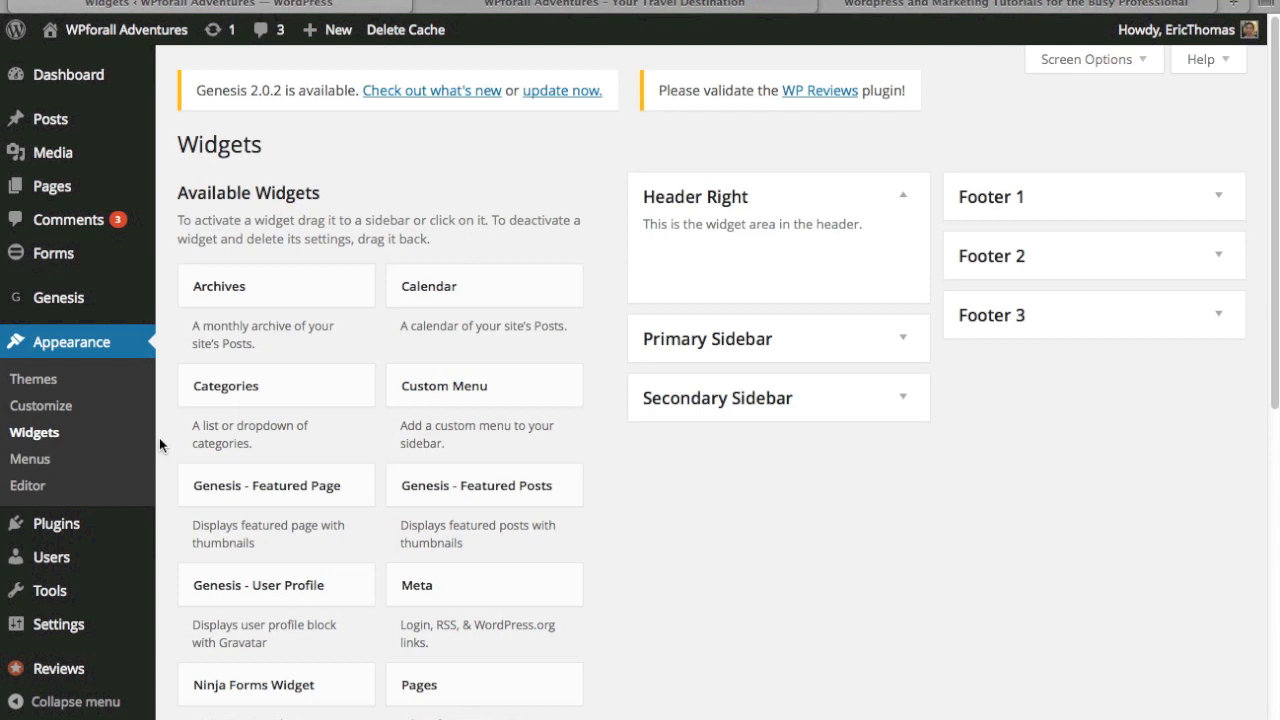
mouse_move(734, 284)
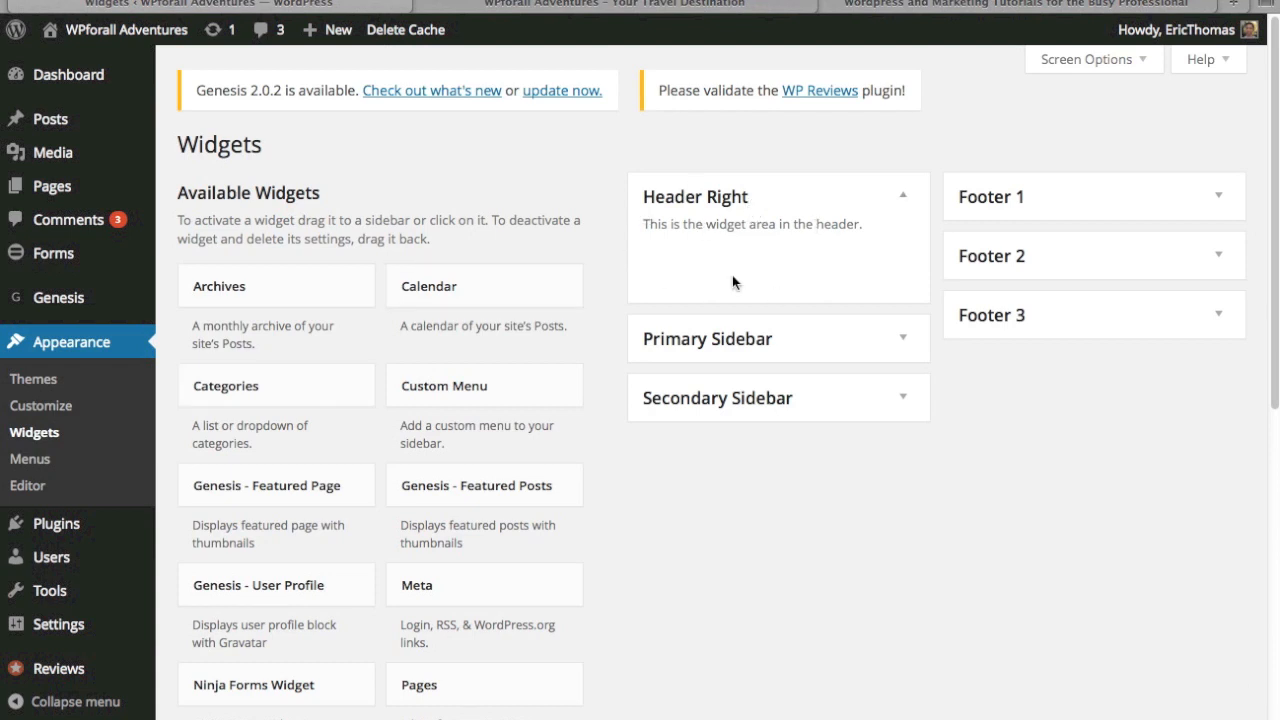
mouse_move(638, 318)
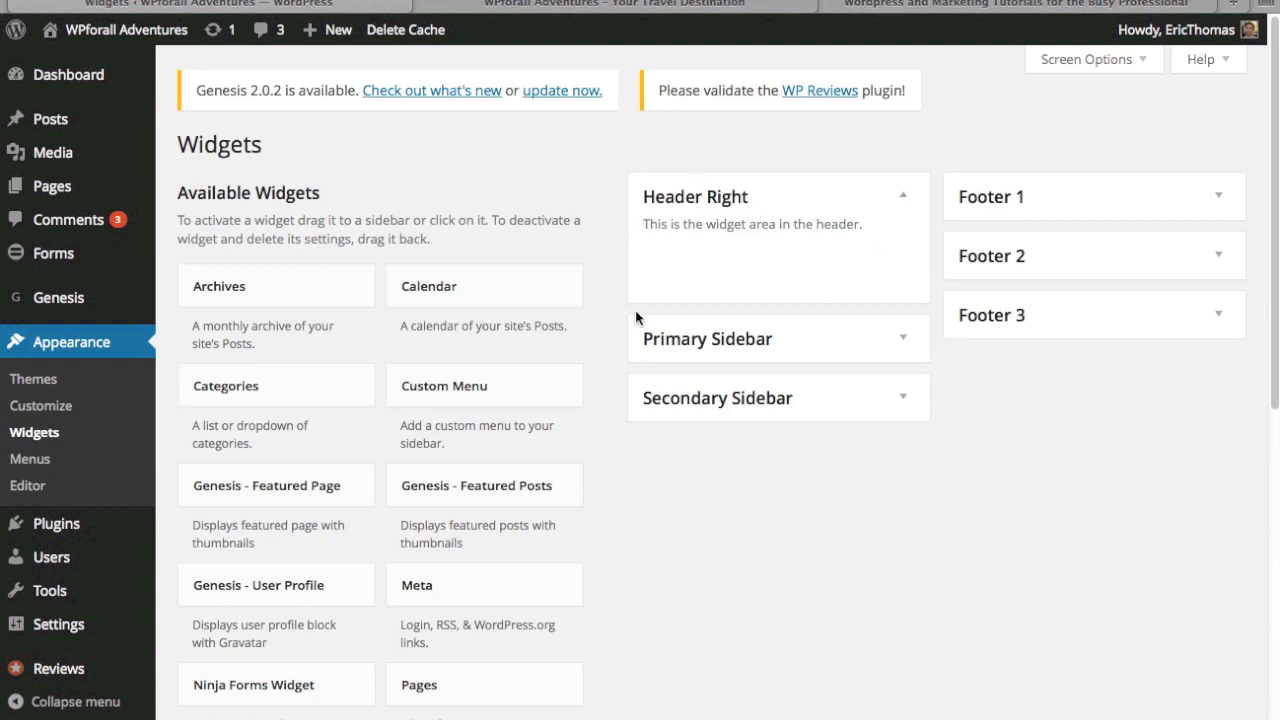
left_click_drag(444, 384, 778, 264)
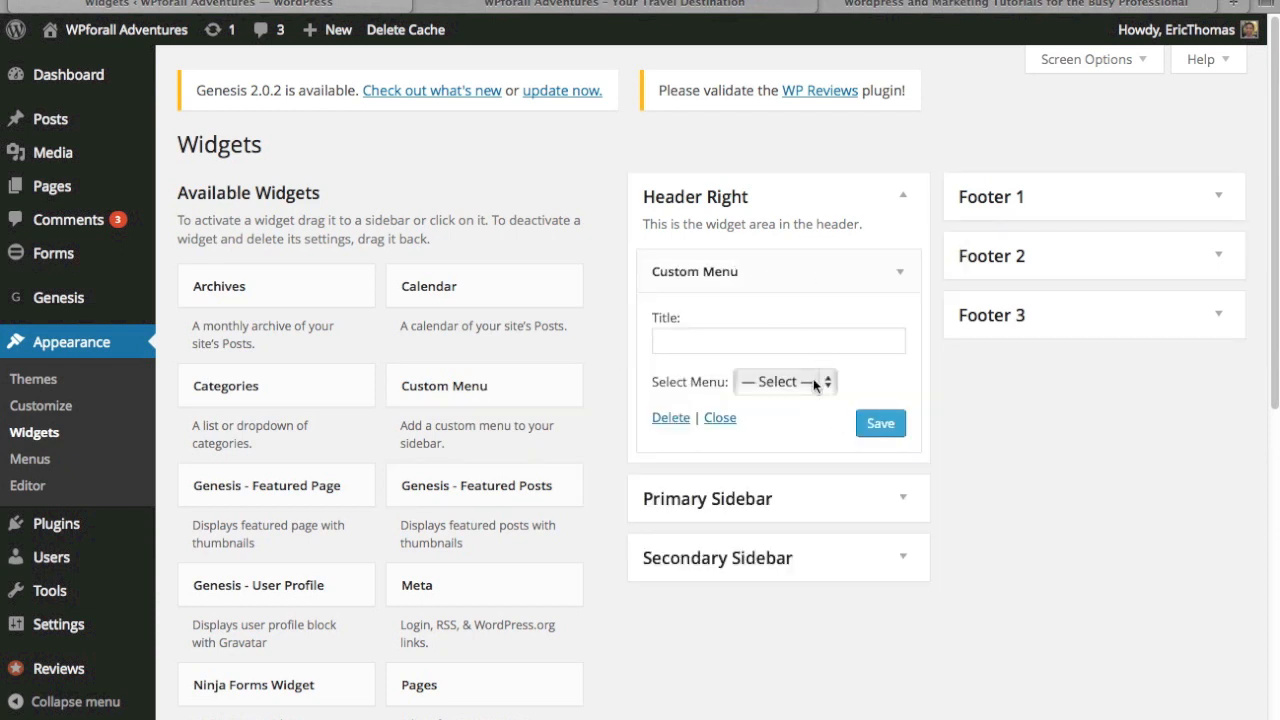
left_click(784, 380)
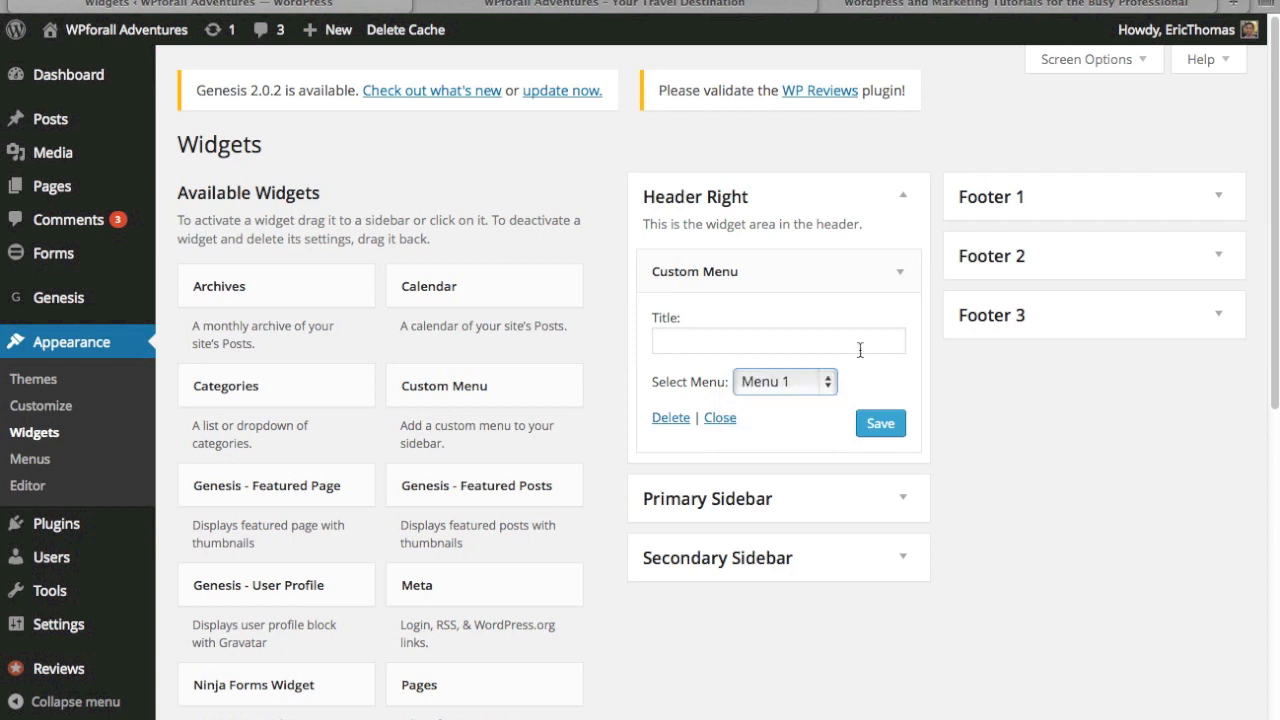
left_click(778, 340)
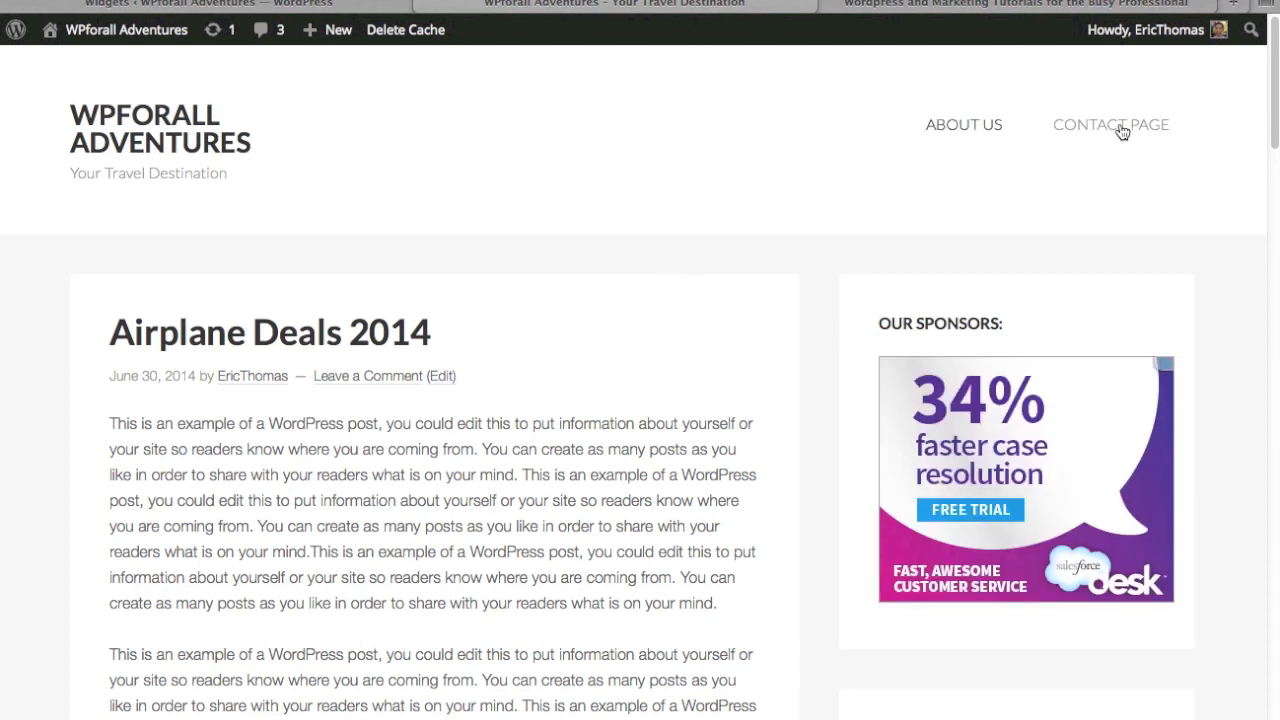
mouse_move(670, 402)
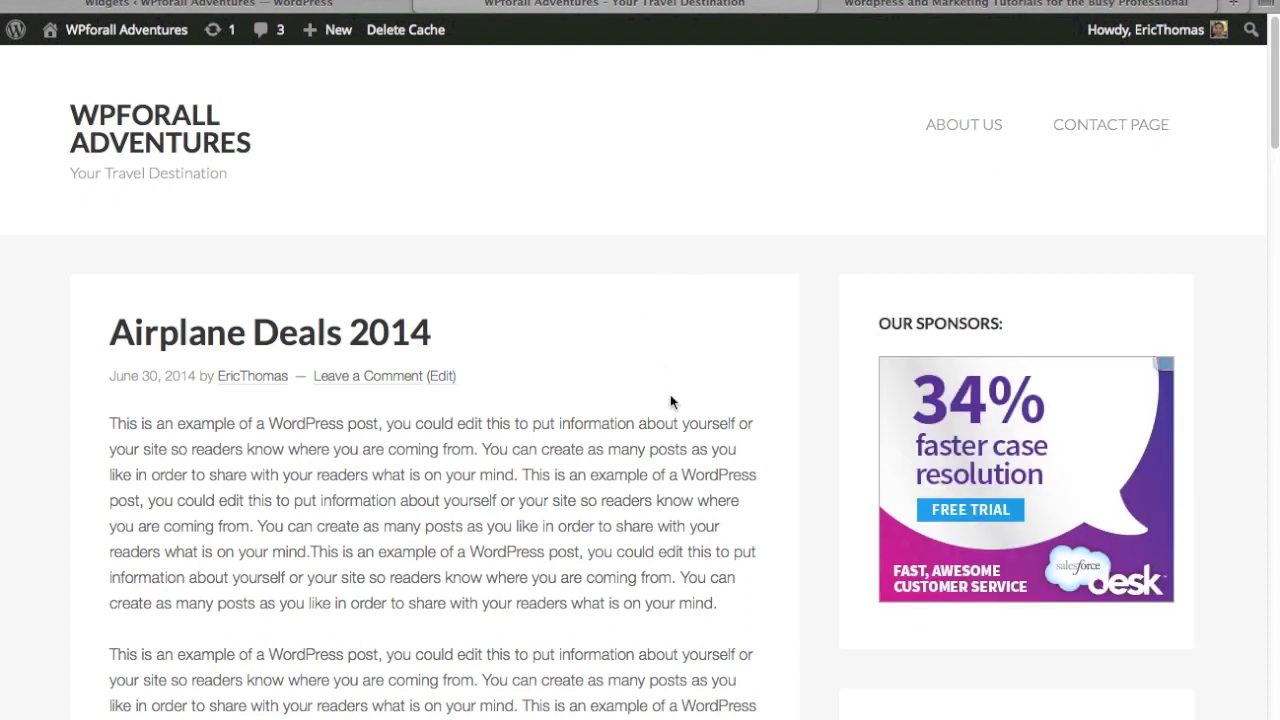
mouse_move(1236, 232)
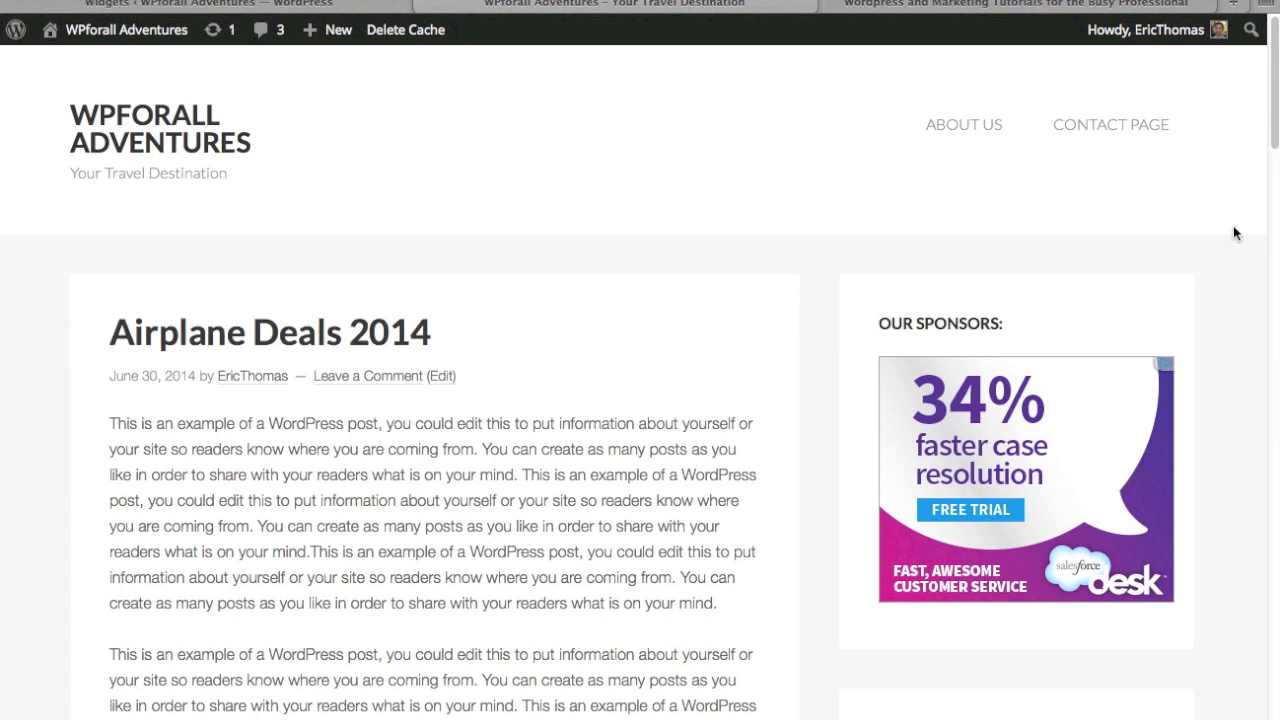
mouse_move(1064, 212)
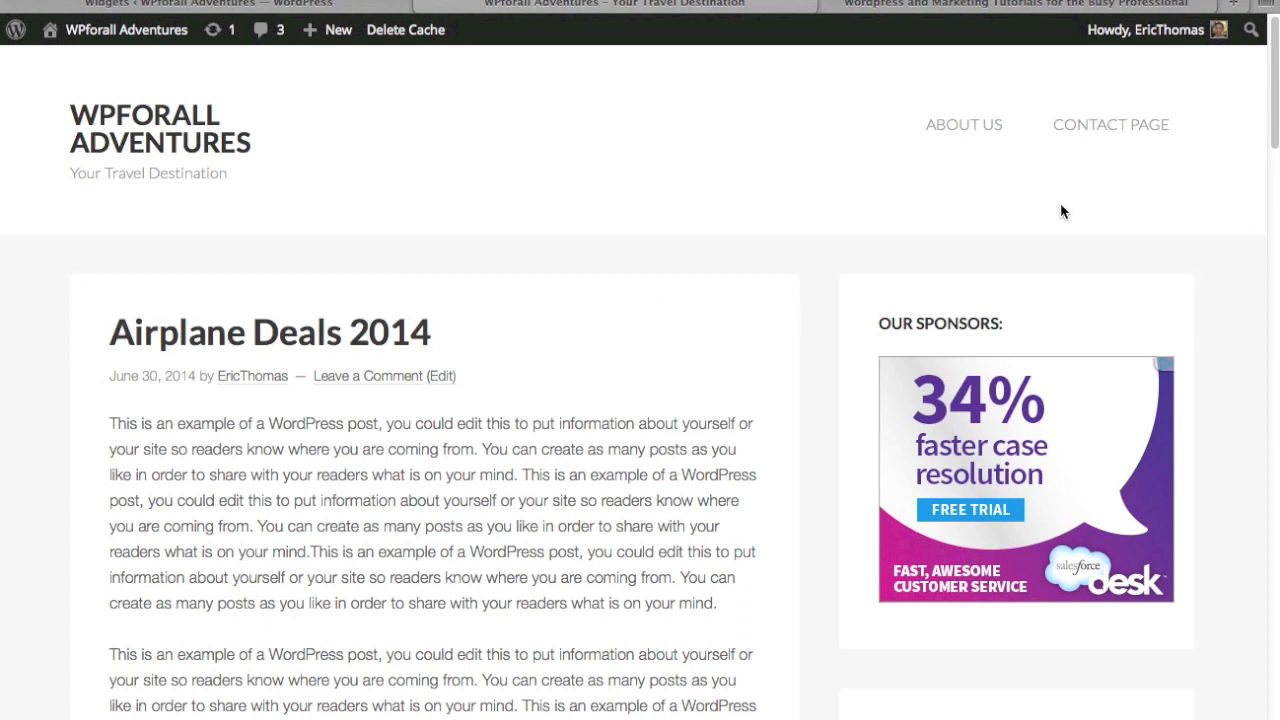
mouse_move(388, 6)
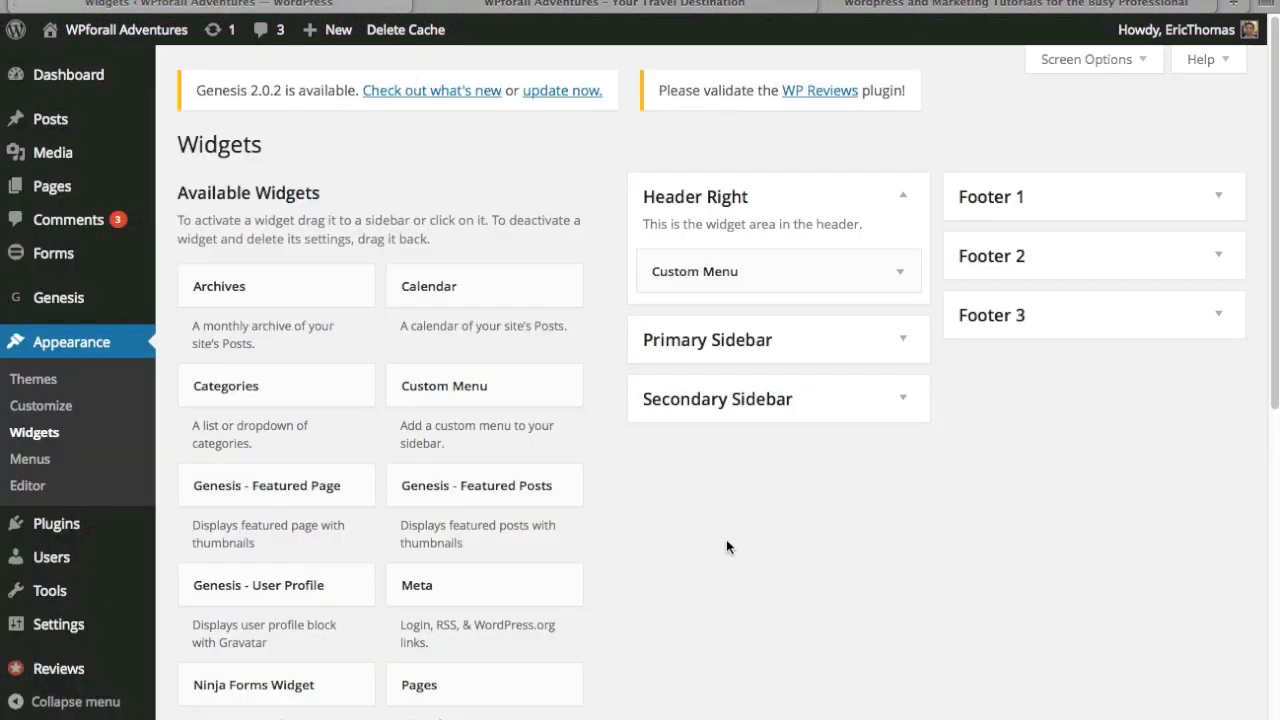
Collapse the Header Right widget area and return to the menu editor
left_click(900, 196)
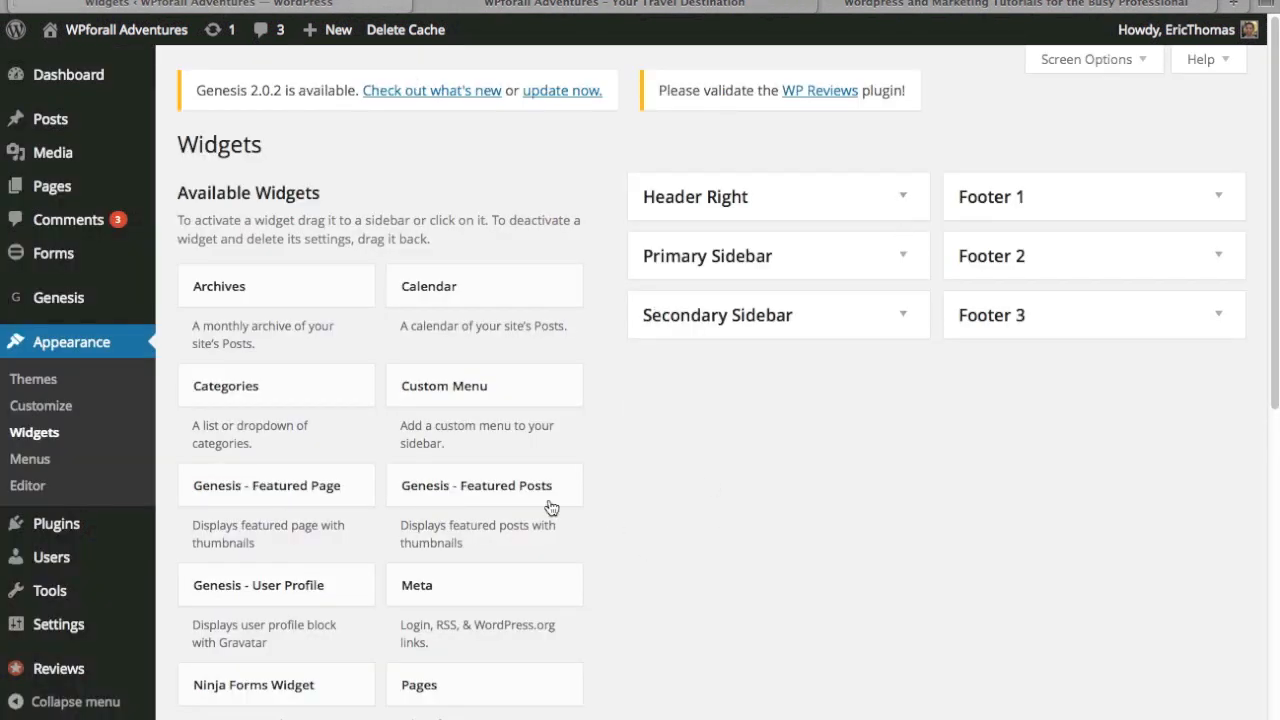
mouse_move(180, 448)
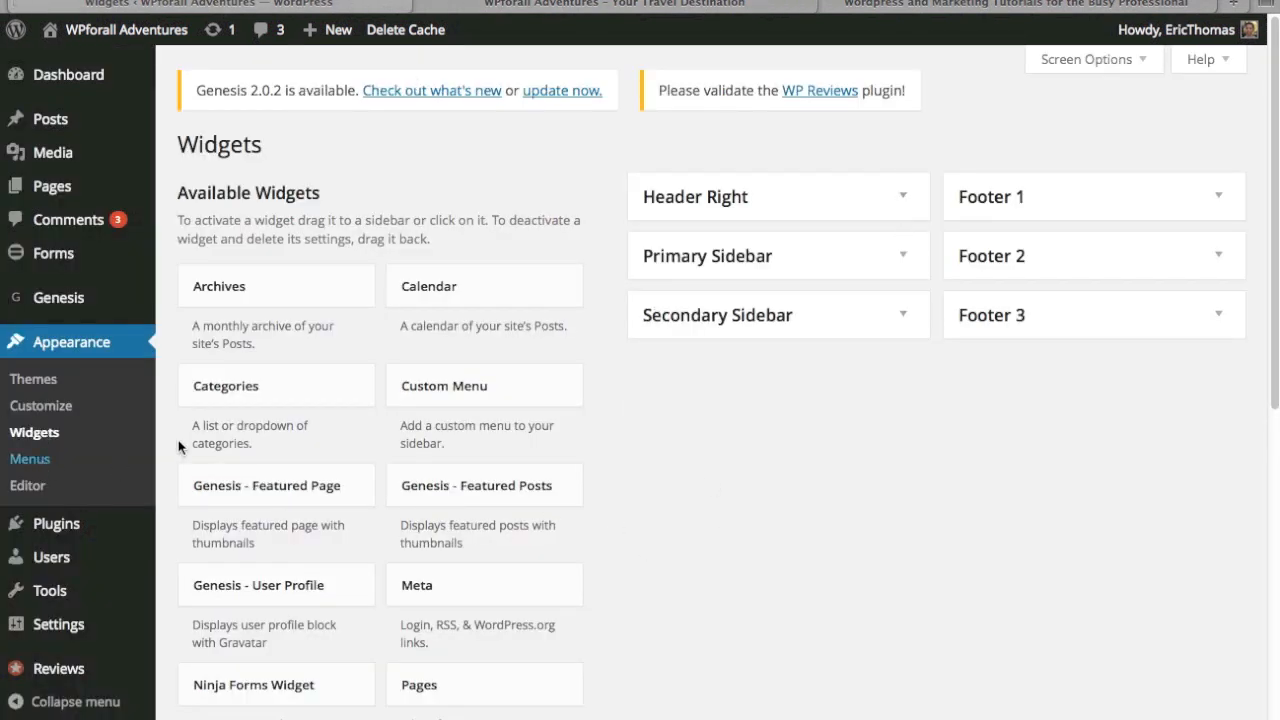
left_click(30, 458)
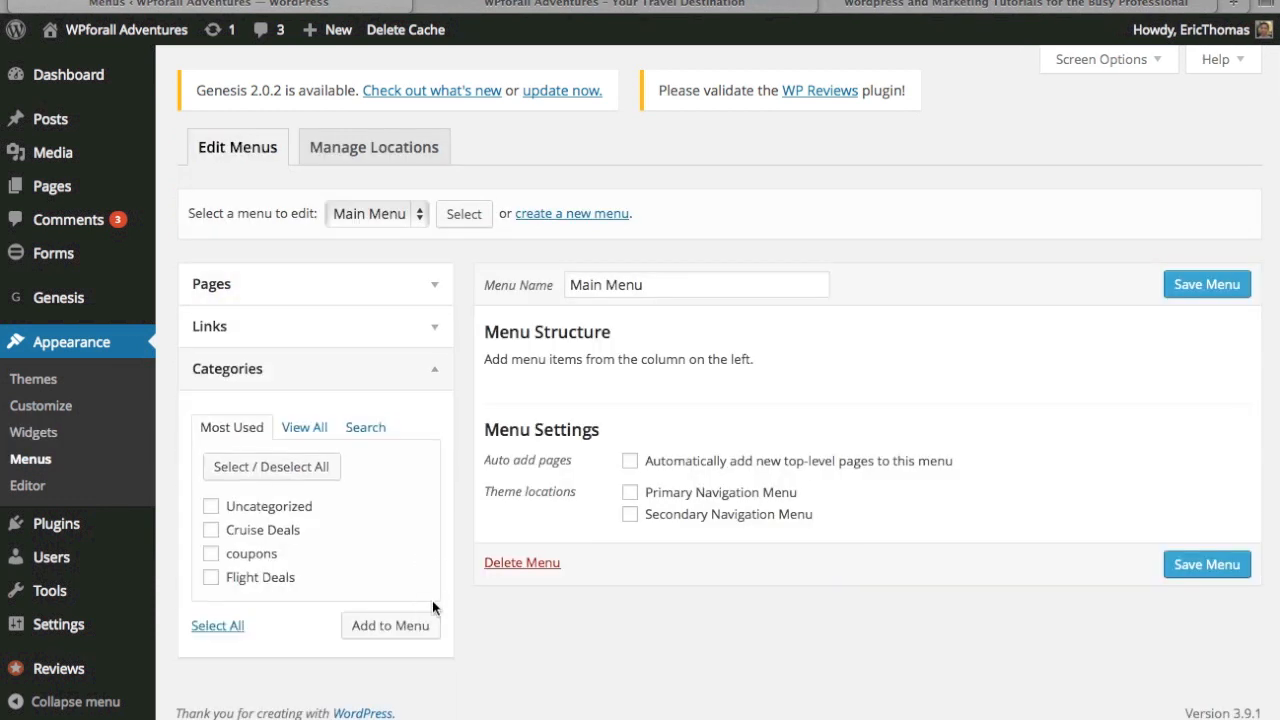
mouse_move(470, 632)
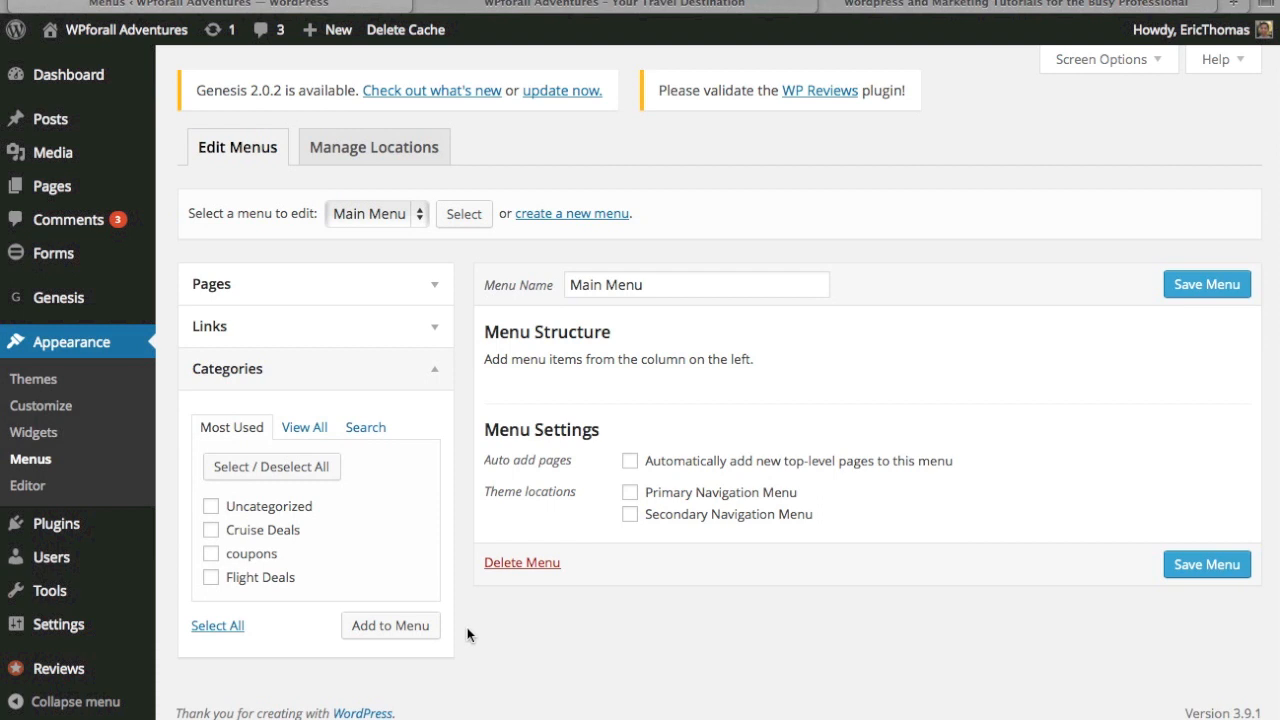
mouse_move(242, 522)
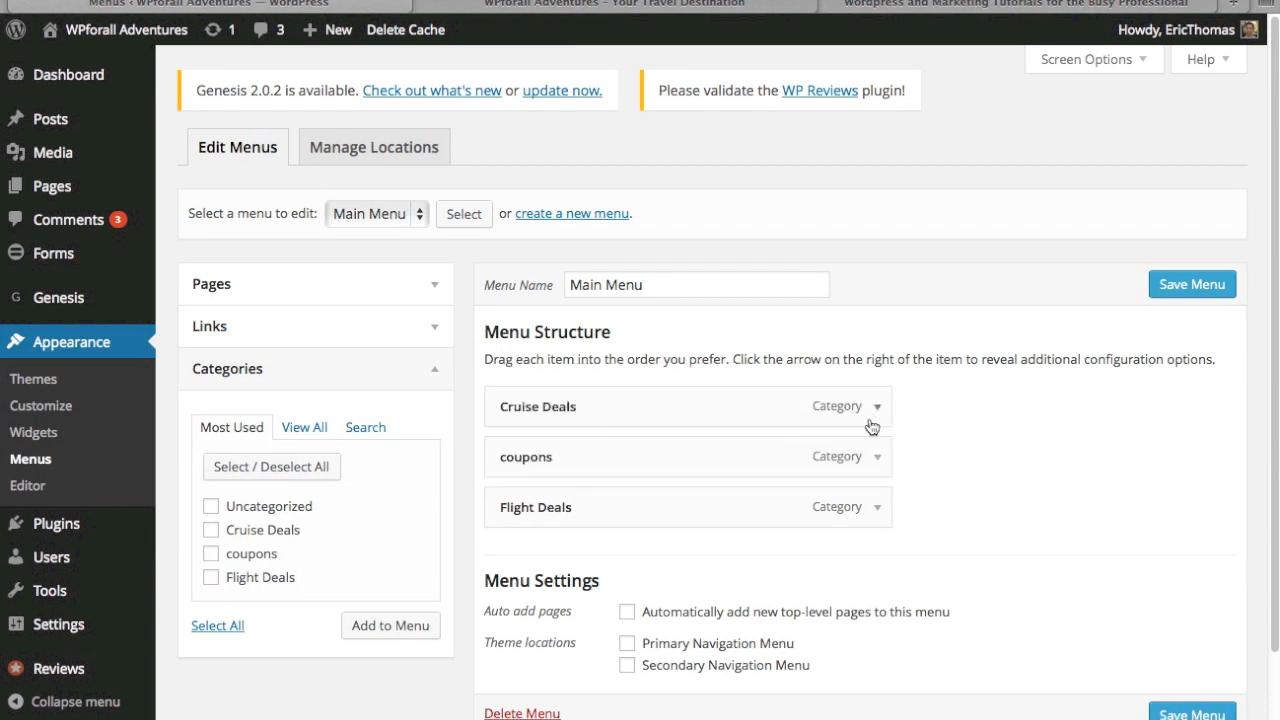
Relabel the Cruise Deals item as 'Cruise' and save Main Menu
left_click(874, 406)
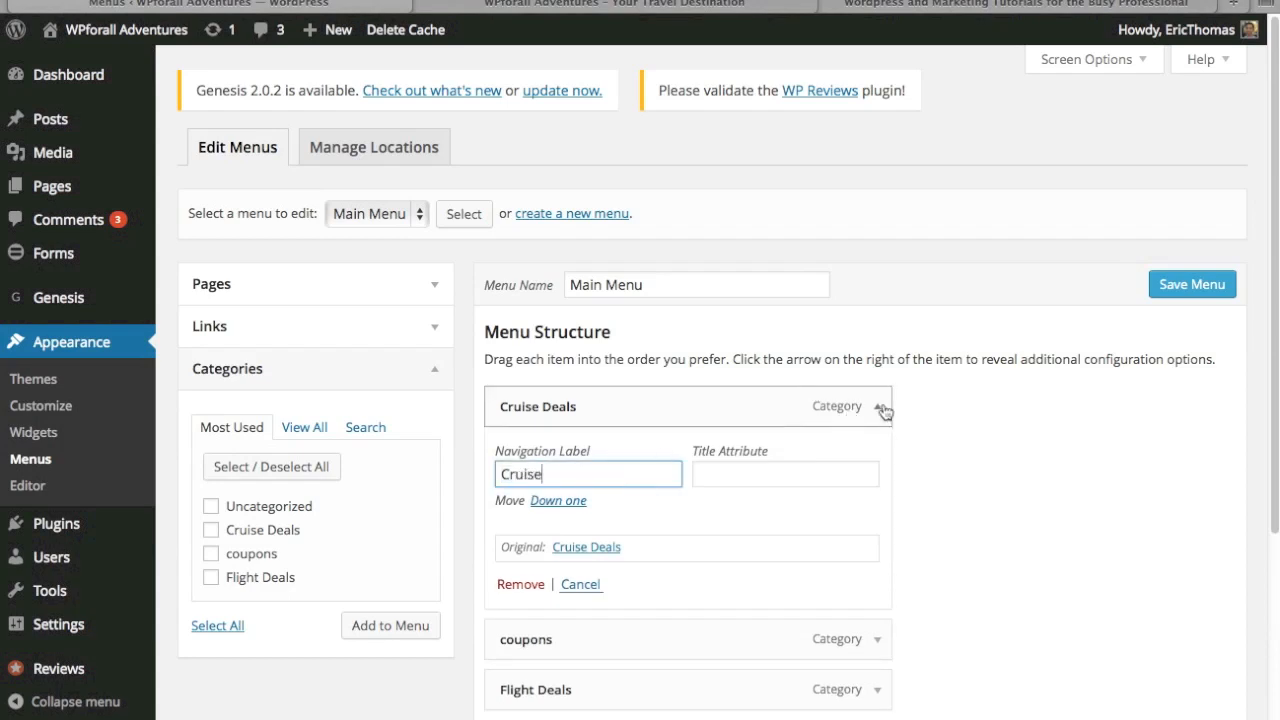
left_click(876, 406)
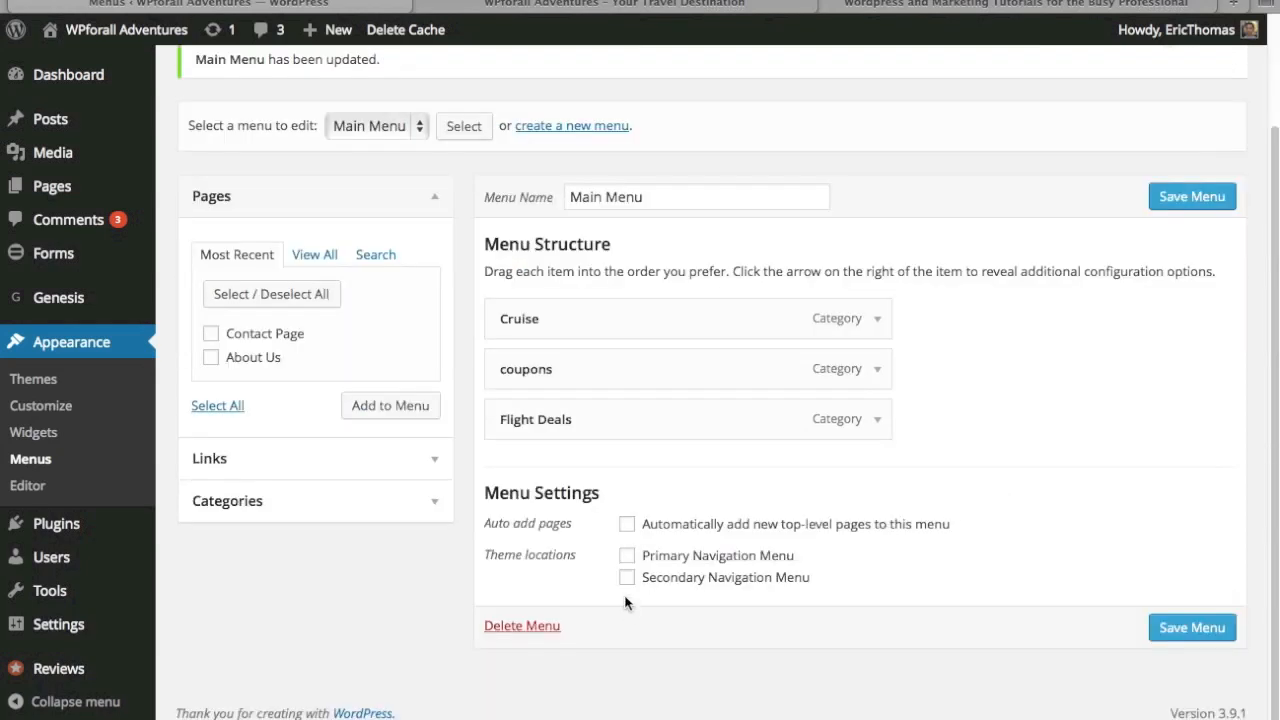
mouse_move(556, 602)
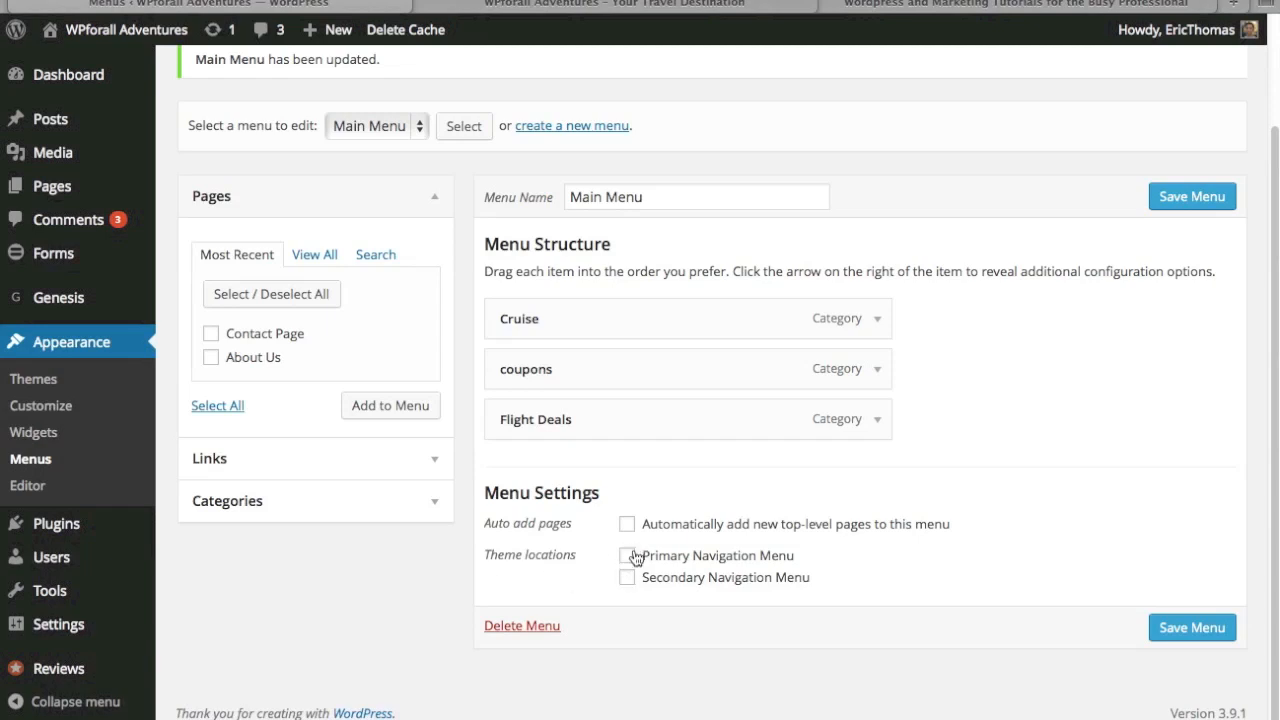
mouse_move(632, 562)
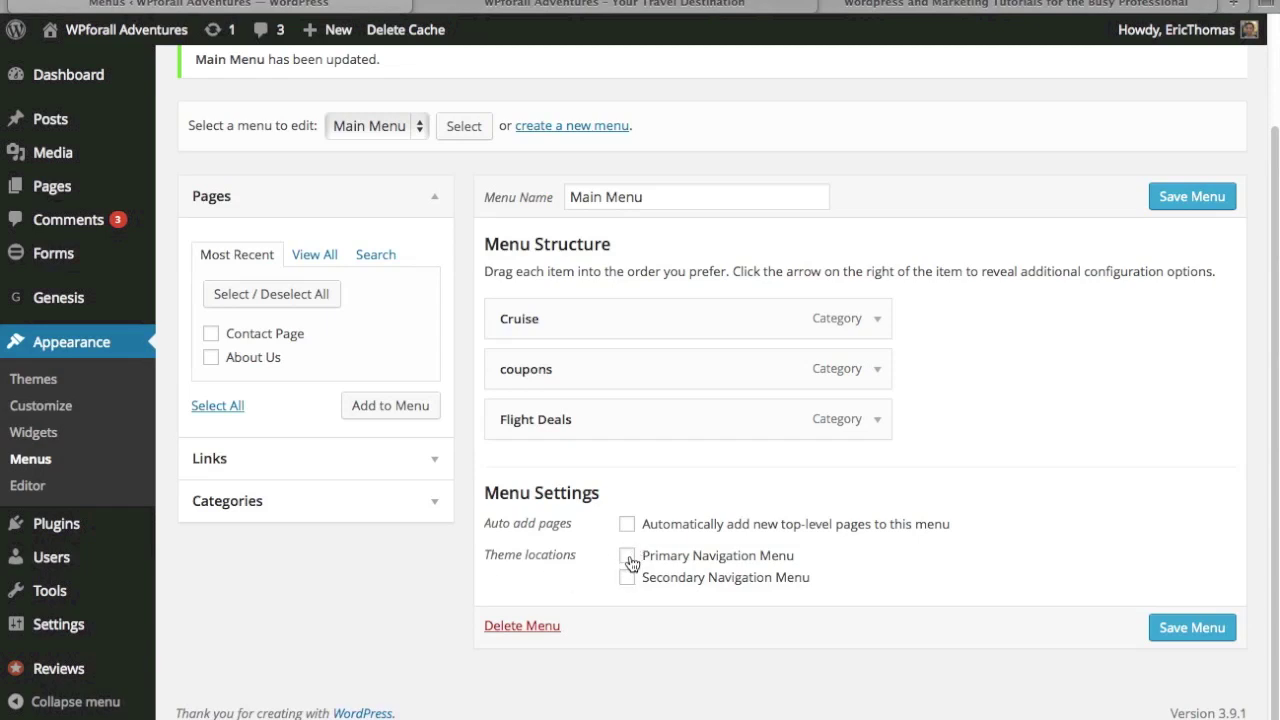
Assign Main Menu as the Primary Navigation Menu
left_click(626, 556)
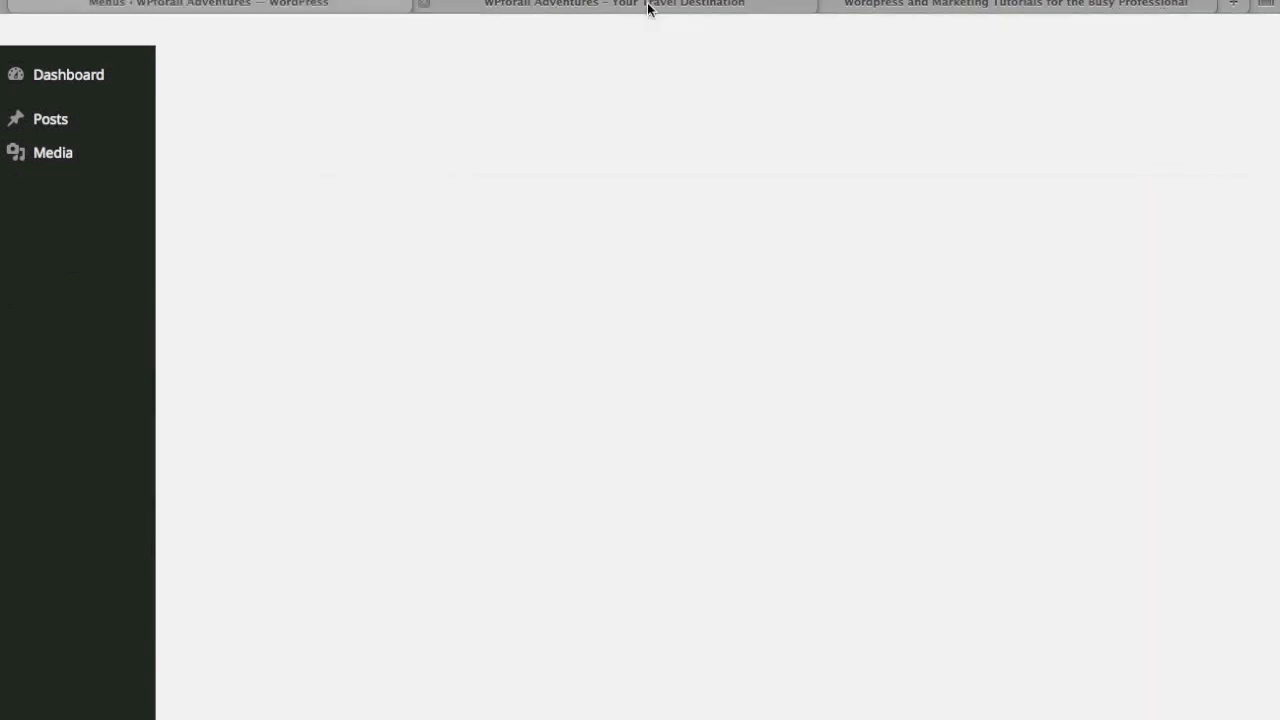
Check the live navigation bar, visit the Cruise category page, then return to the menu editor
left_click(612, 4)
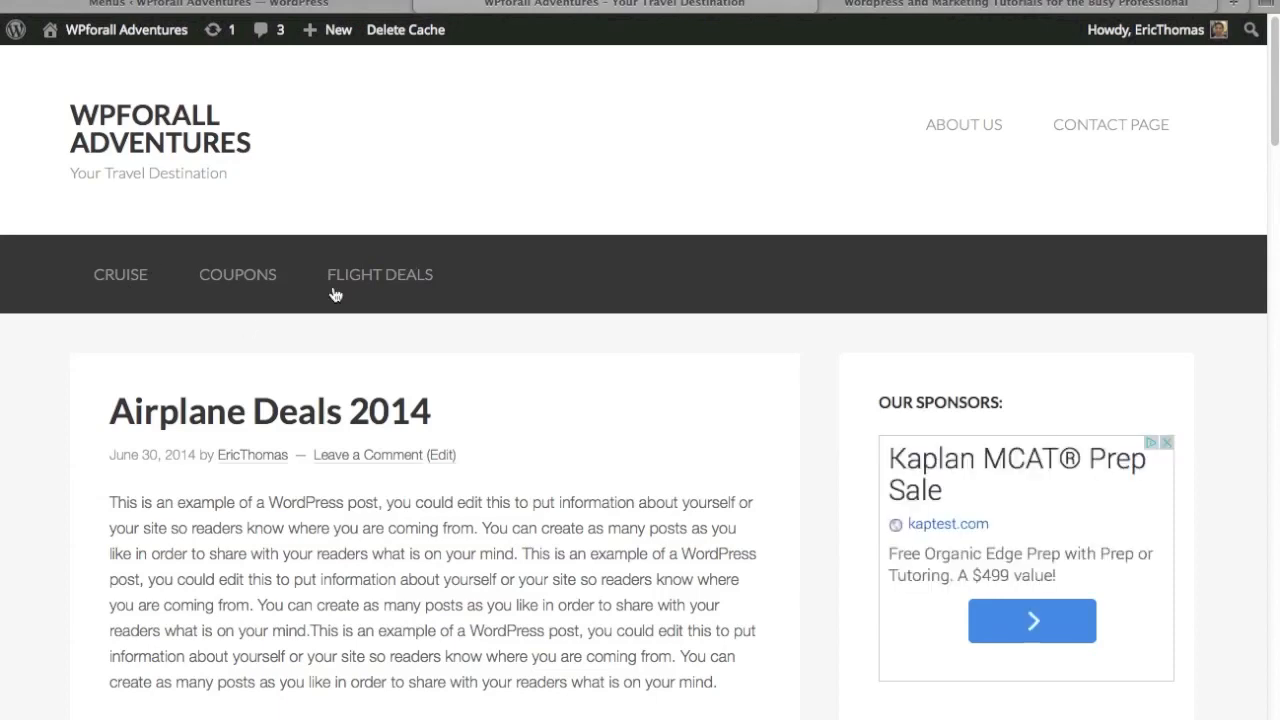
mouse_move(158, 336)
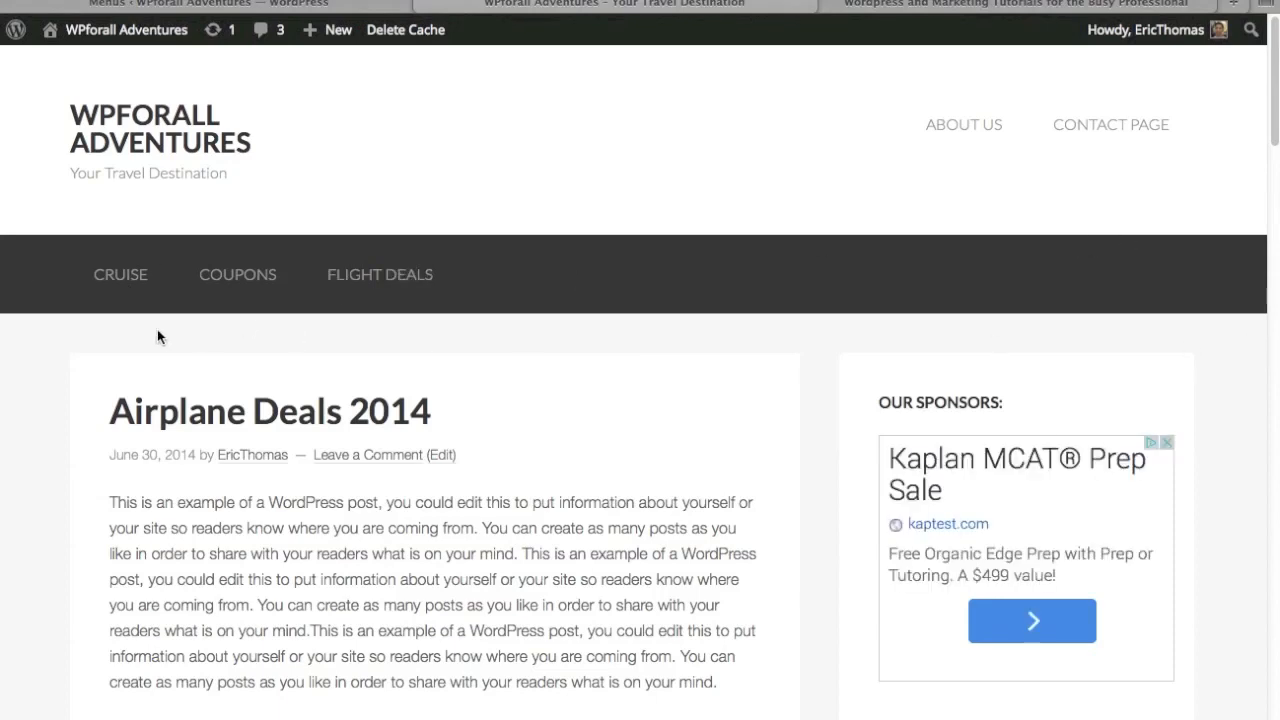
mouse_move(1144, 272)
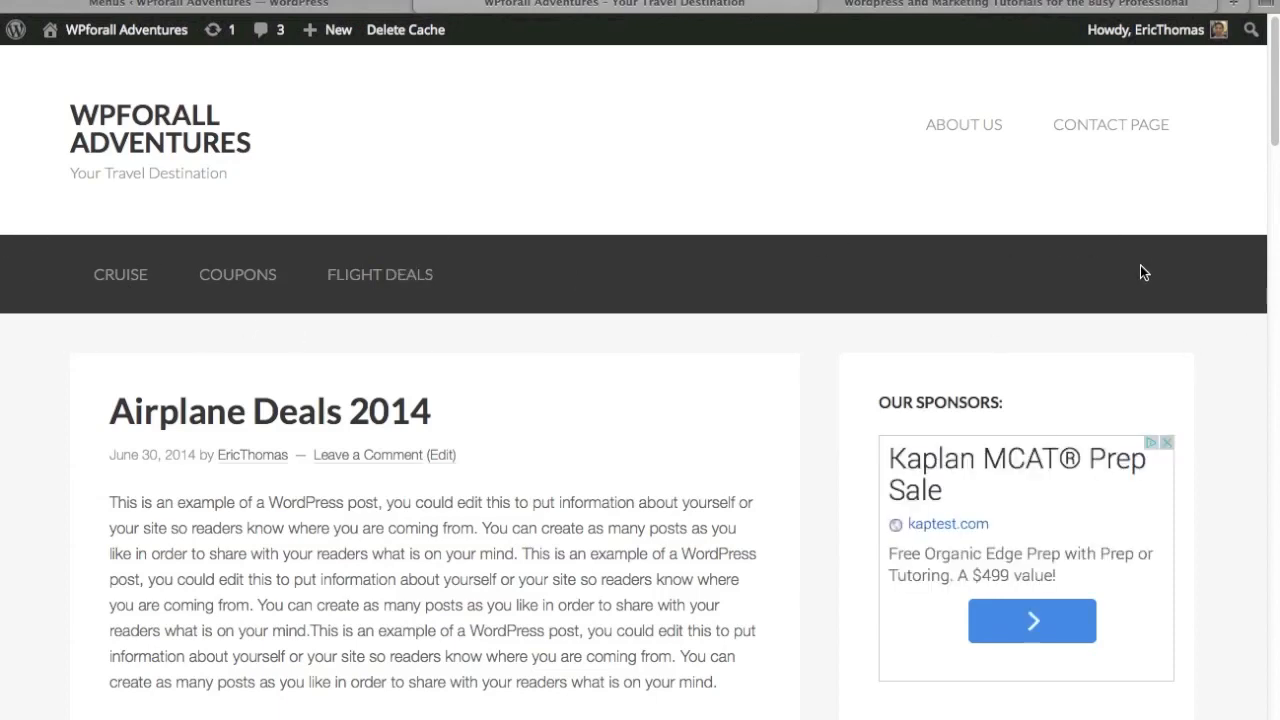
mouse_move(120, 276)
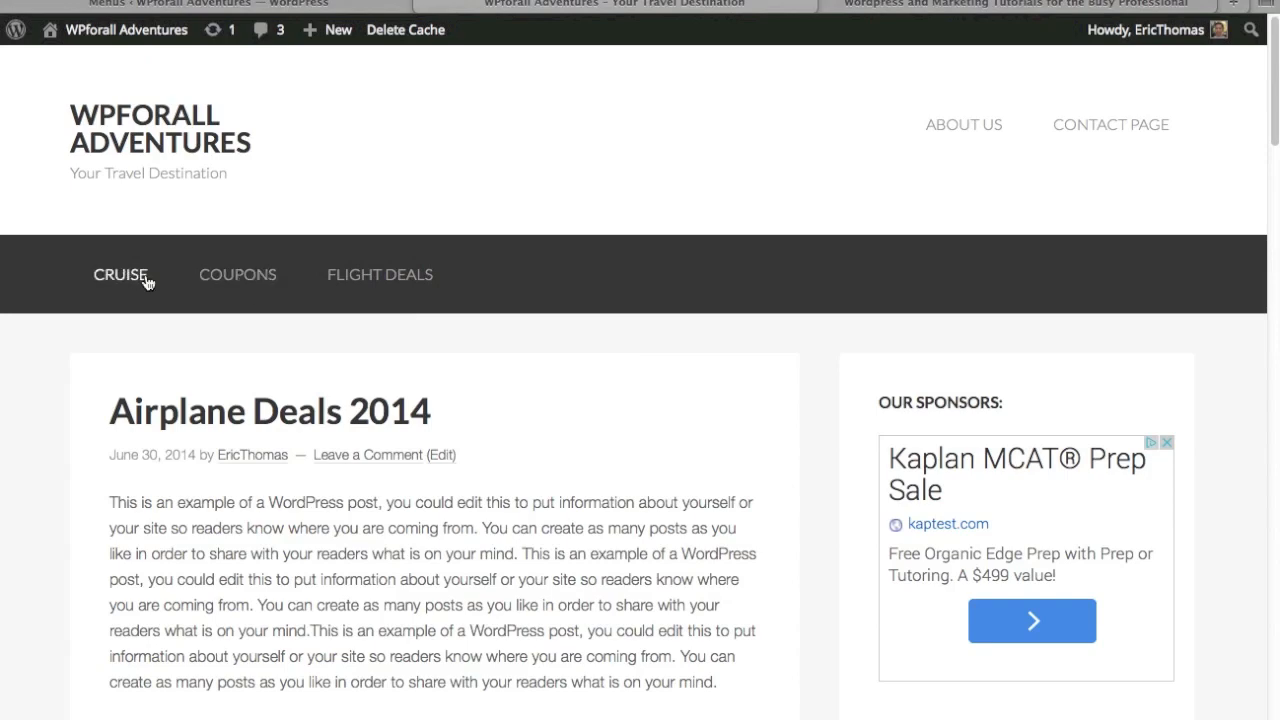
mouse_move(128, 284)
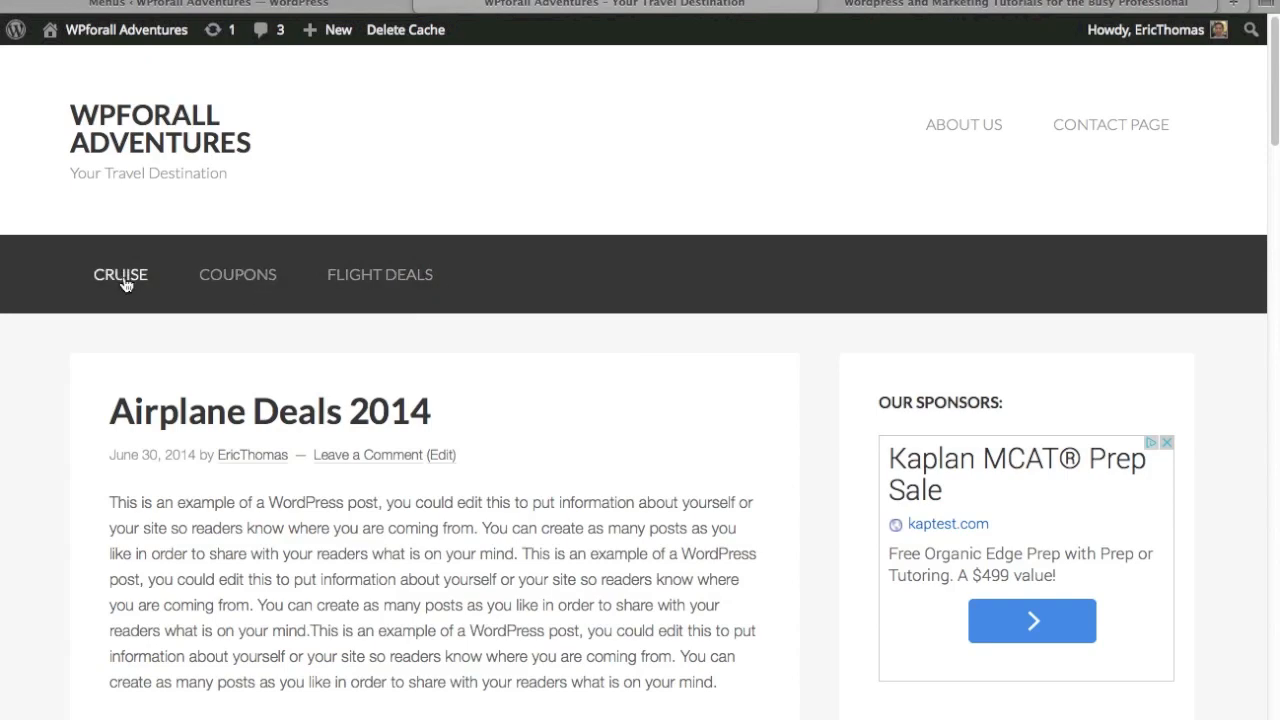
left_click(120, 276)
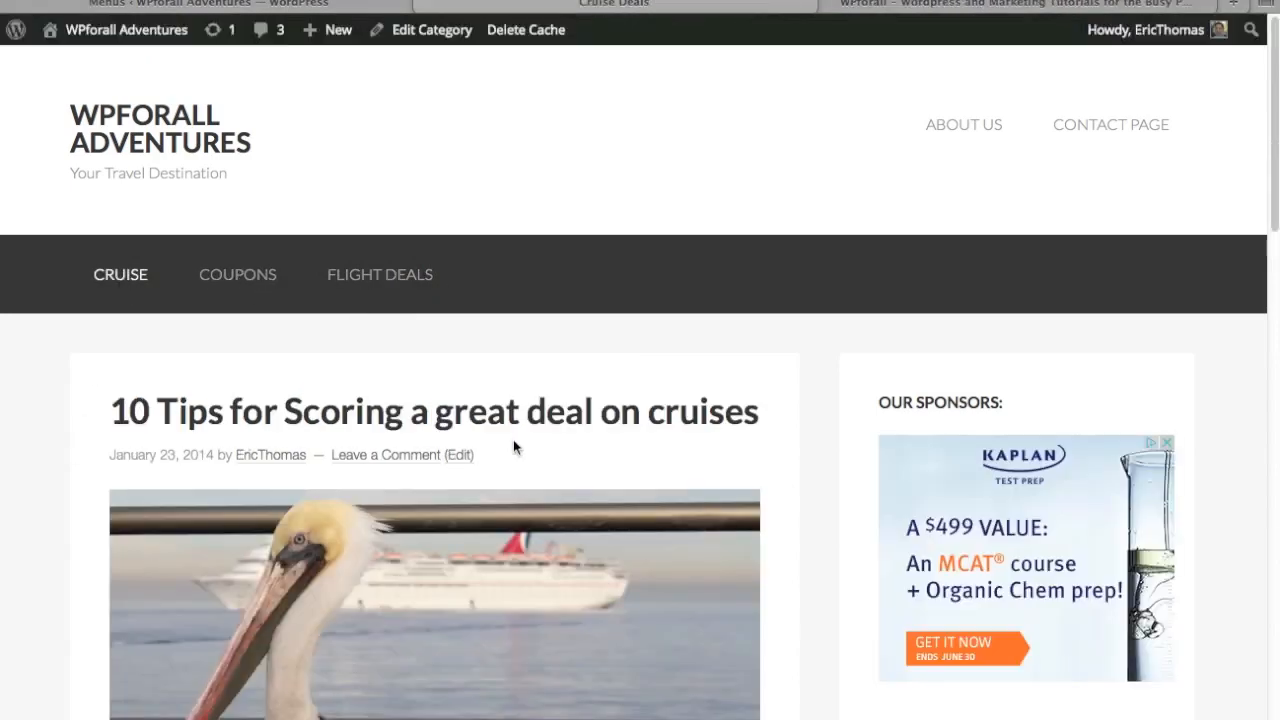
scroll("down", 3)
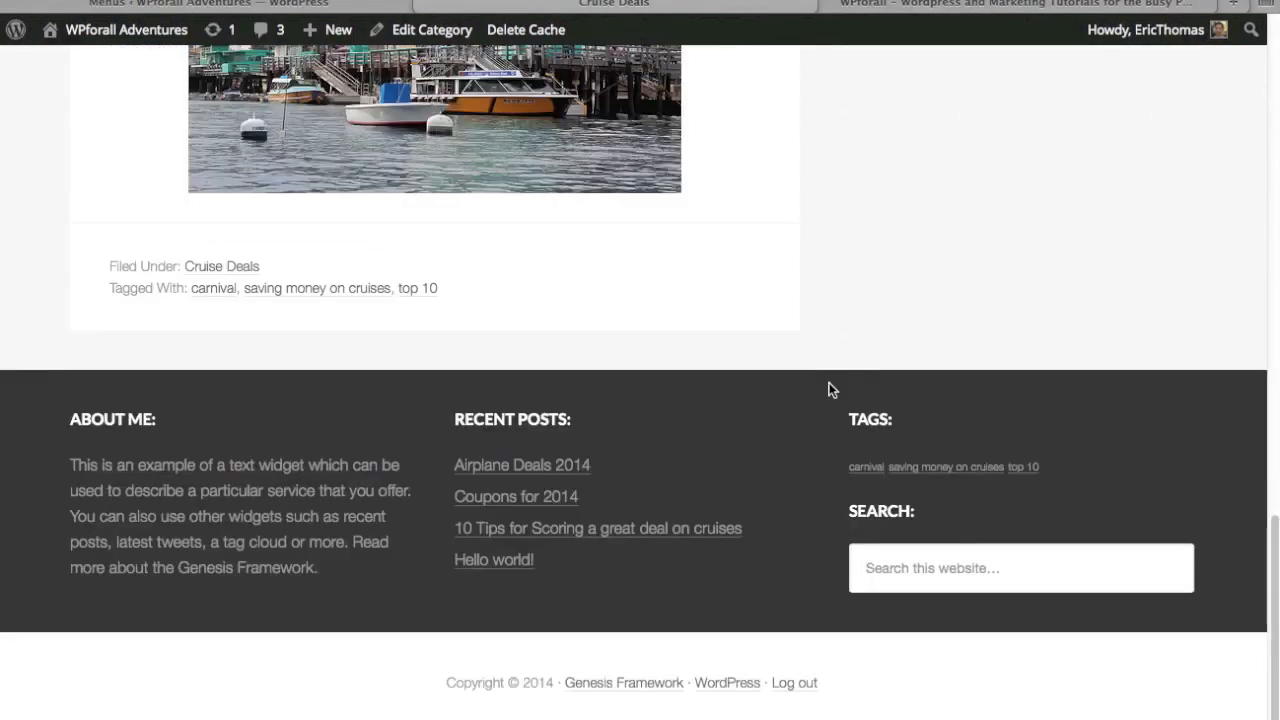
scroll("up", 3)
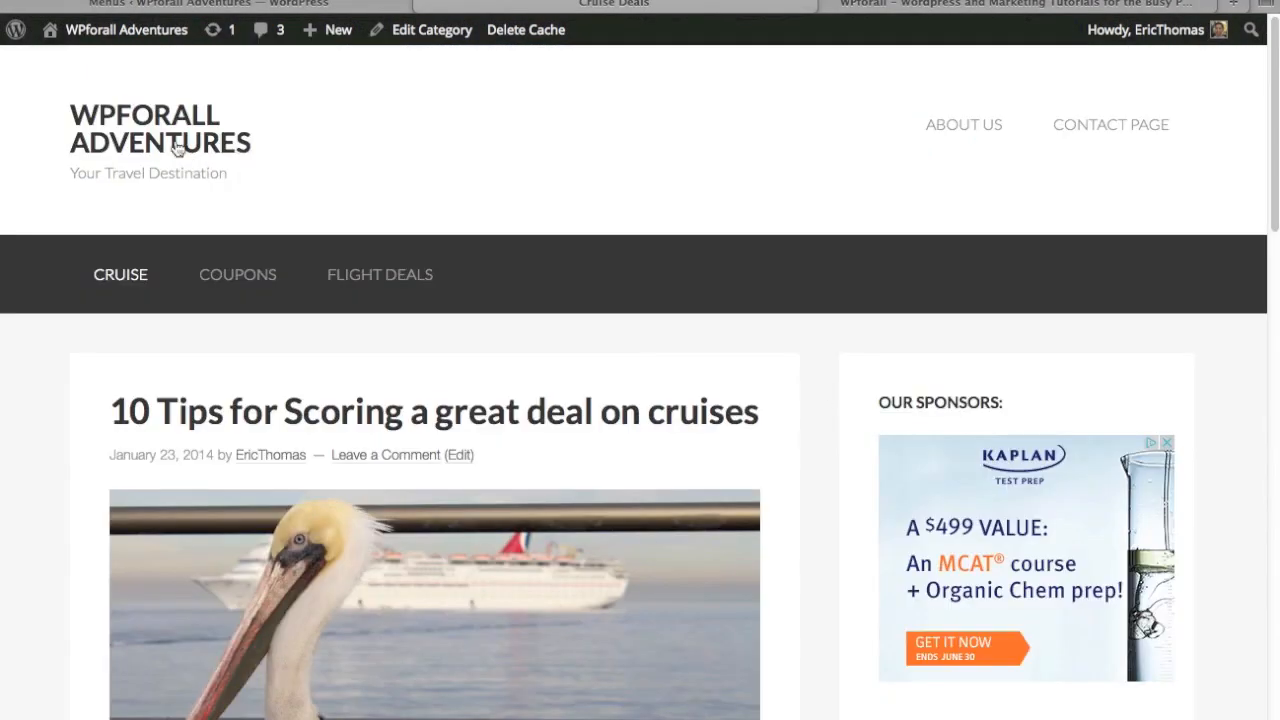
left_click(236, 274)
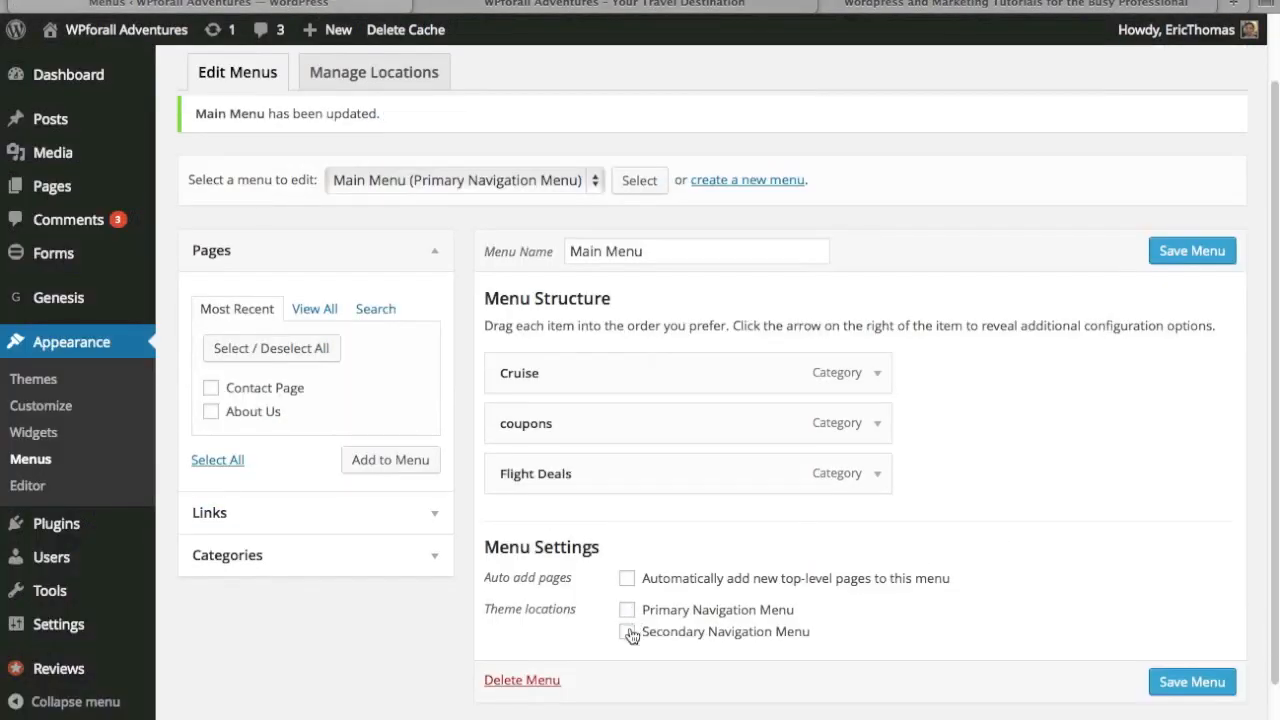
Reload the live site to confirm Main Menu appears once in the primary navigation bar
left_click(628, 632)
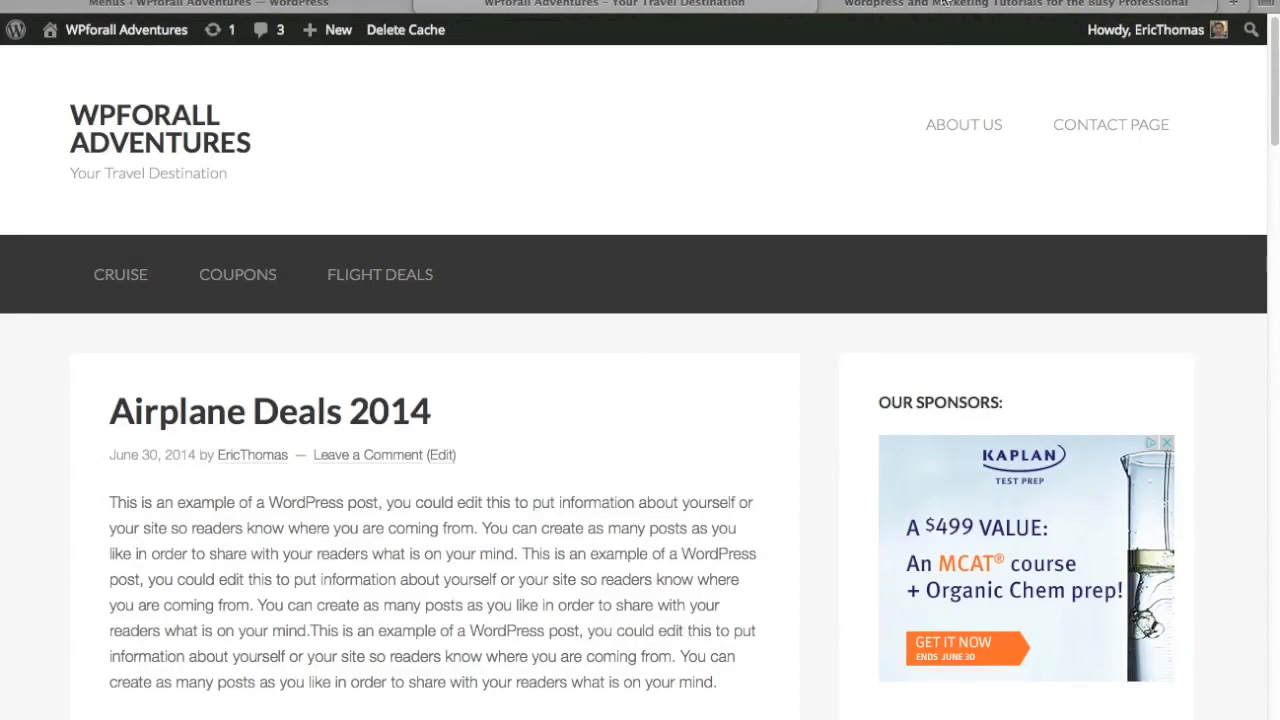
scroll("down", 3)
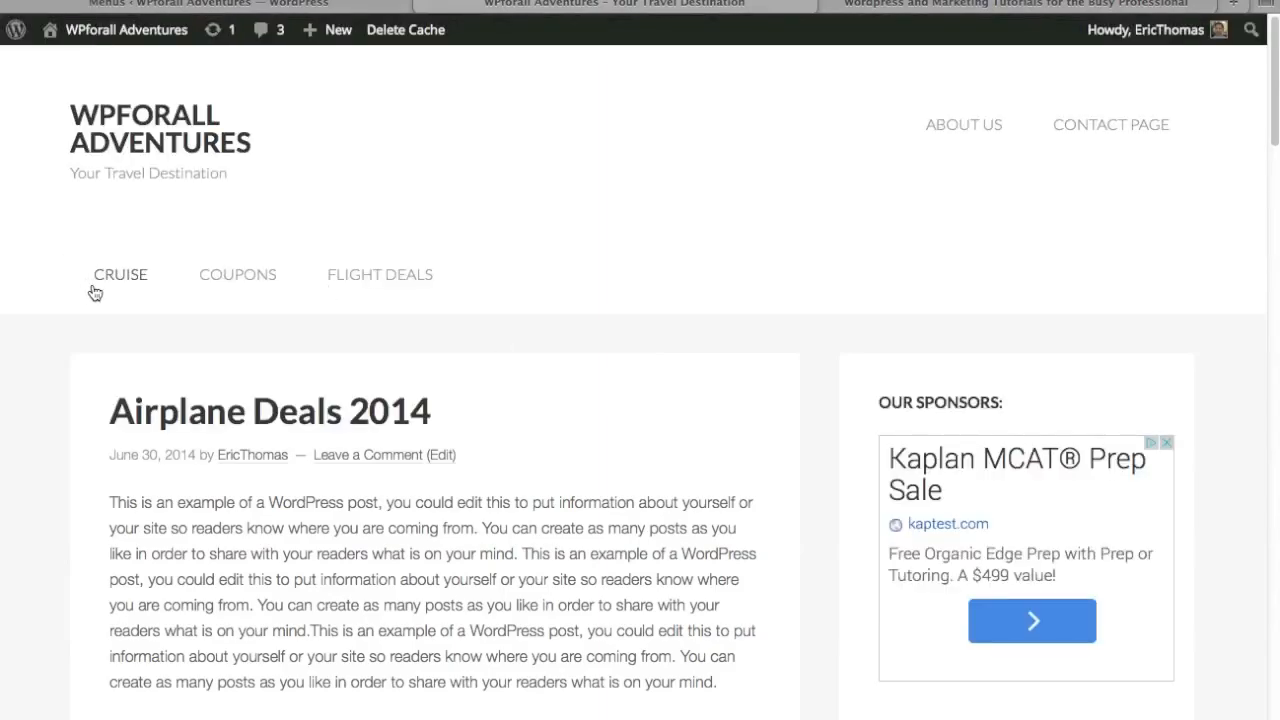
left_click(338, 30)
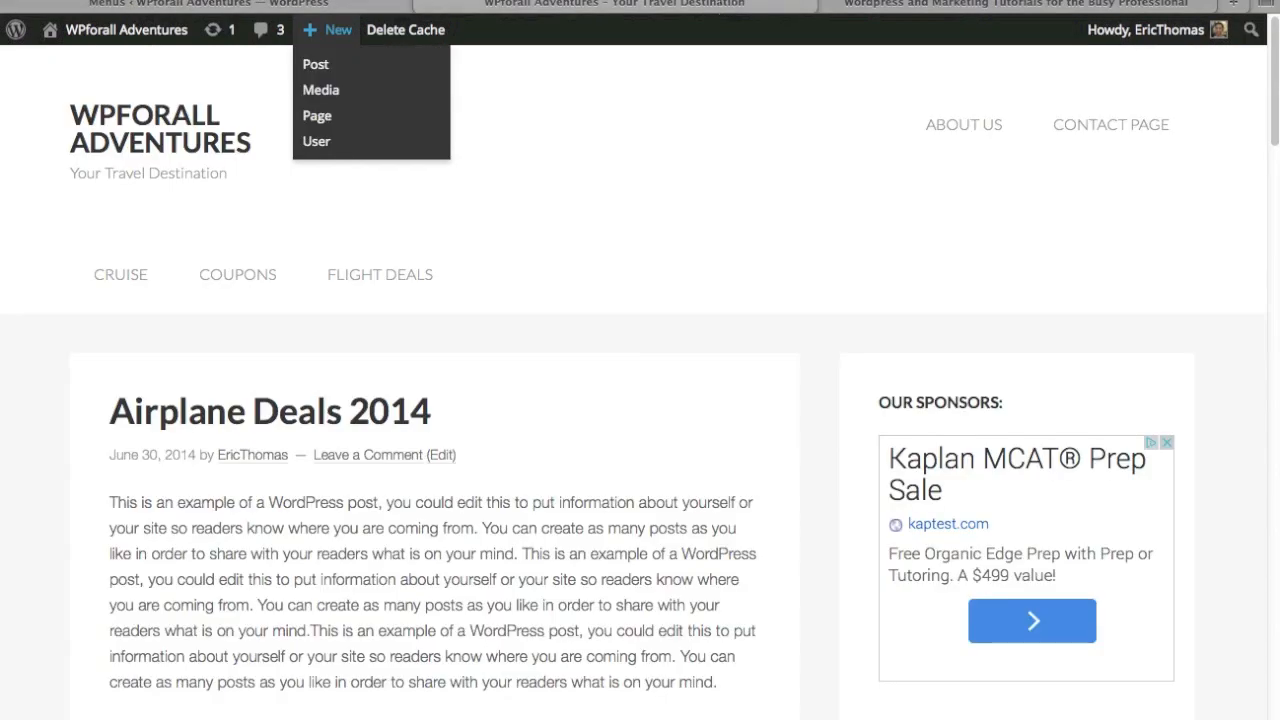
scroll("down", 3)
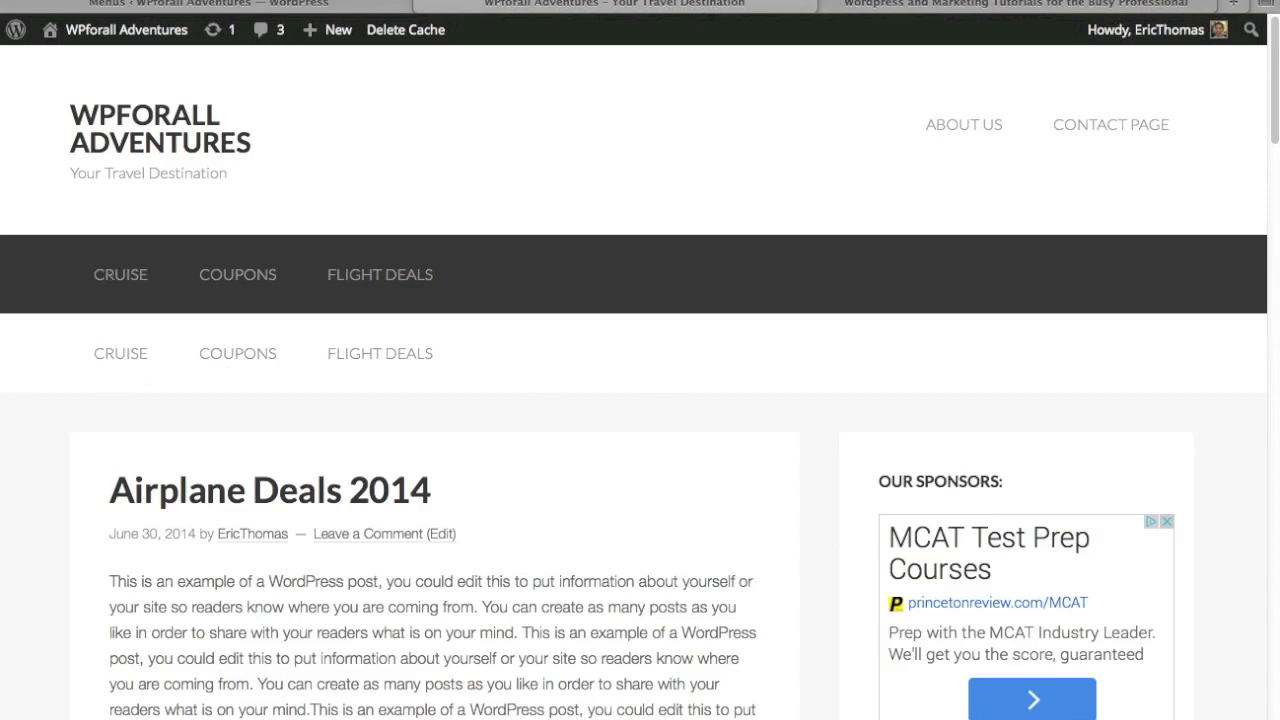
left_click(338, 30)
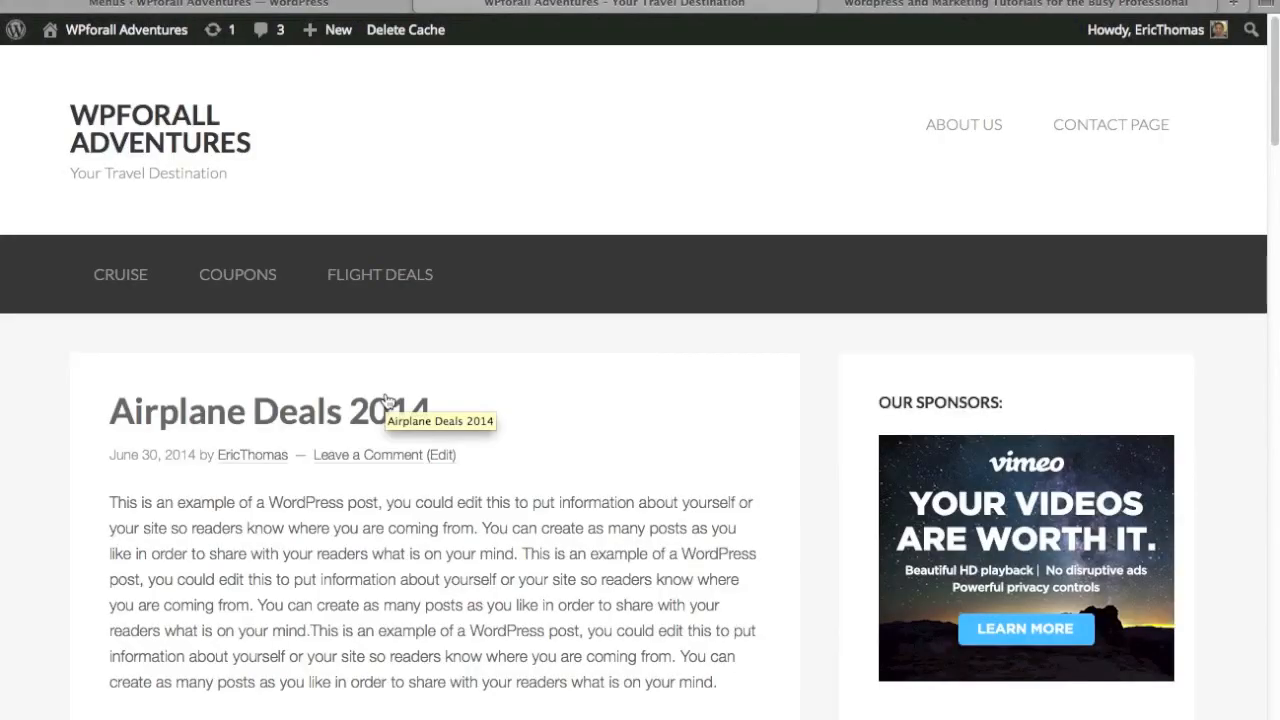
mouse_move(424, 336)
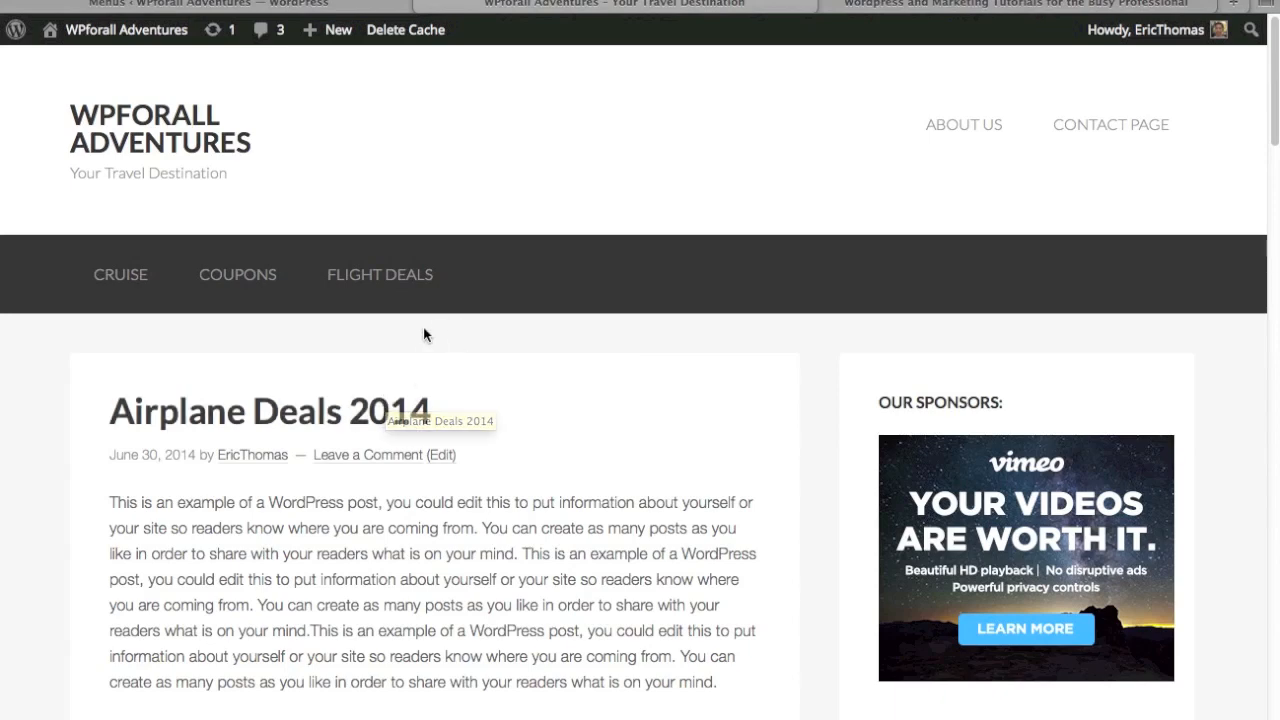
mouse_move(436, 348)
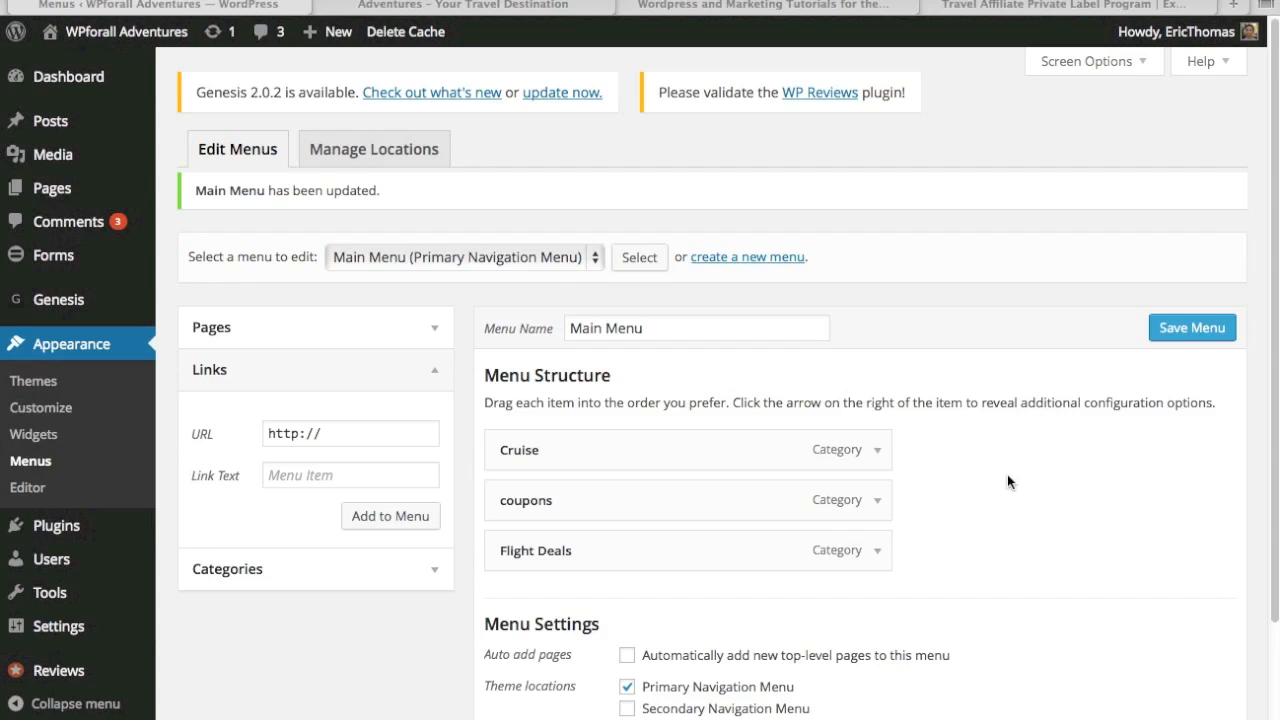
mouse_move(402, 320)
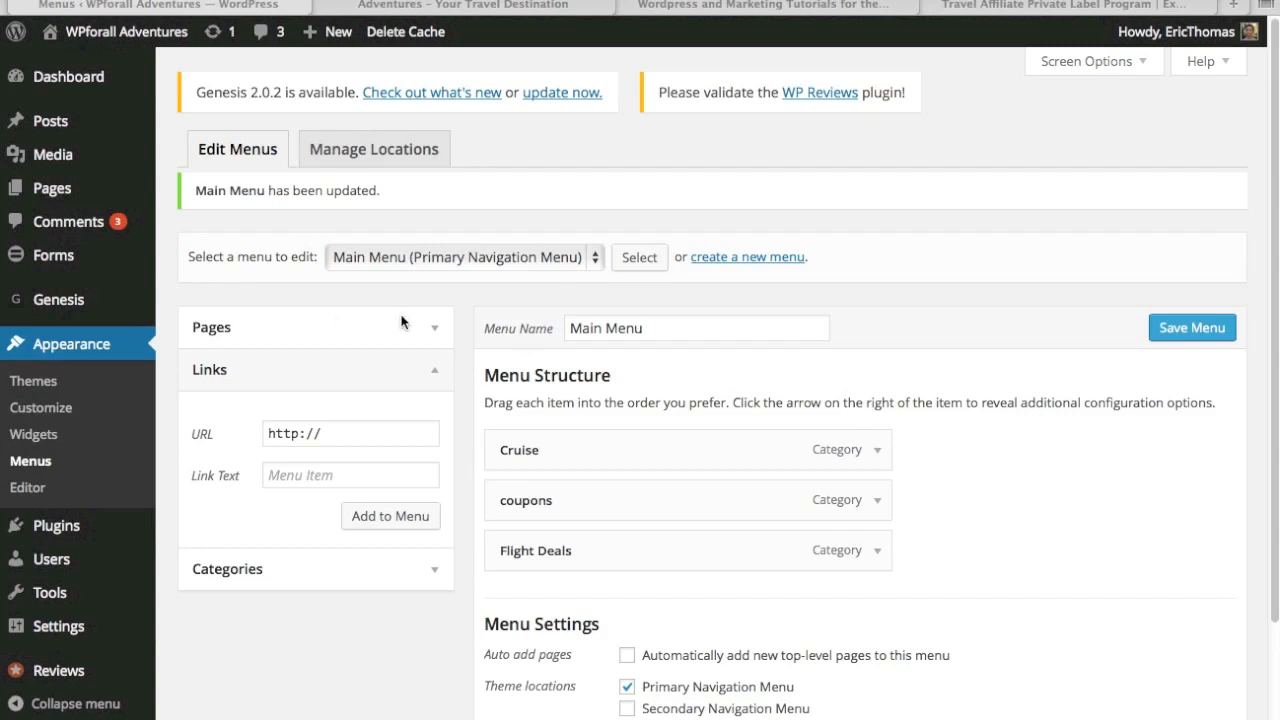
mouse_move(448, 376)
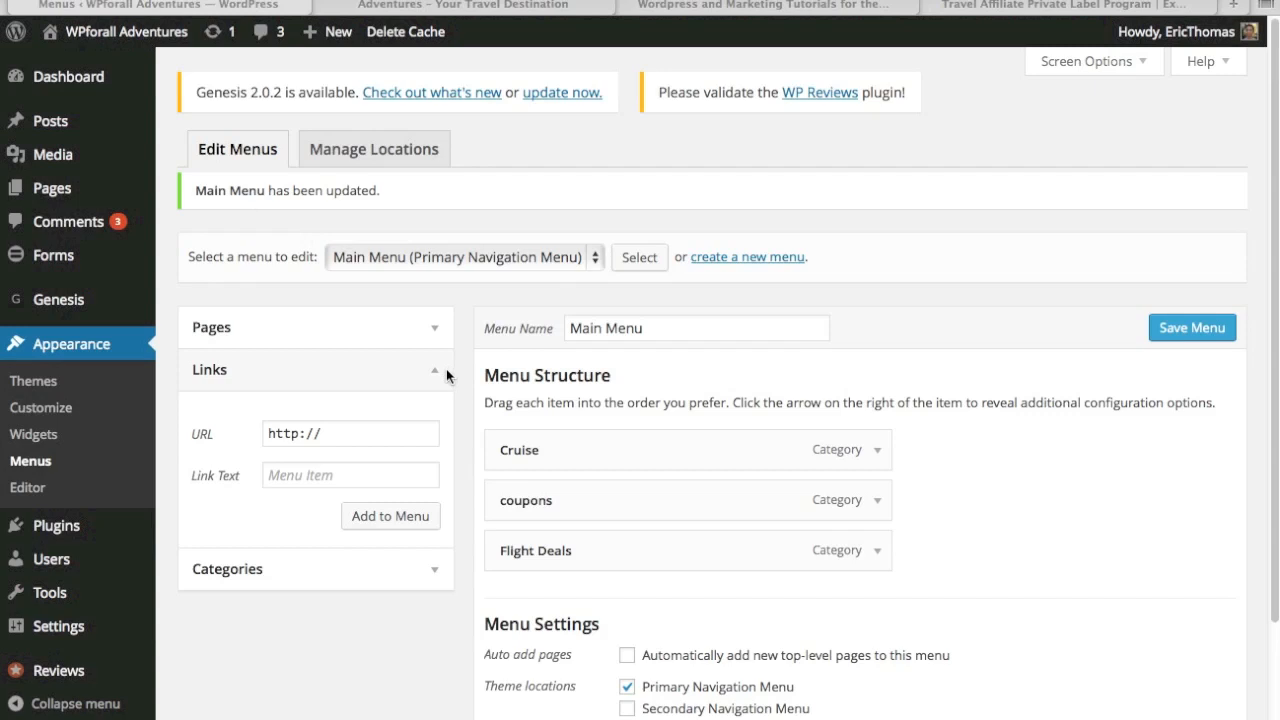
mouse_move(564, 8)
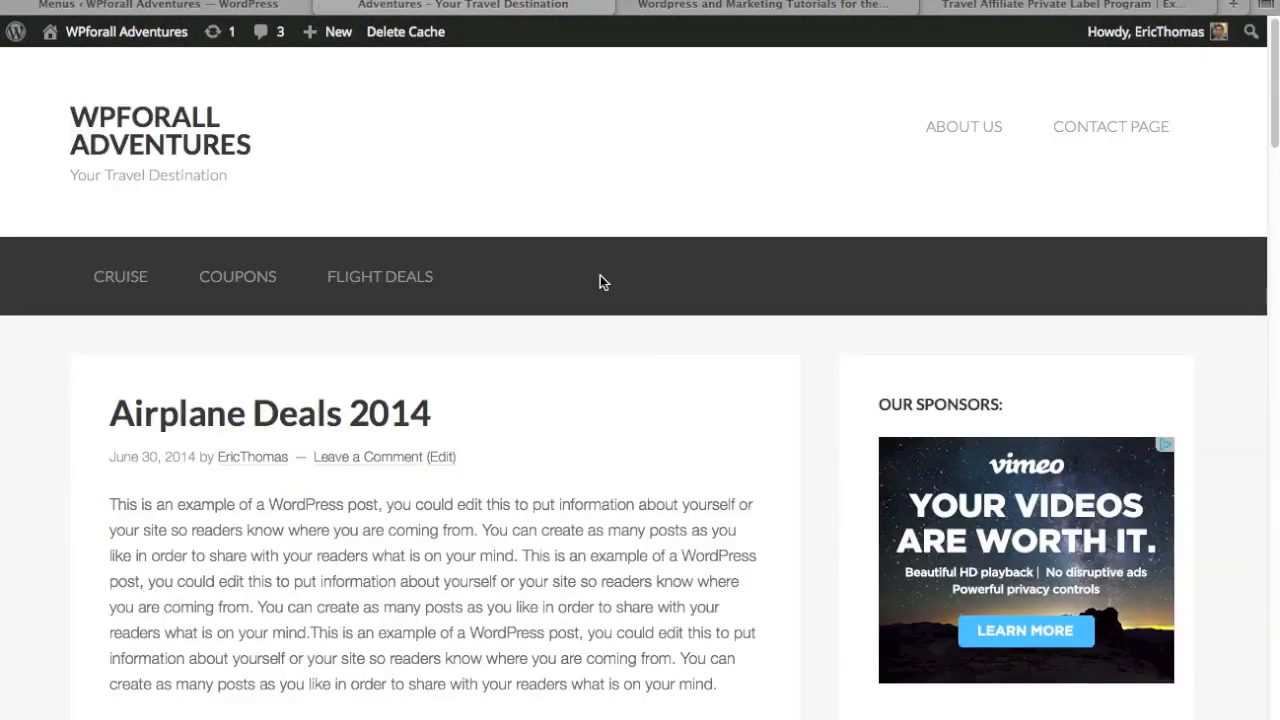
mouse_move(612, 290)
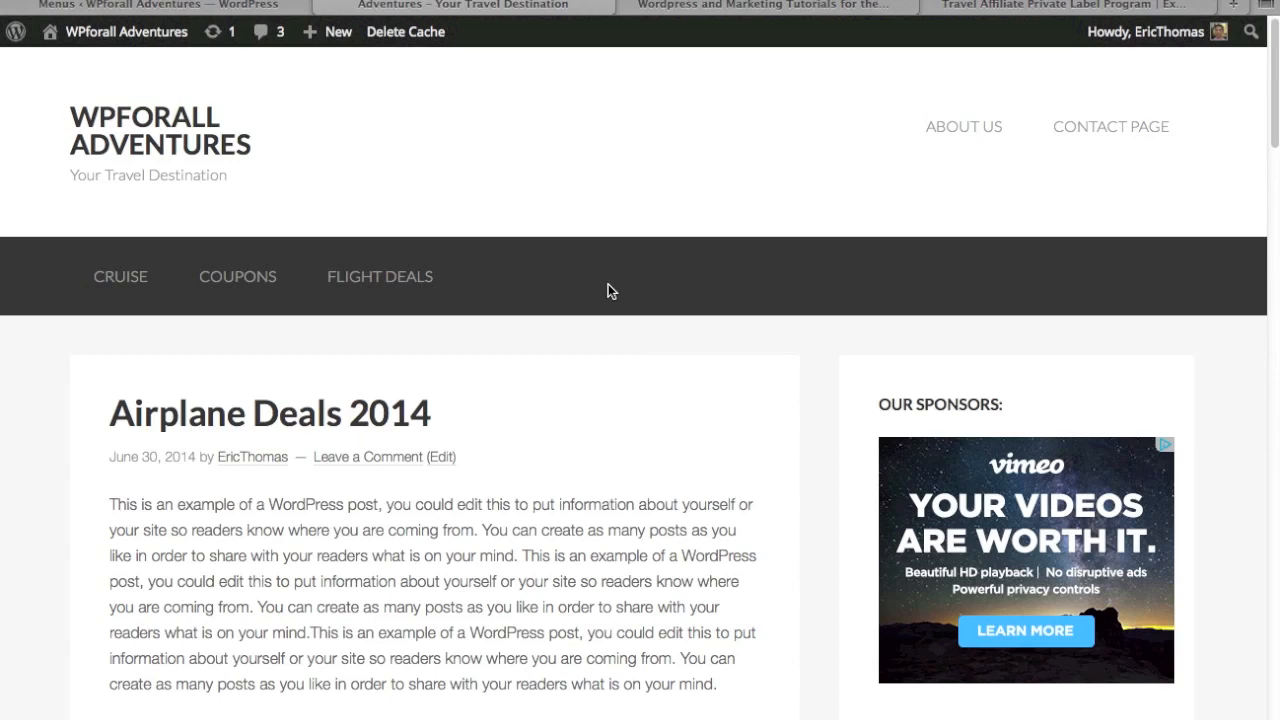
Return to the menu editor, then switch to the Expedia Affiliate Network browser tab
left_click(328, 32)
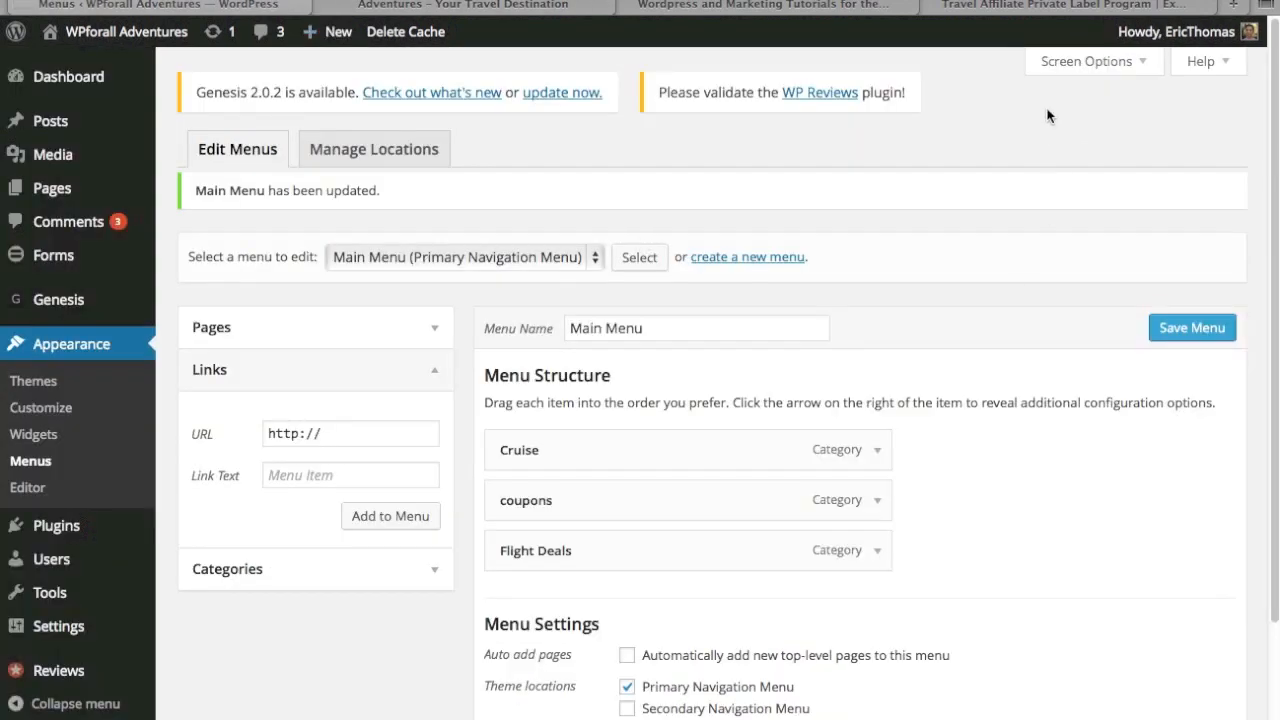
mouse_move(1016, 8)
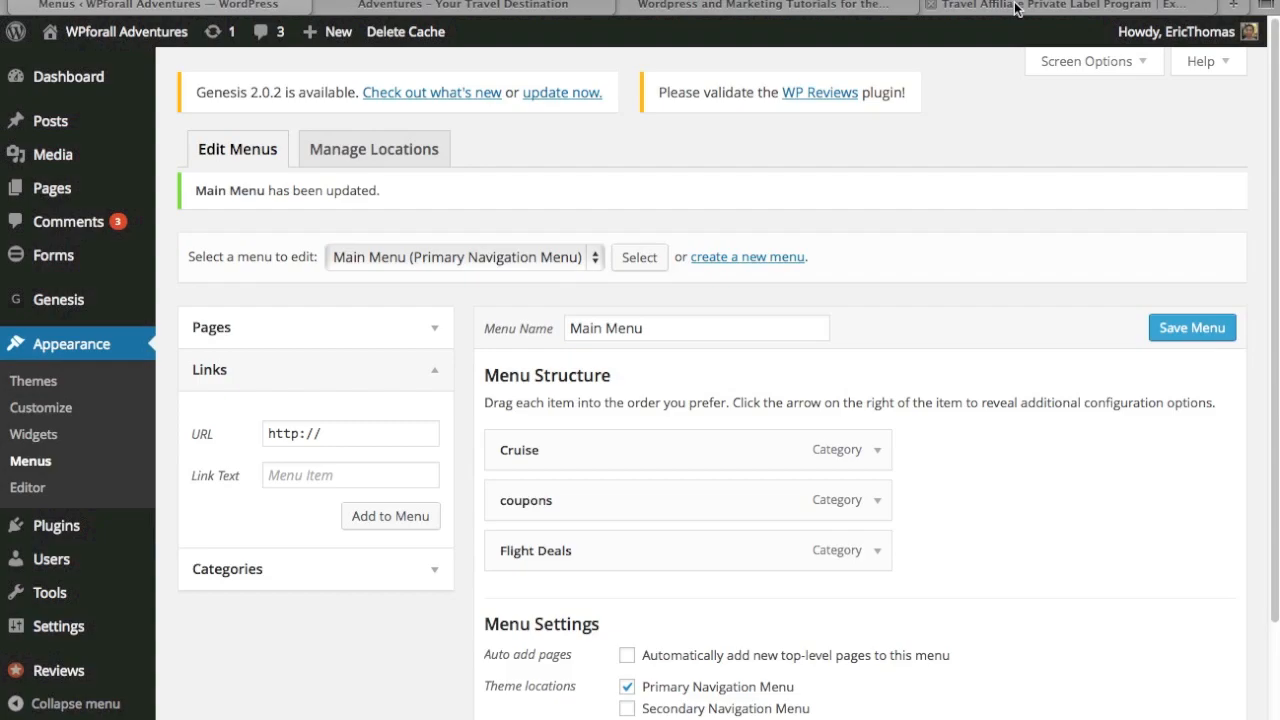
left_click(1070, 6)
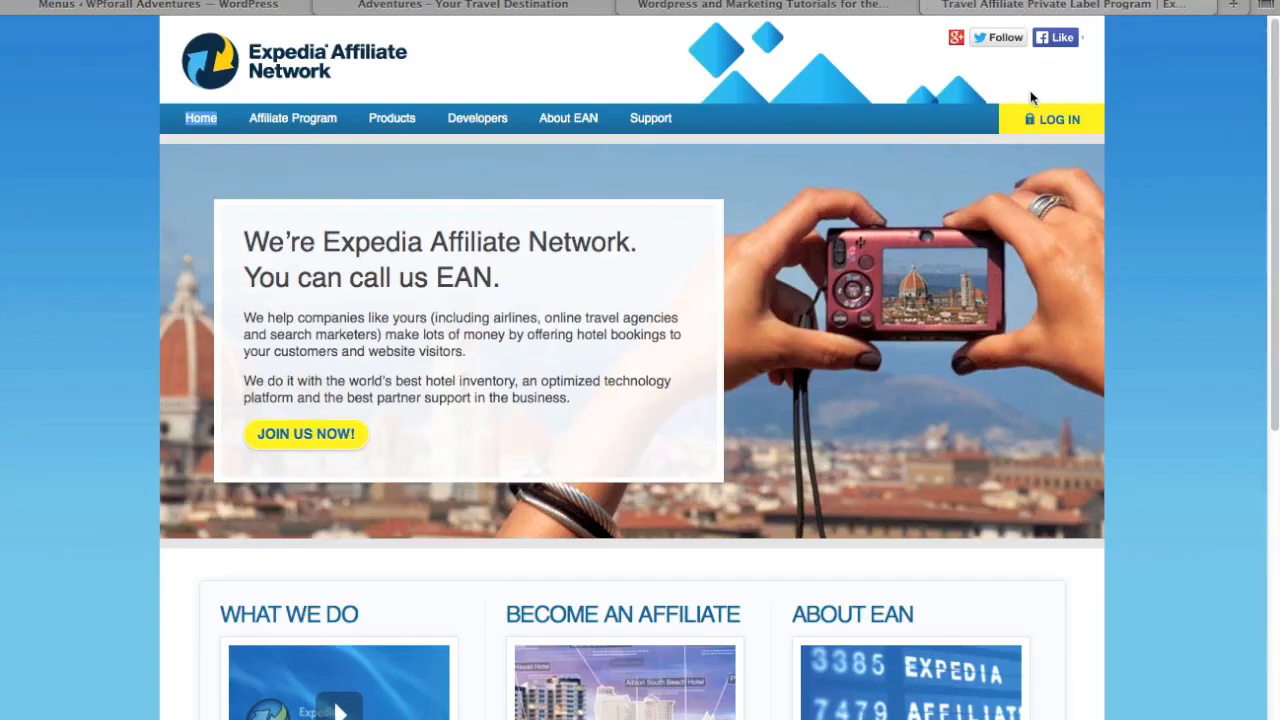
mouse_move(328, 70)
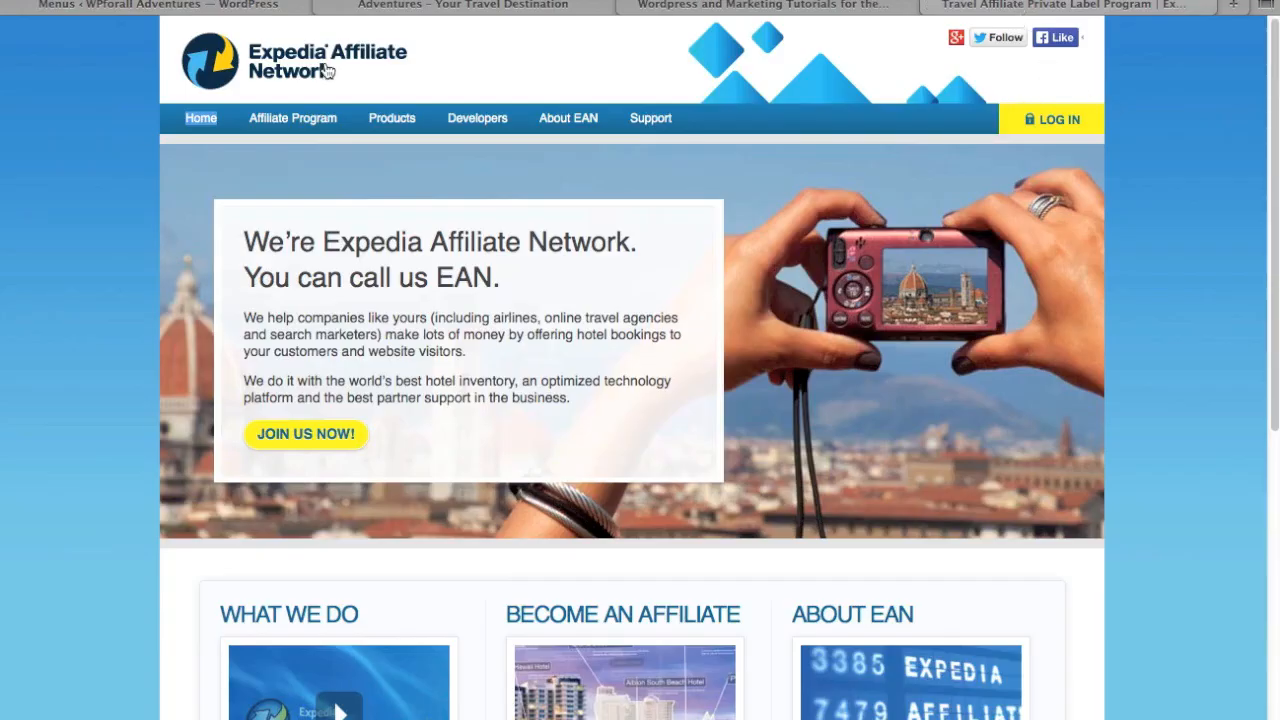
mouse_move(56, 348)
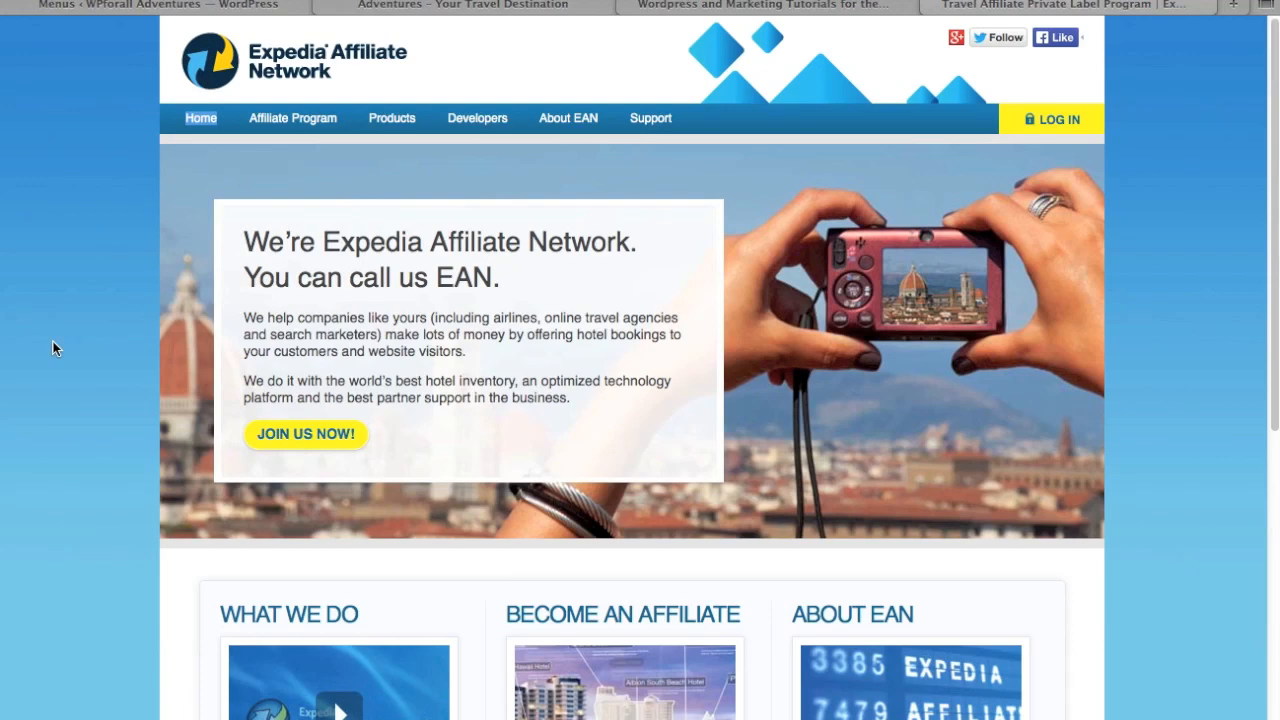
mouse_move(50, 350)
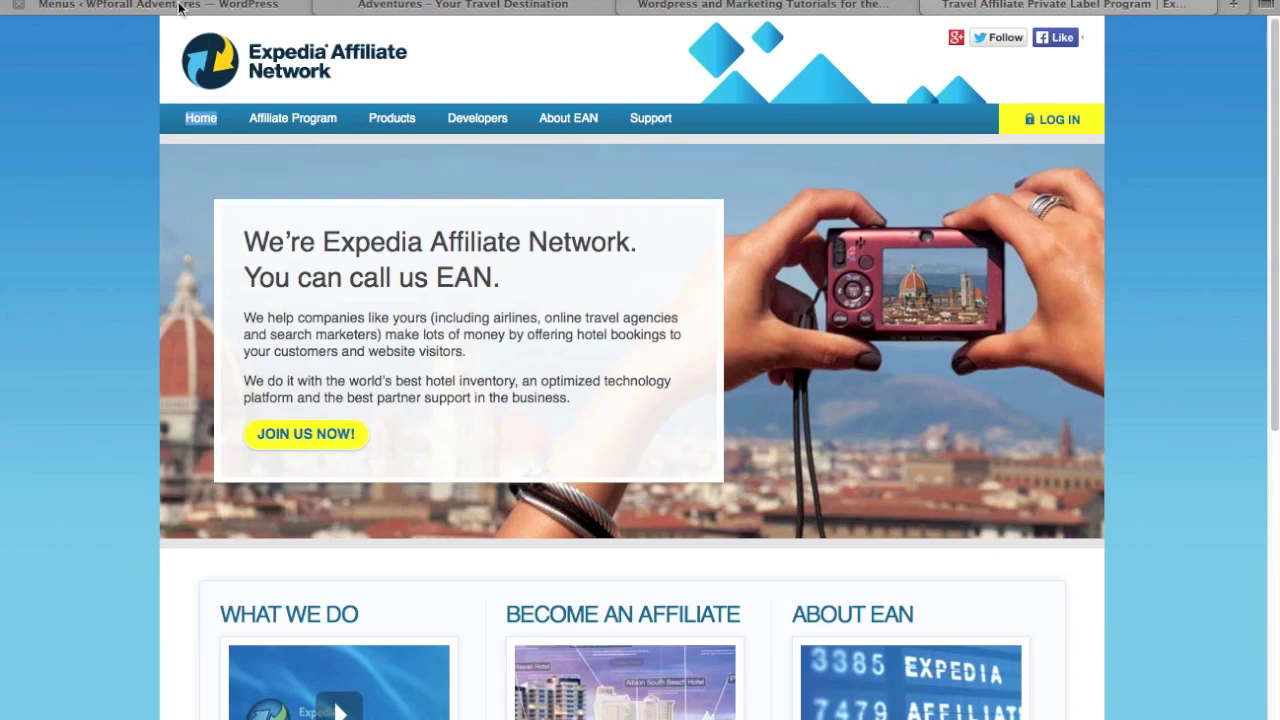
Return to the WordPress Menus tab with the copied Expedia affiliate link ready to paste
left_click(140, 4)
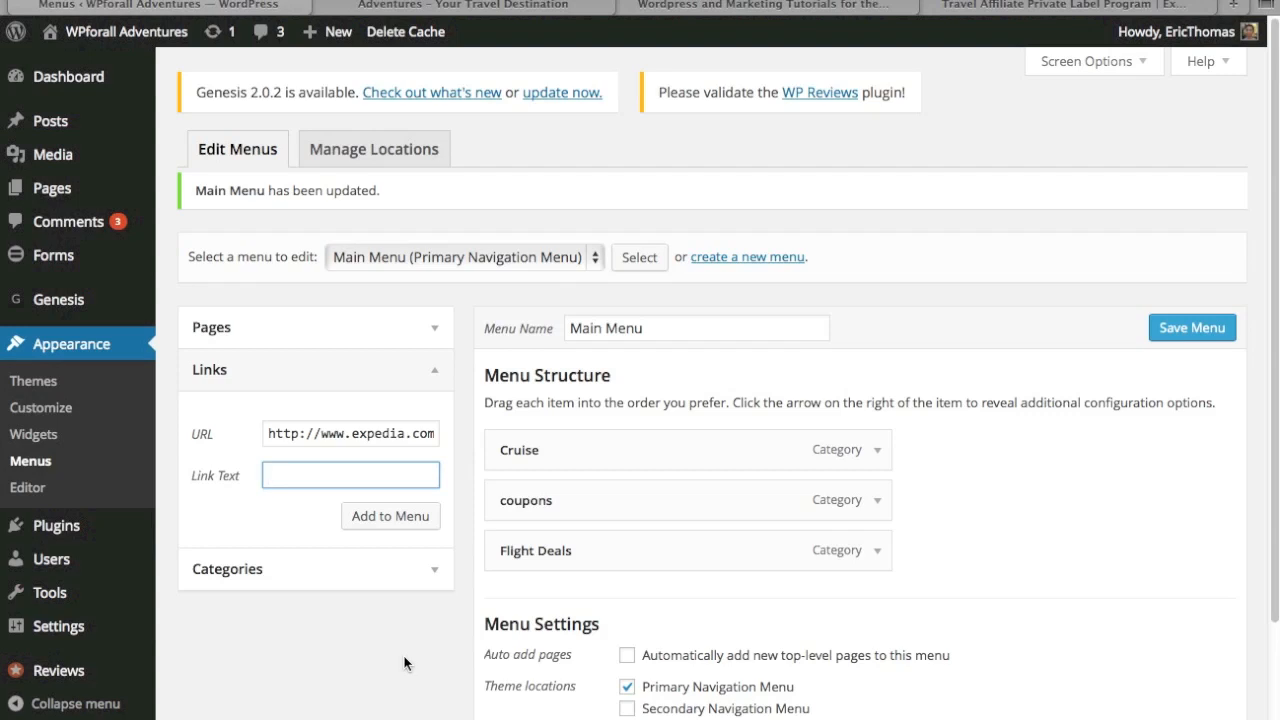
Add a custom link labelled 'Check out our Partners!' pointing to the Expedia deals page
type("Check out our Part")
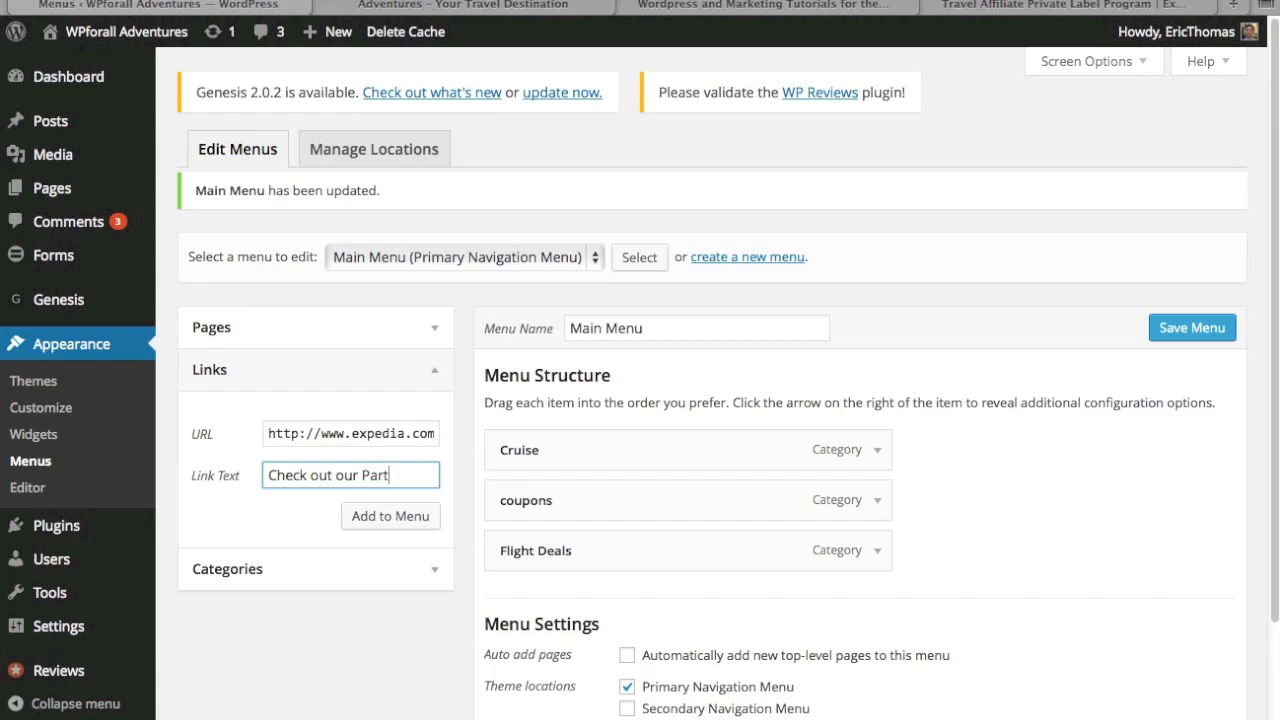
type("ners!")
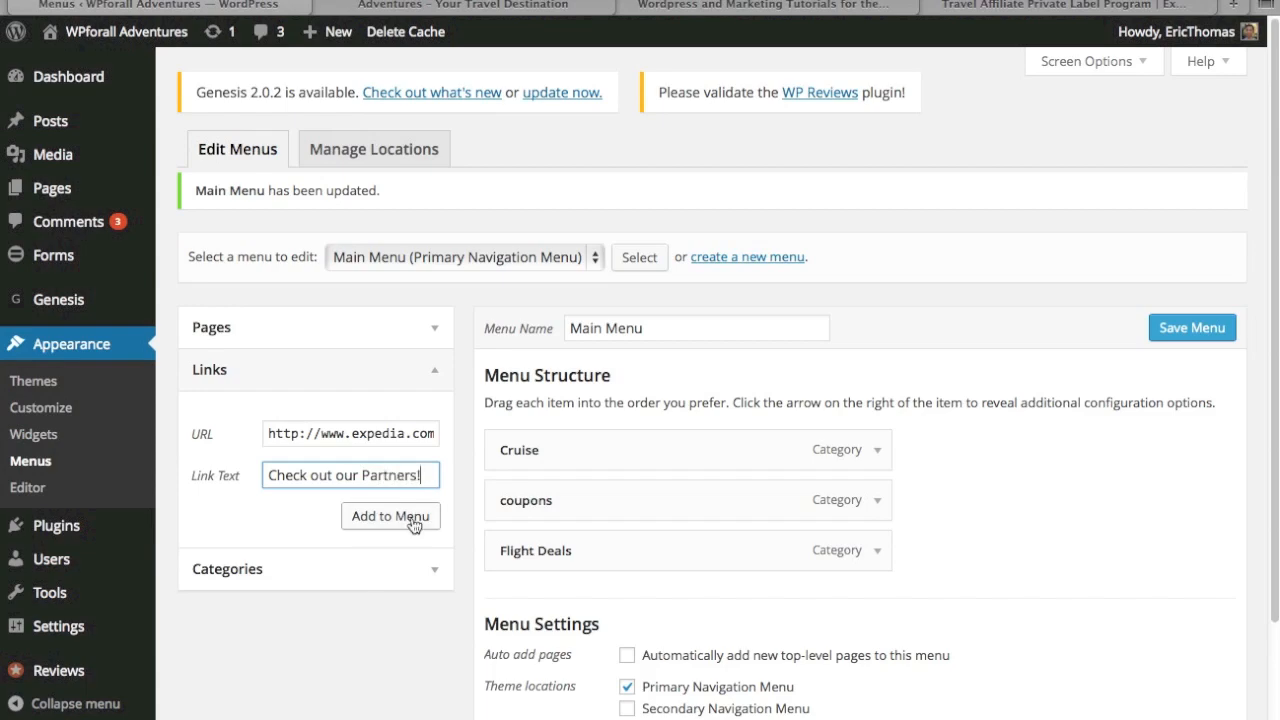
left_click(390, 516)
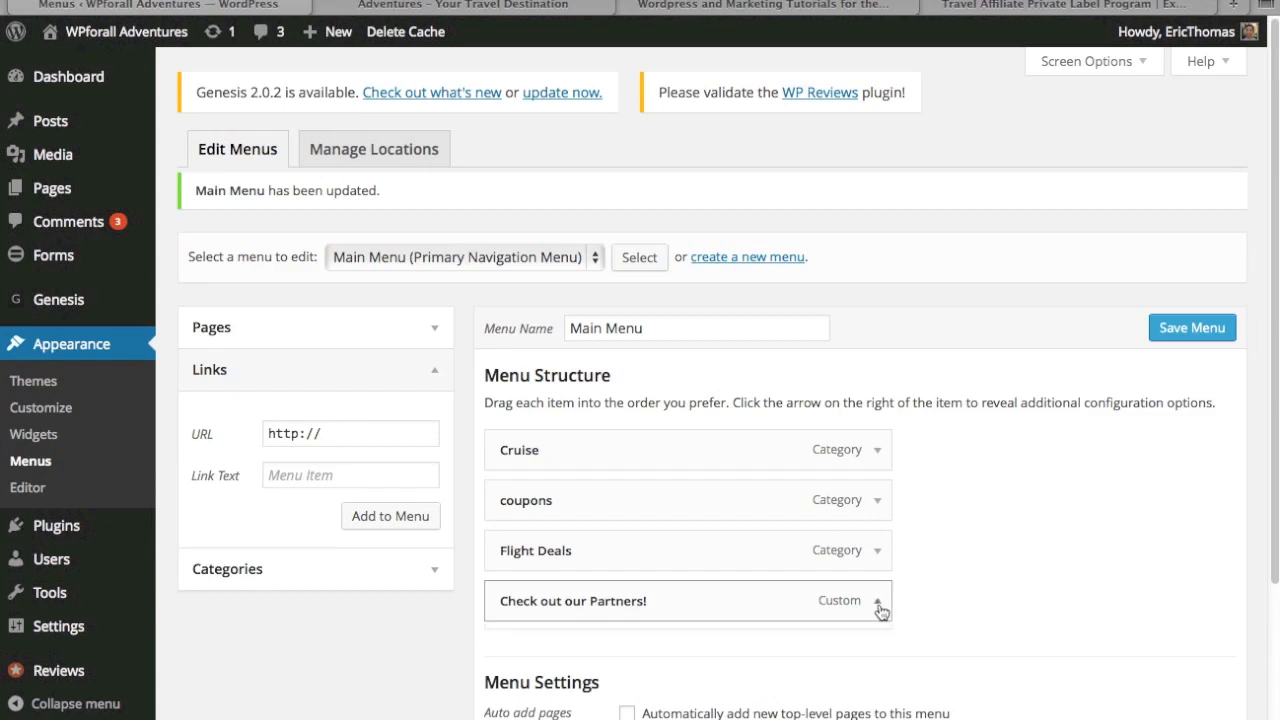
Verify the partner item's URL and save the updated Main Menu
left_click(878, 604)
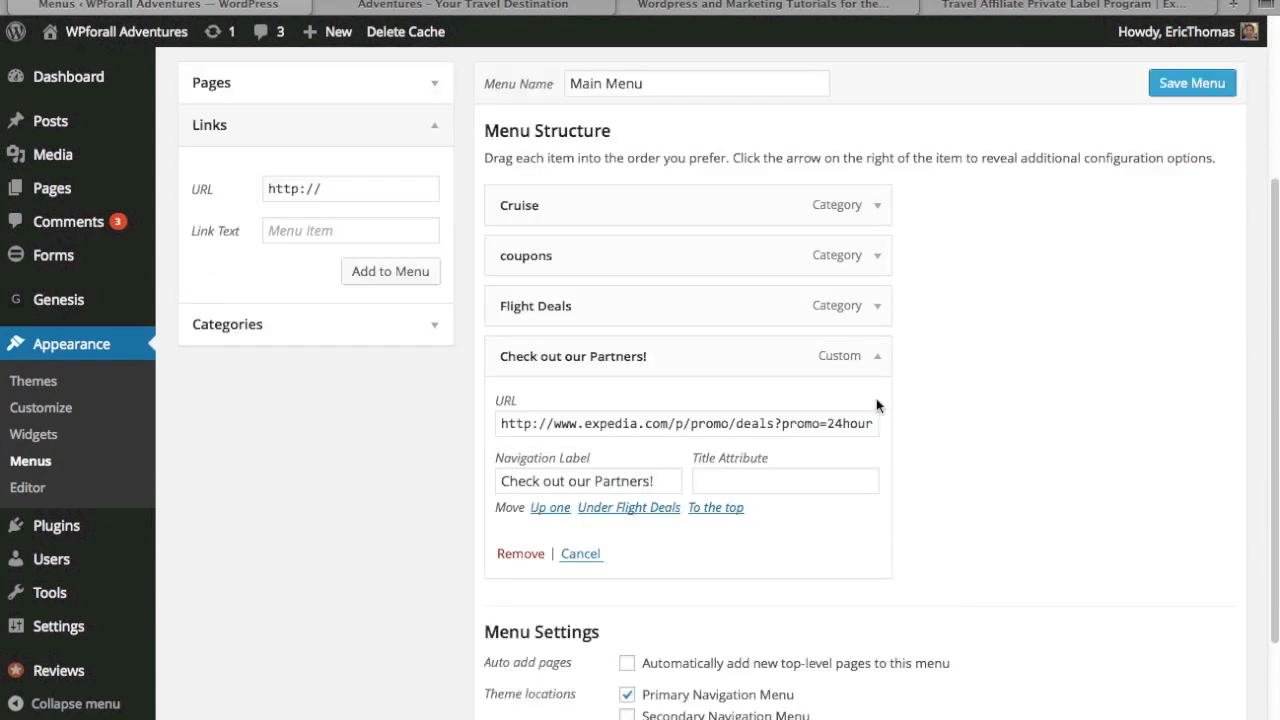
mouse_move(874, 360)
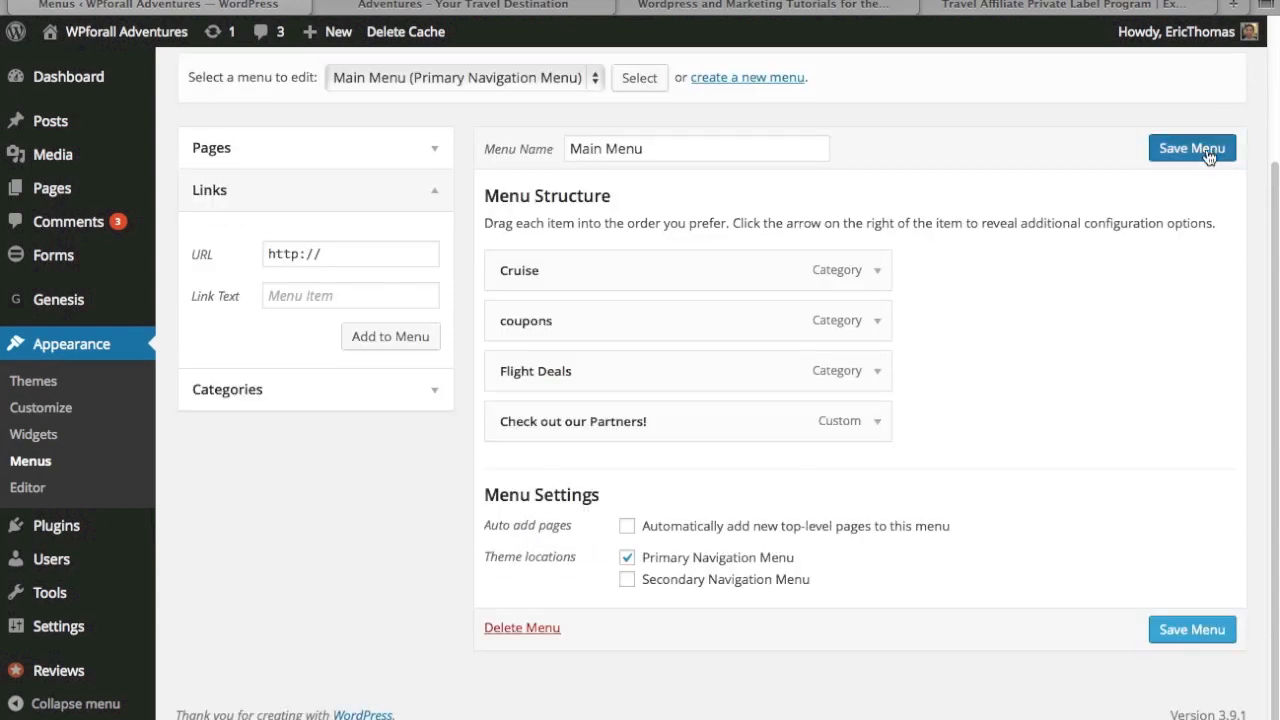
left_click(1192, 148)
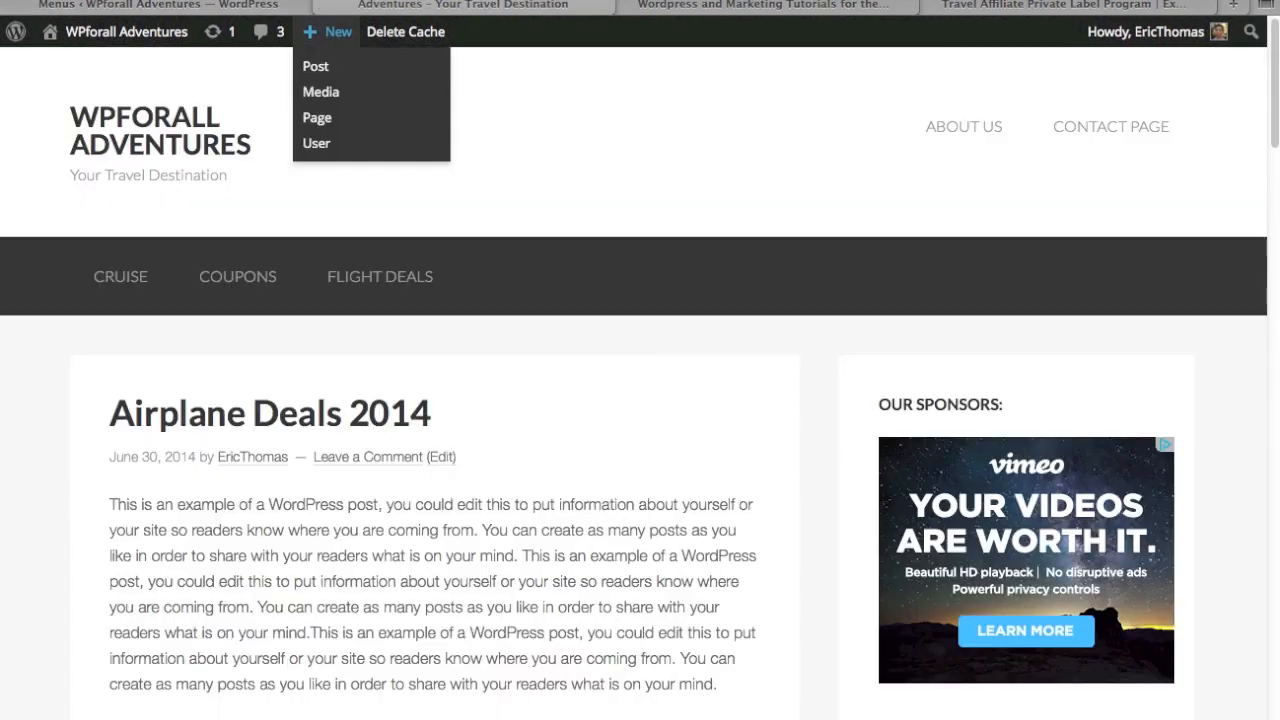
mouse_move(598, 266)
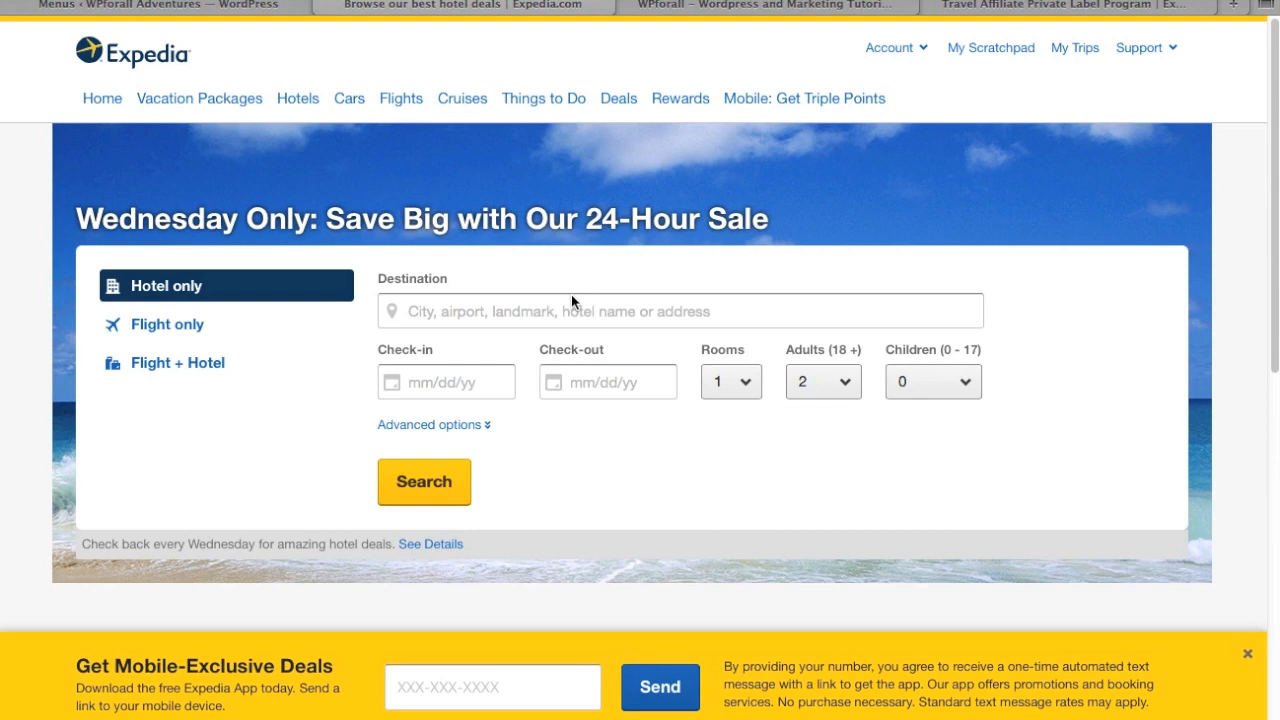
Return from Expedia's 24-hour sale page to the menu editor showing all four items
left_click(150, 4)
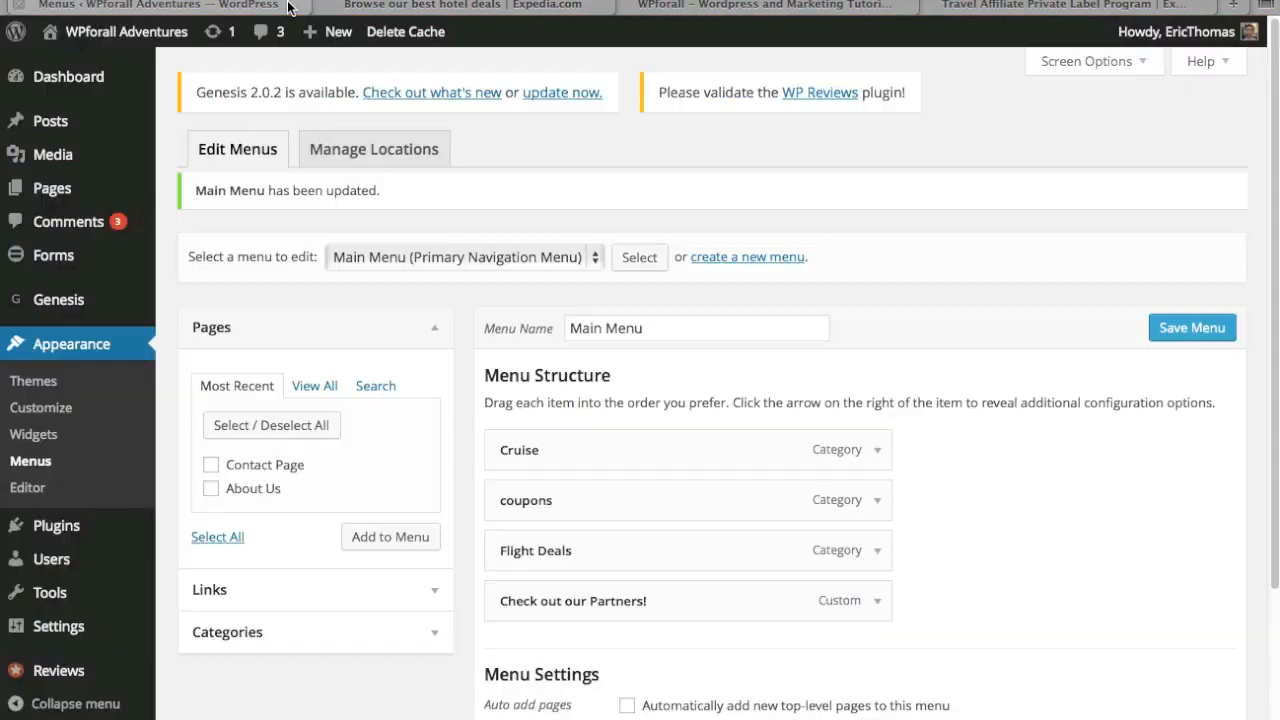
mouse_move(168, 218)
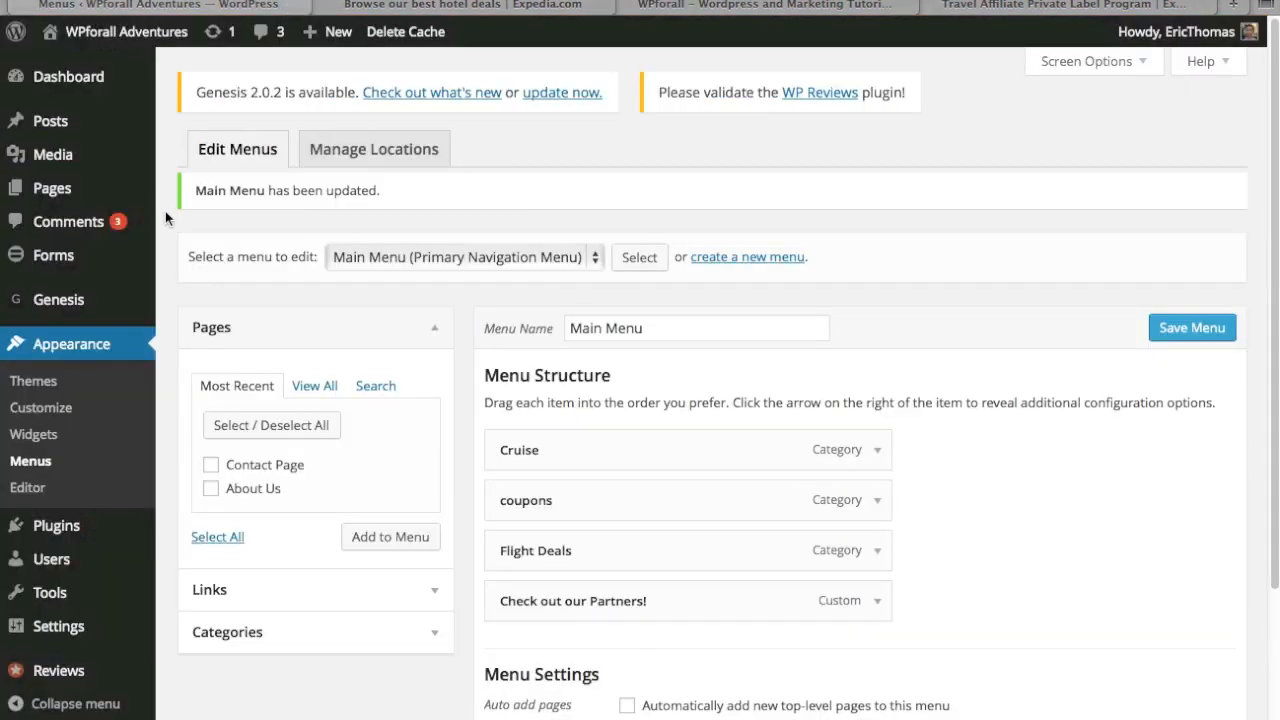